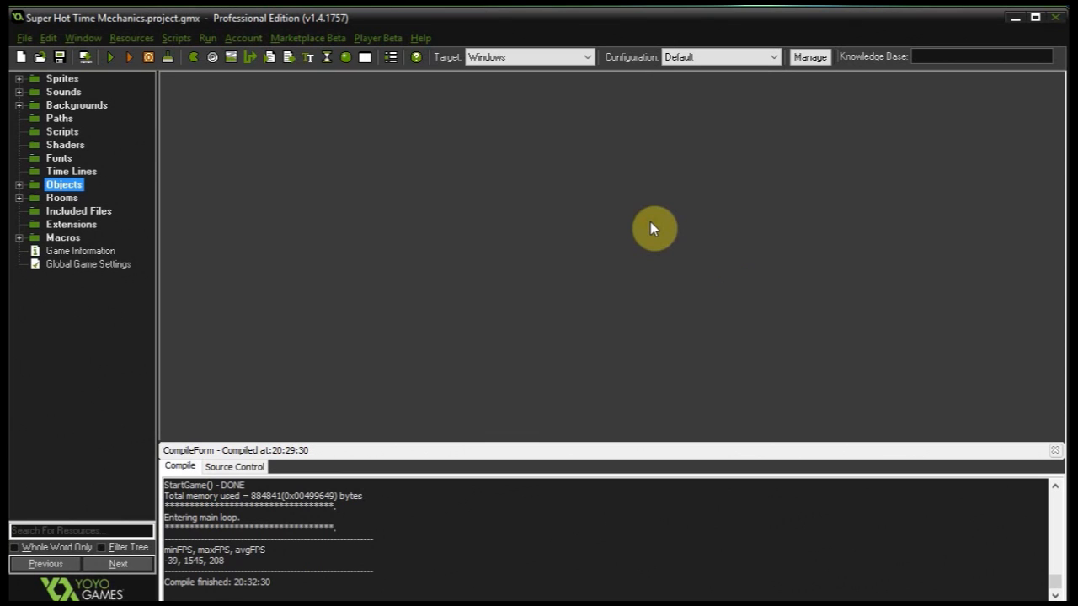
mouse_move(20, 199)
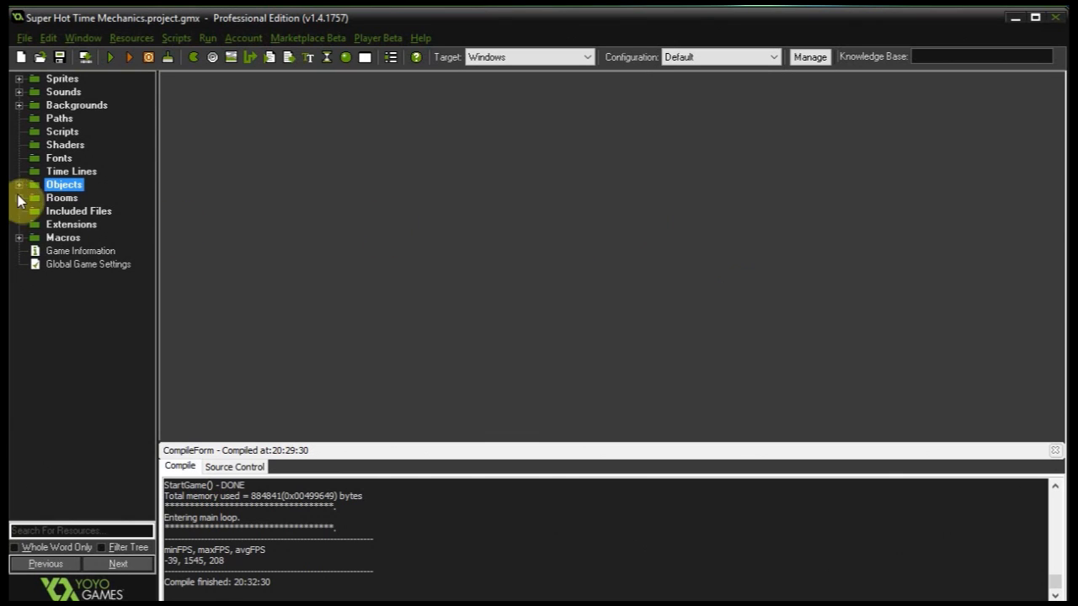
- Expand the Objects folder and open obj_timeController to inspect its Space-press slowDown toggle
left_click(19, 185)
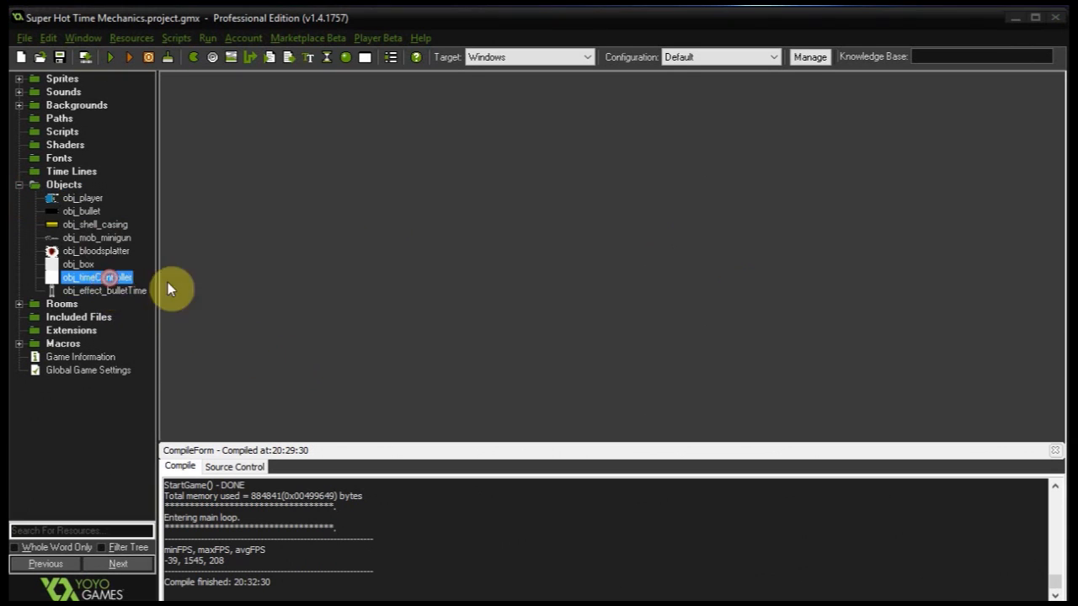
double_click(94, 277)
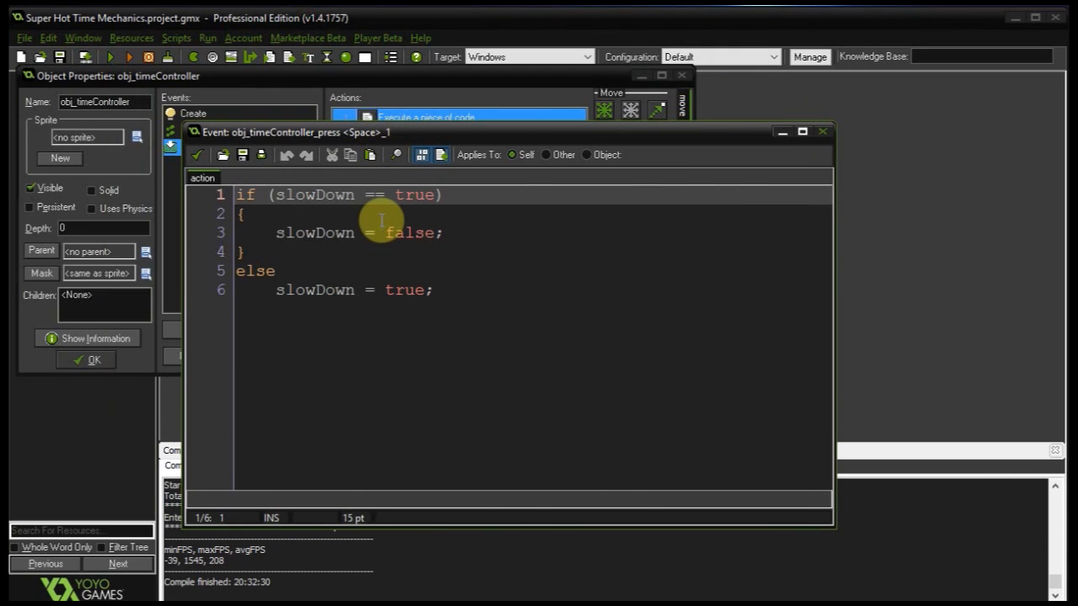
mouse_move(392, 282)
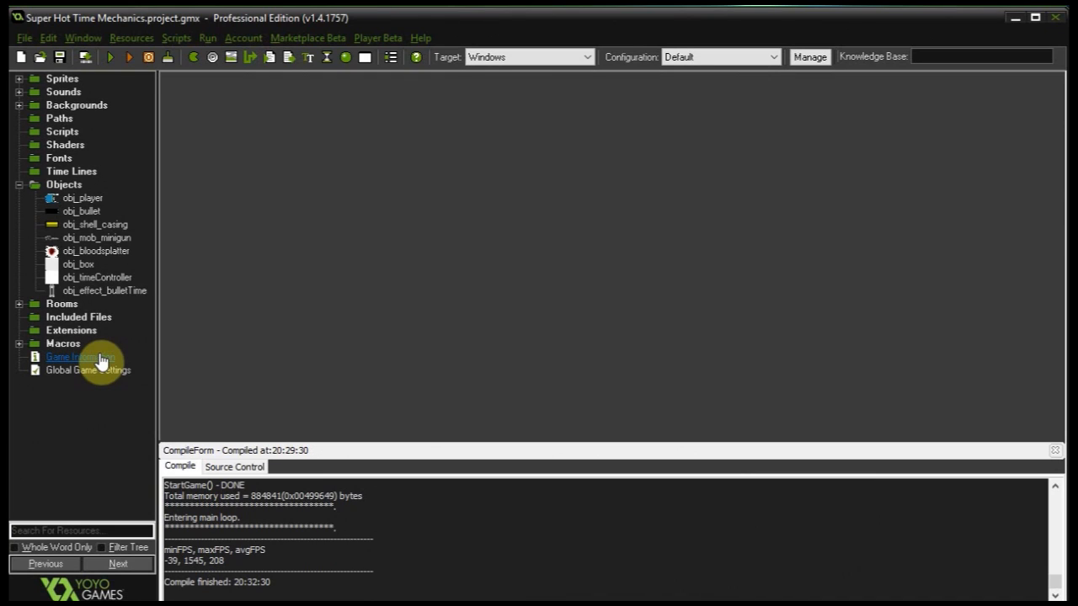
- Delete obj_timeController and obj_effect_bulletTime from the project, confirming with Yes
right_click(96, 277)
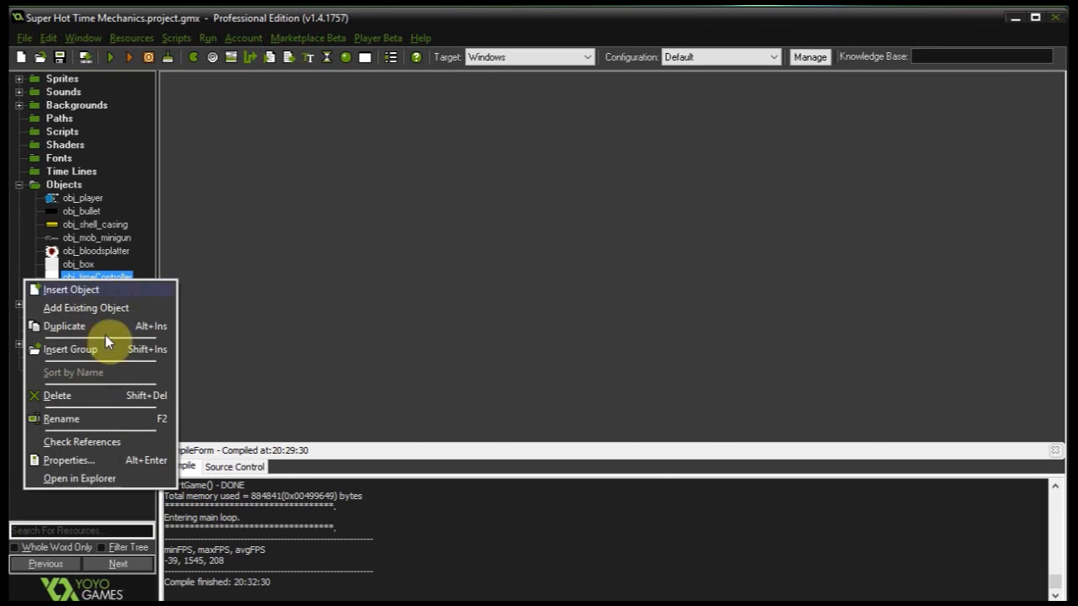
left_click(57, 395)
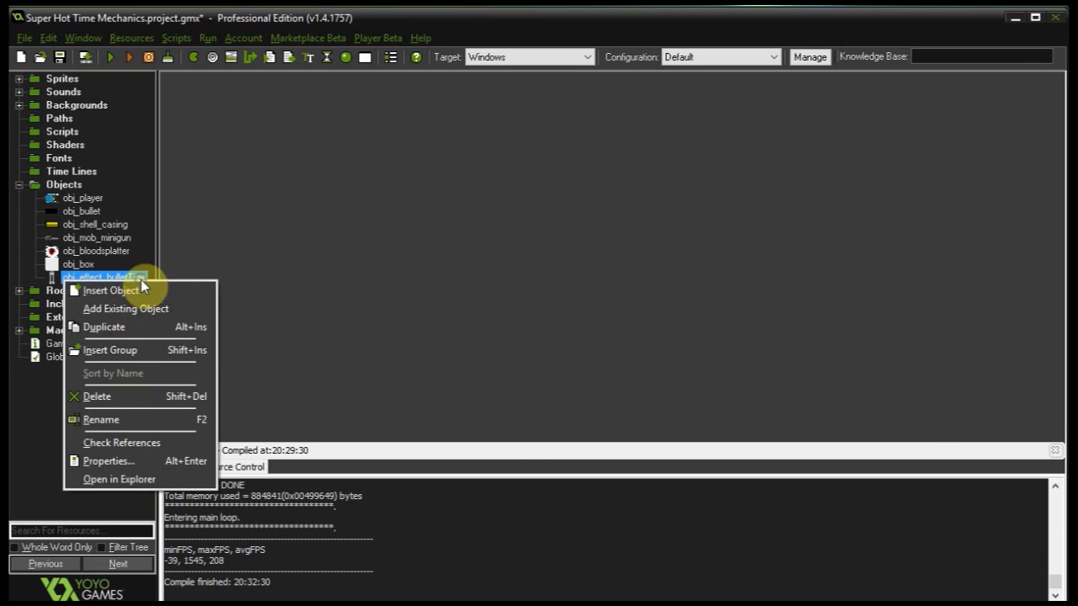
left_click(98, 395)
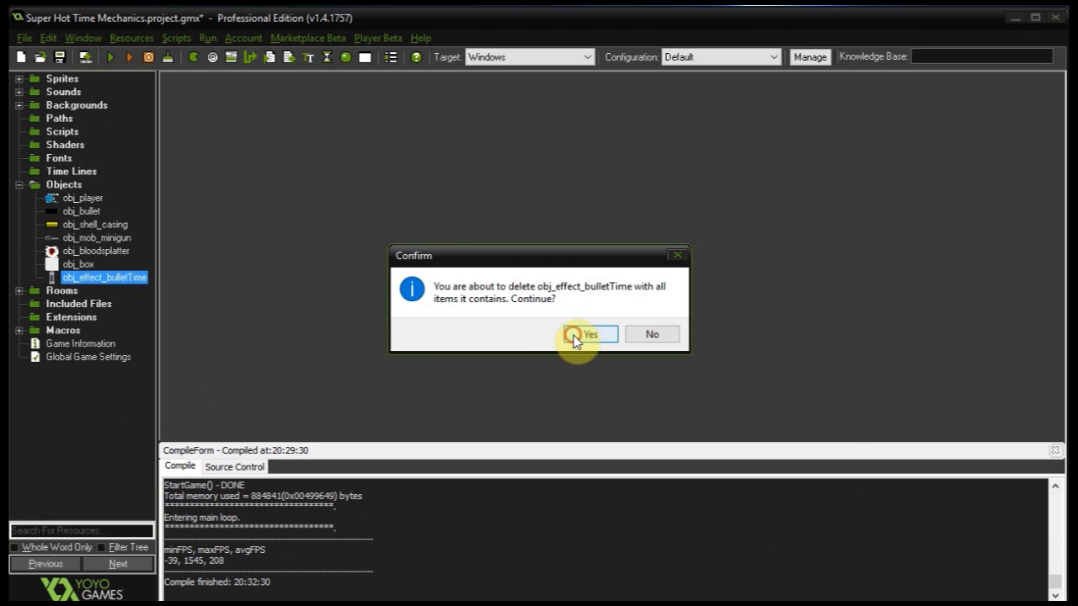
left_click(589, 333)
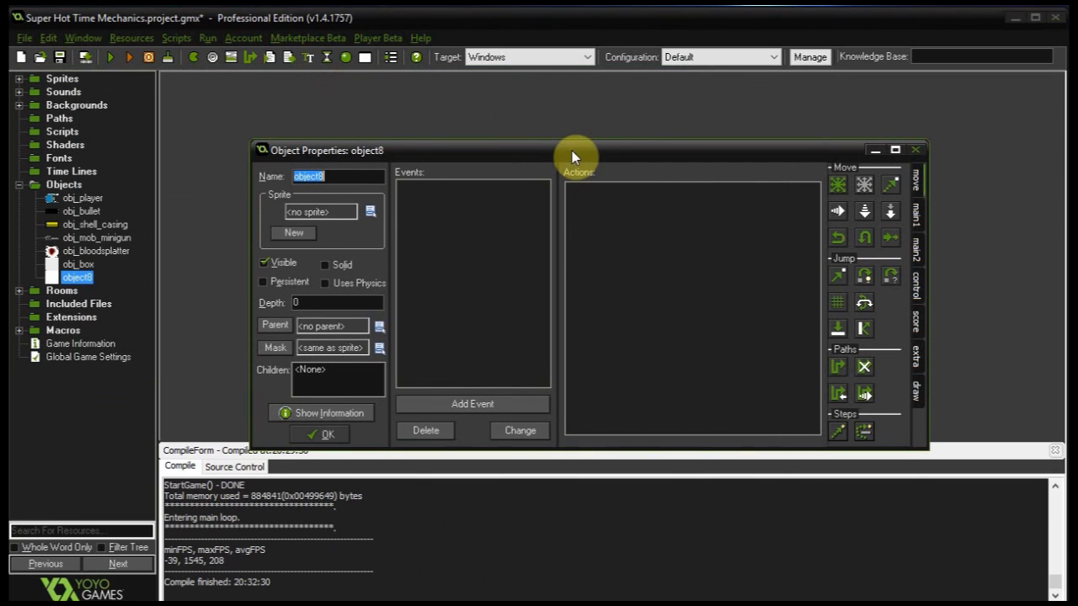
- Name the new object obj_bulletStream and give its Create event code setting life = 100
type("obj_bulletStream")
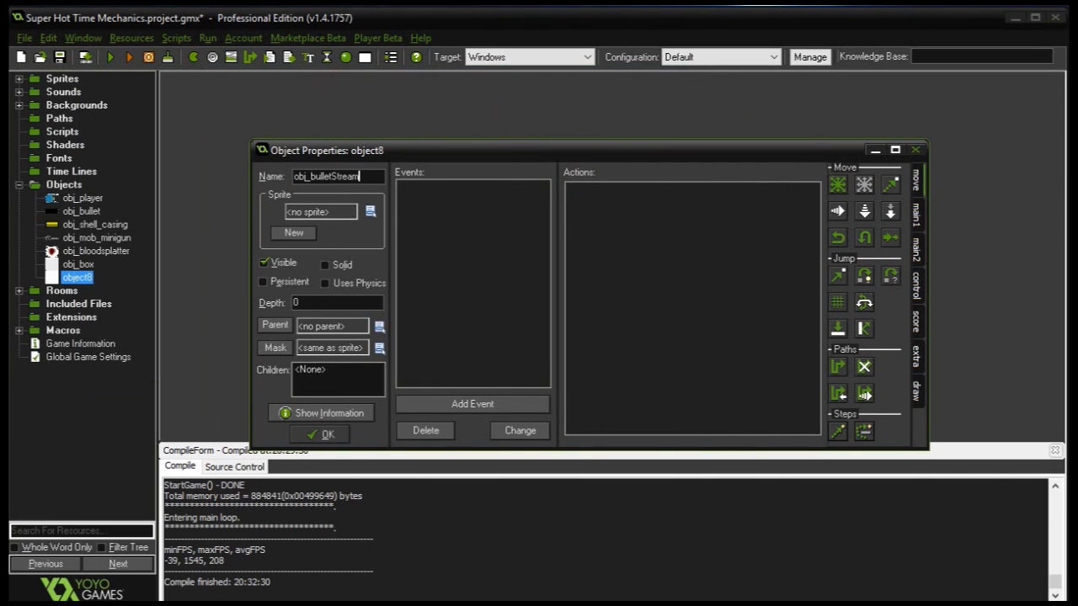
left_click(472, 404)
type("live")
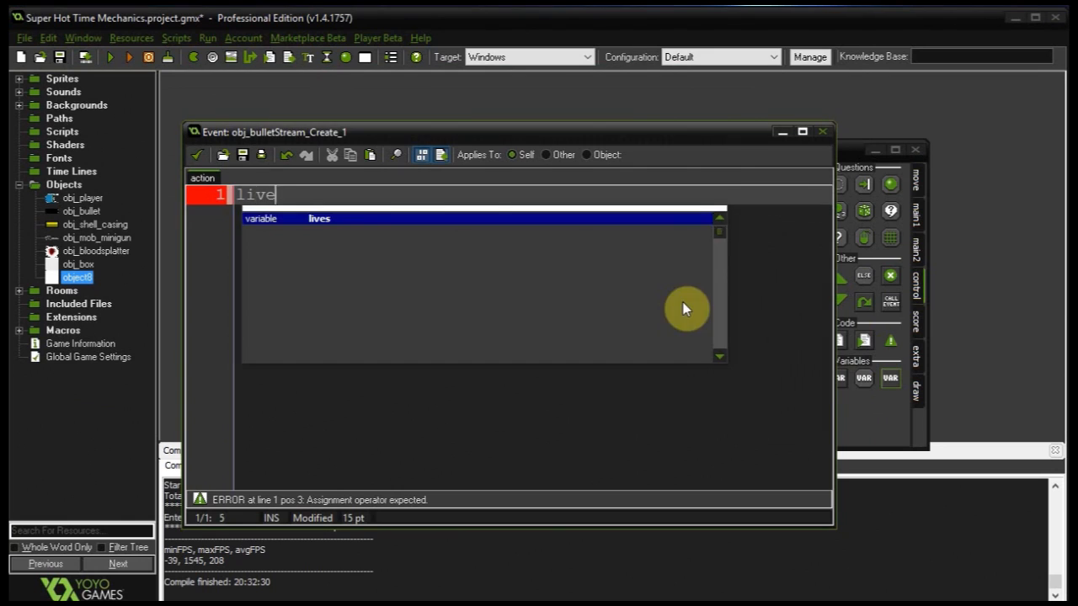
type("= 100;")
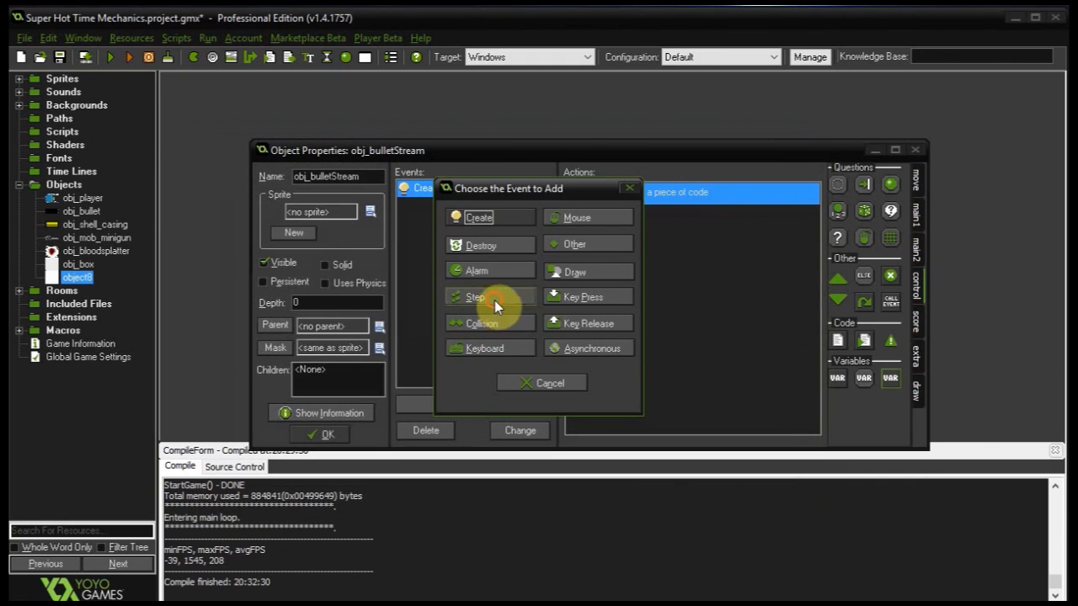
- Add a Step event whose code drains life by 1.5 * global.timeMultiplier
left_click(477, 296)
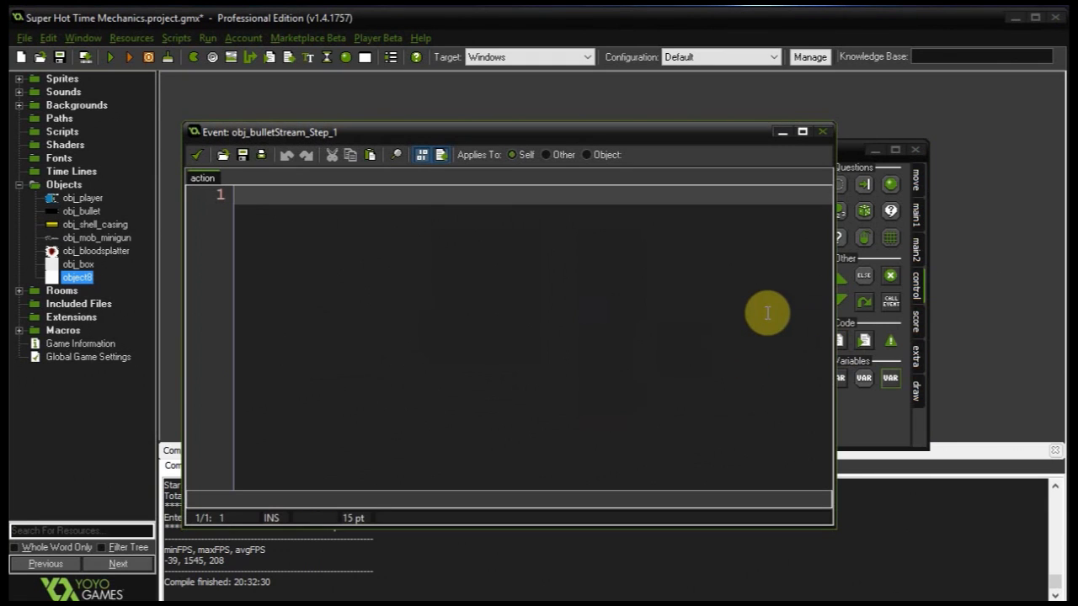
type("if (lif")
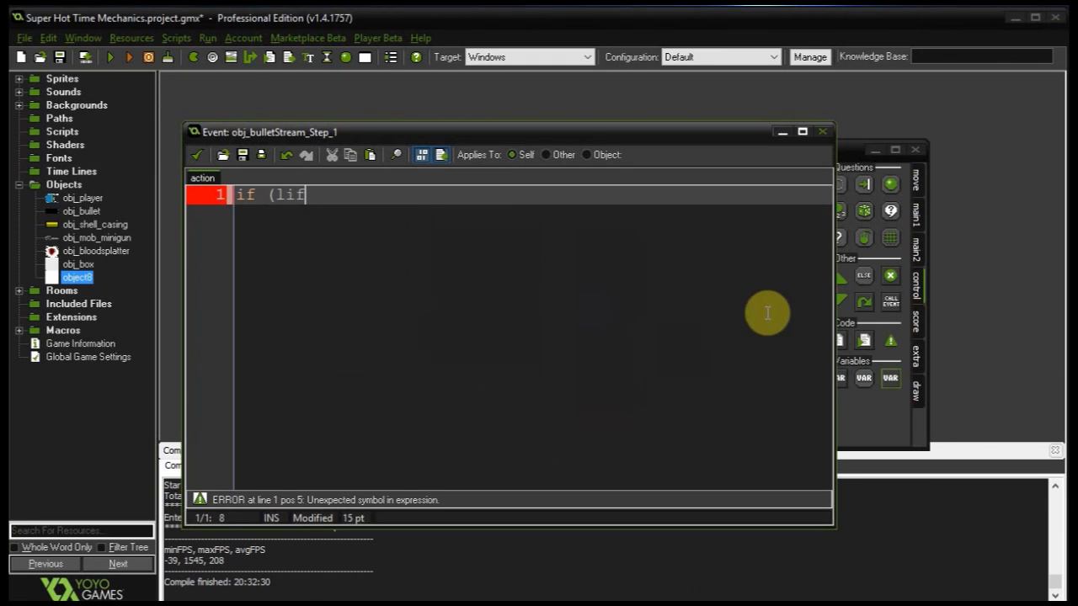
type("e > 0")
type("{")
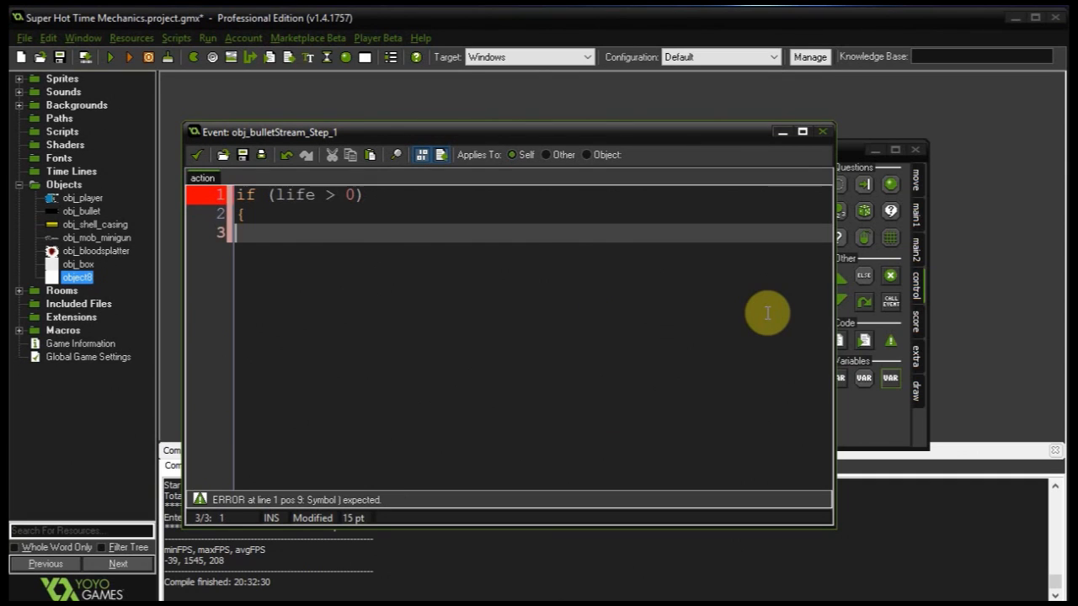
type("l")
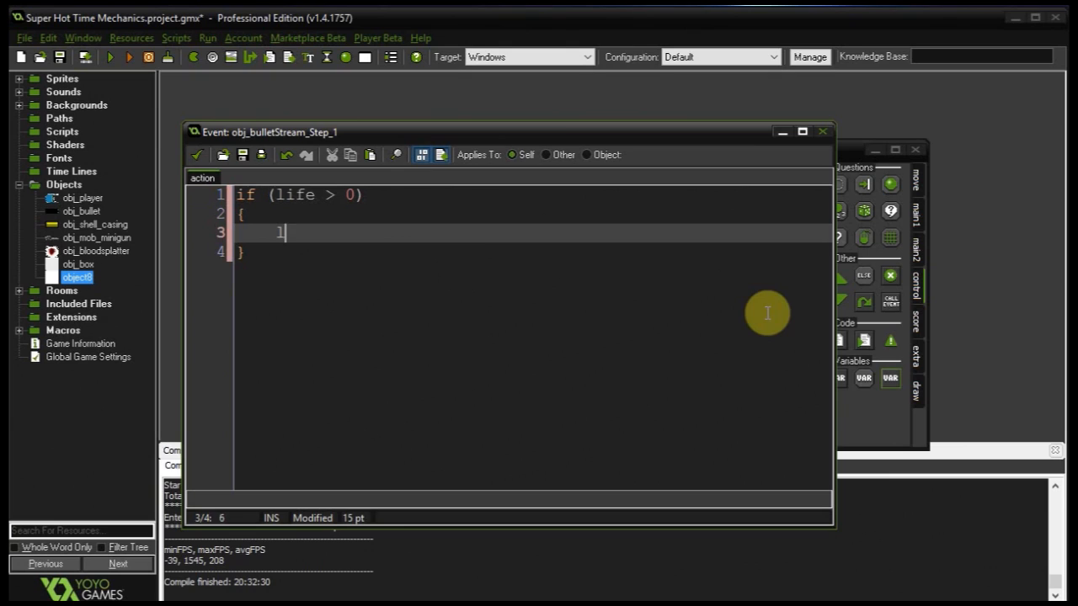
type("ife")
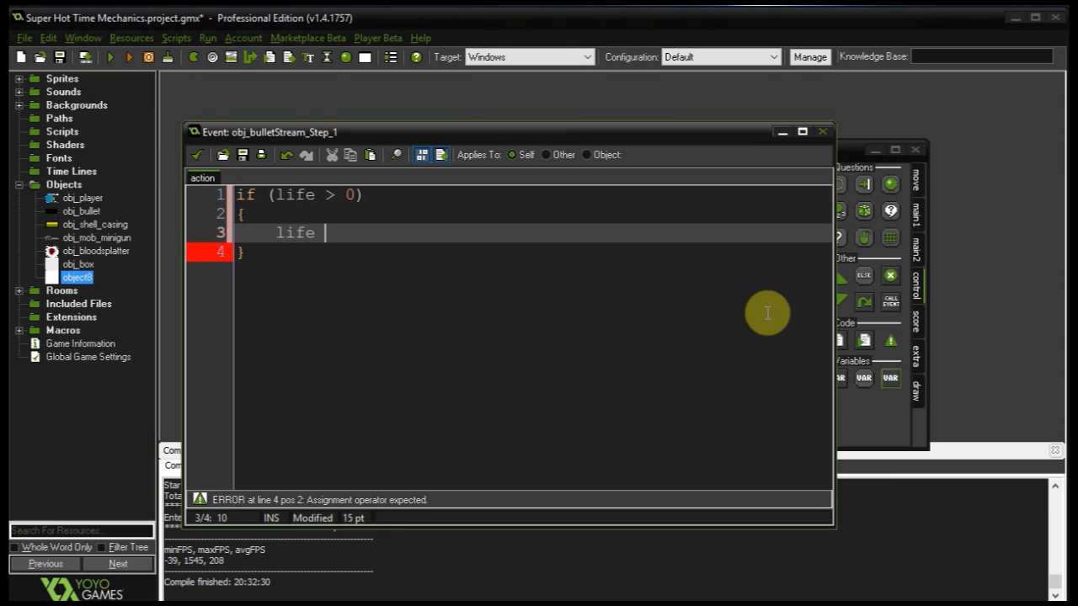
type("-= (")
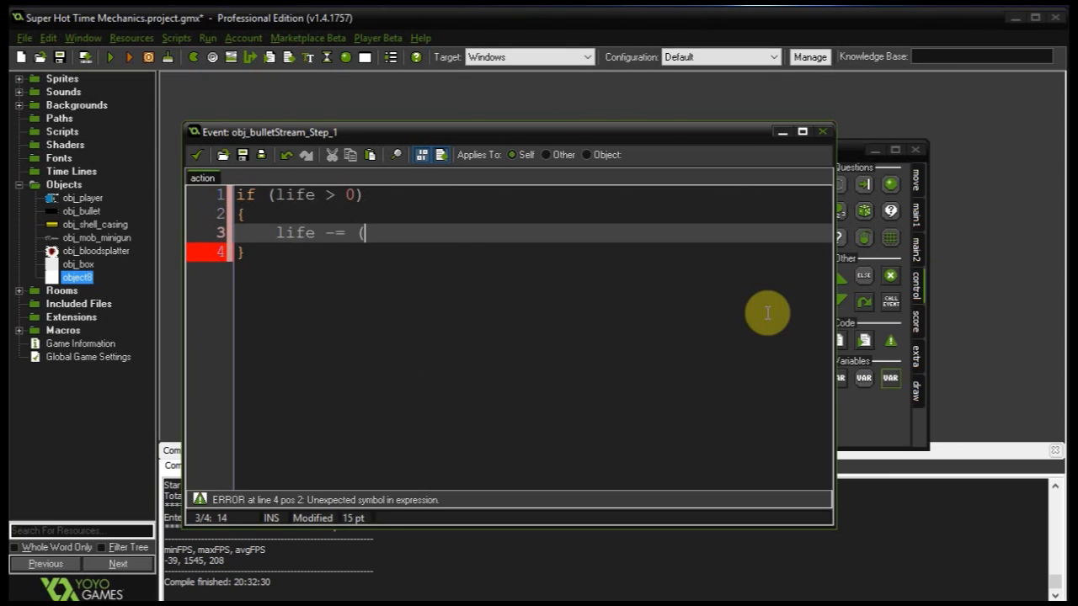
type("1.5 * l")
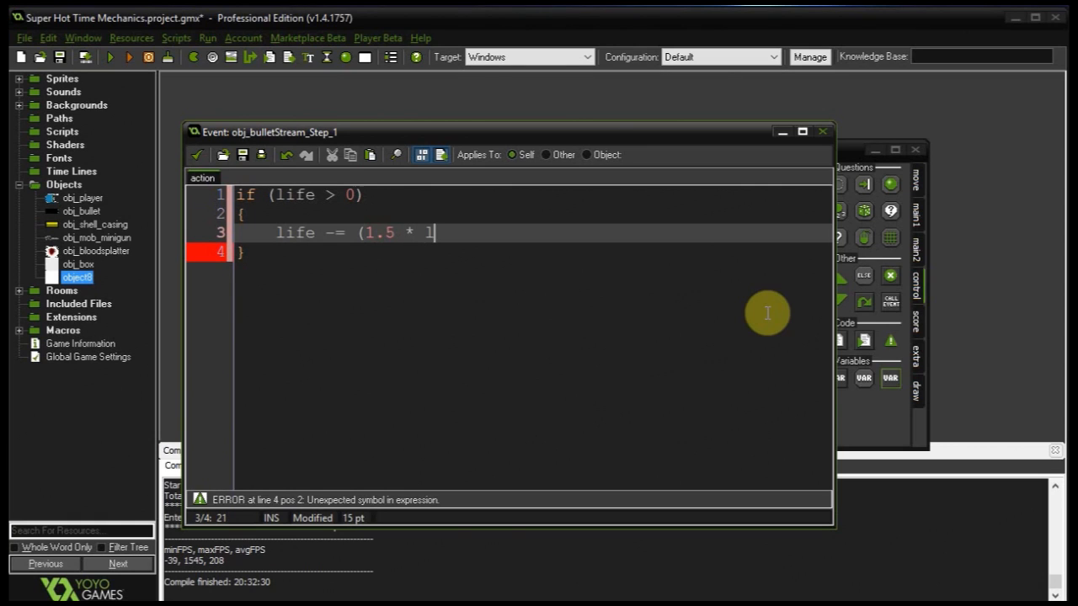
type("global.")
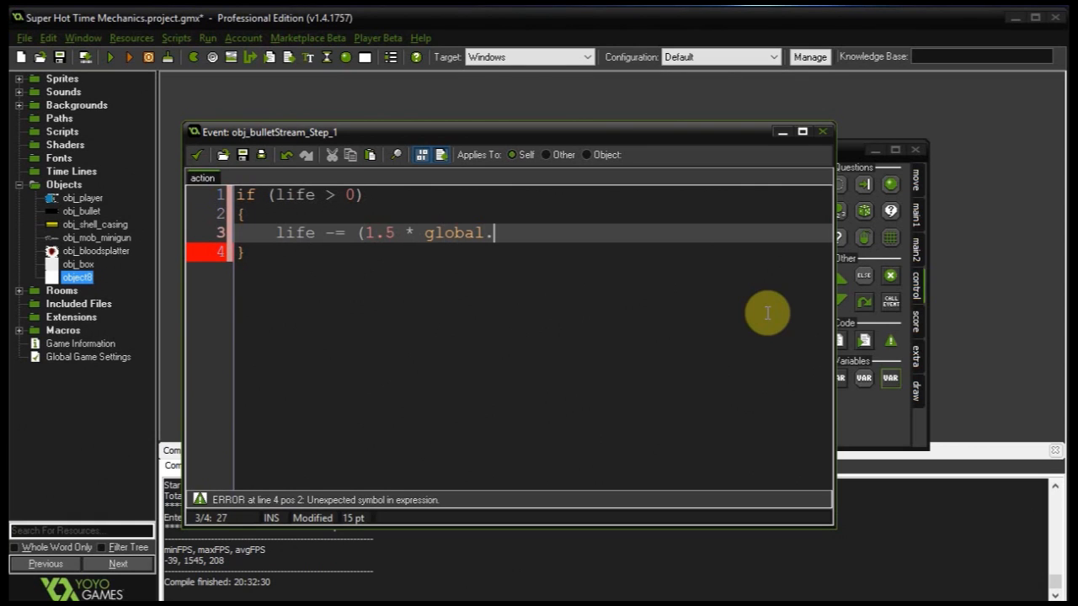
type("timeM")
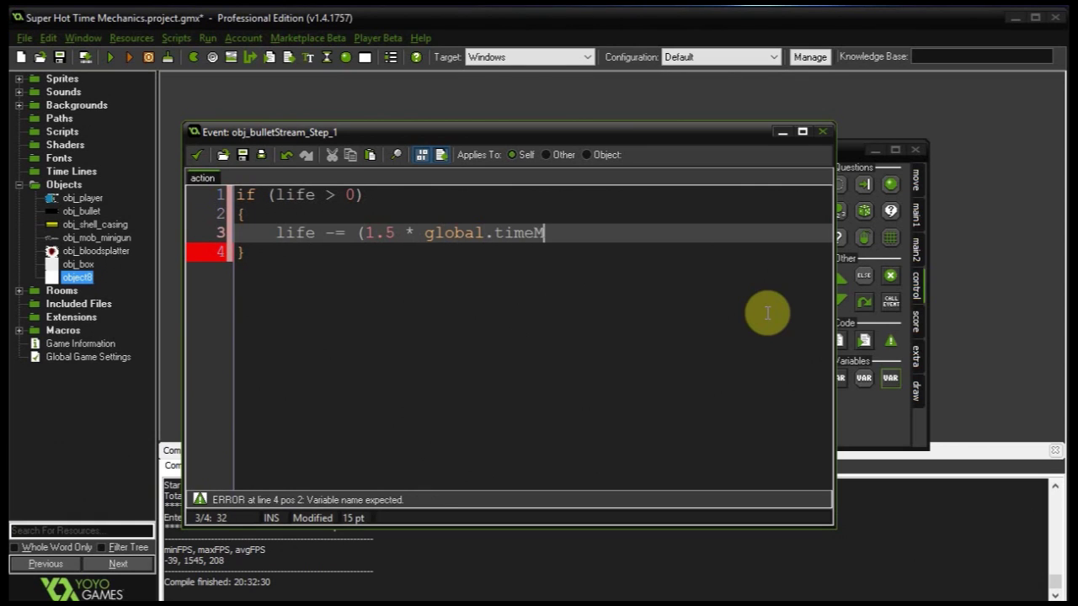
type("ulti")
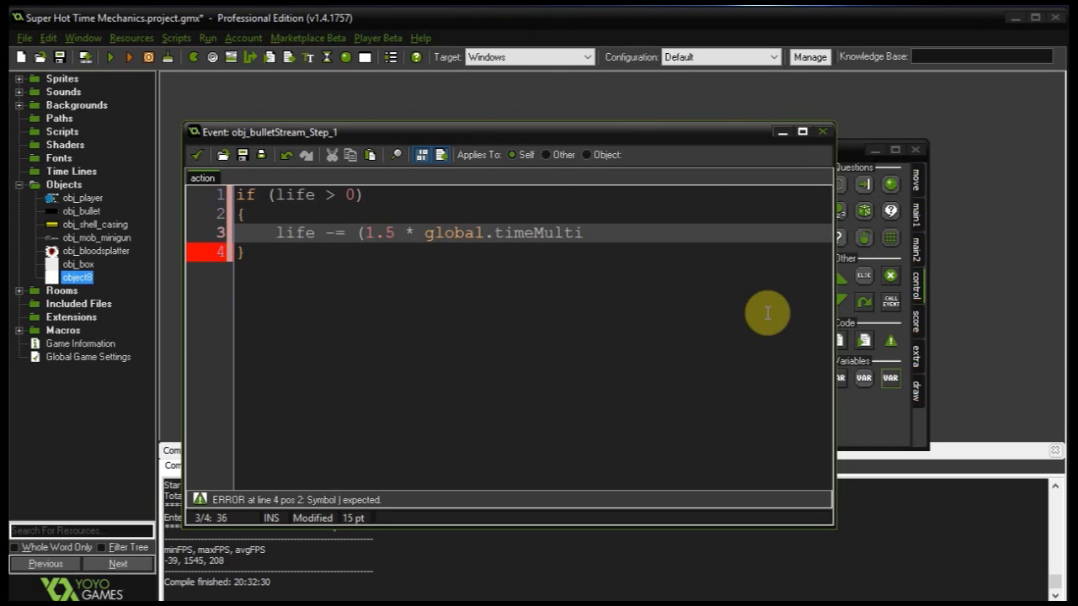
type("plier);")
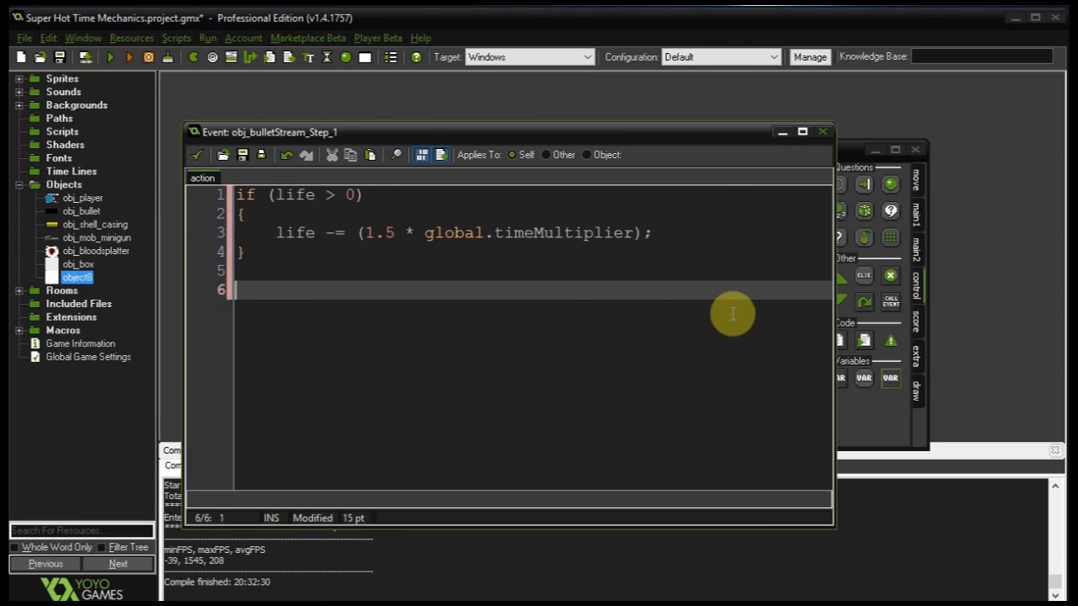
- Destroy the instance when life <= 0, and set speed = 35 * global.timeMultiplier
type("if (li")
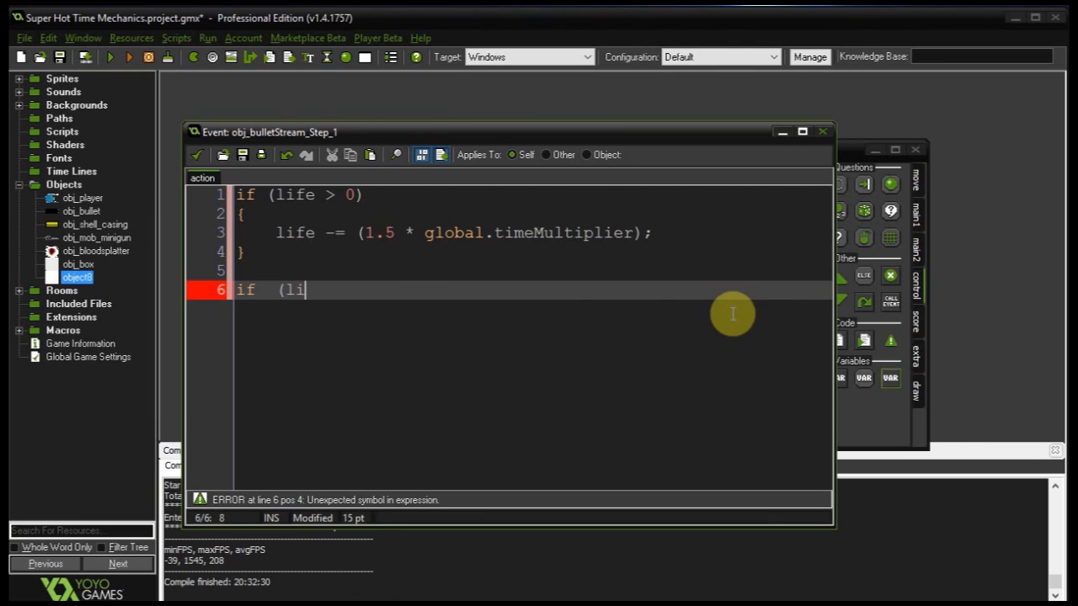
type("fe")
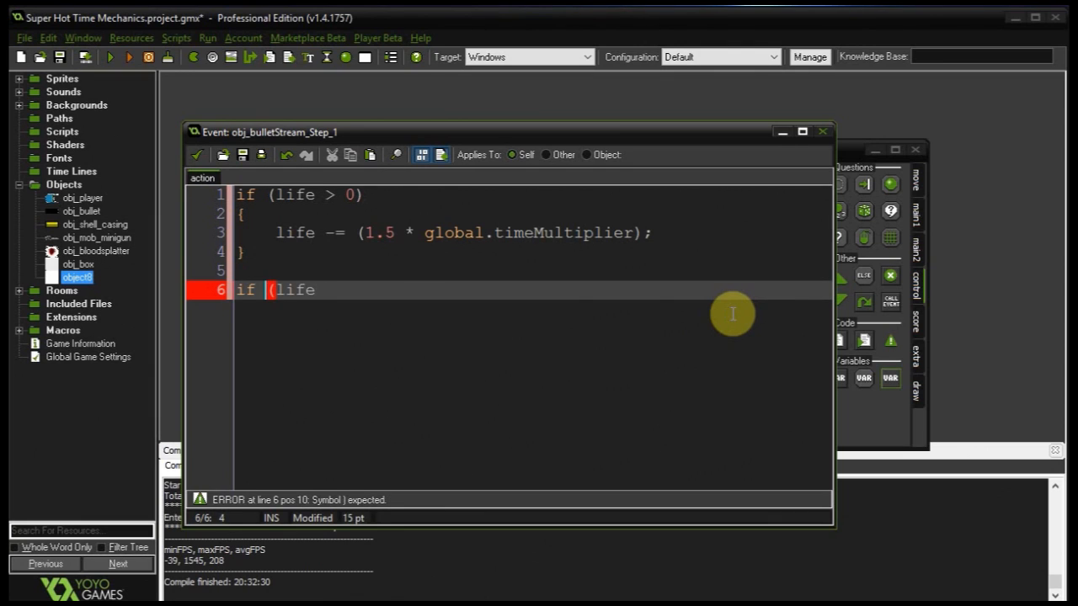
type("<")
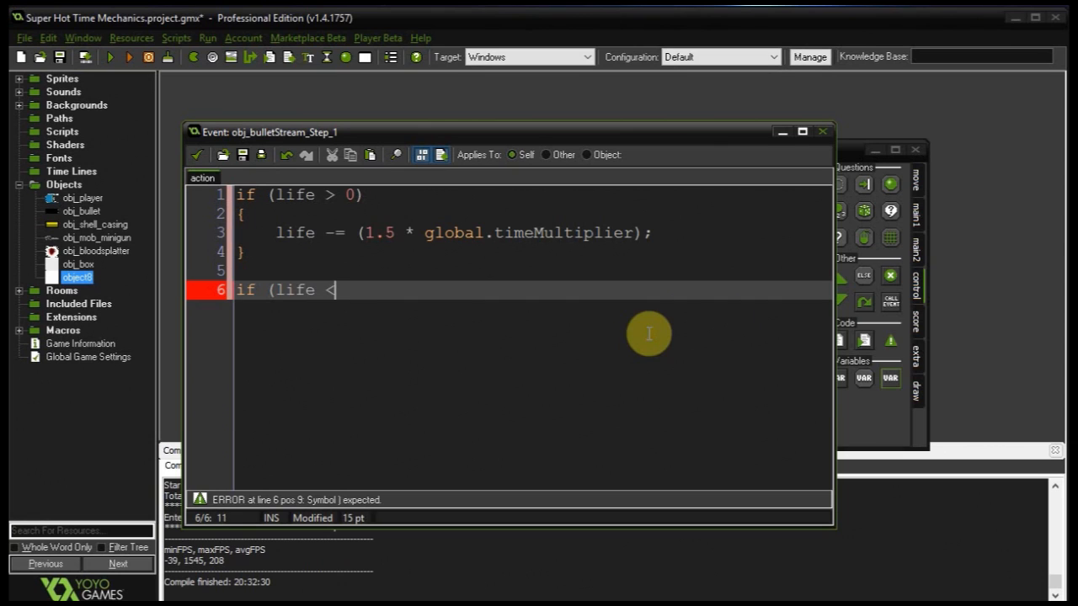
type("= 0)")
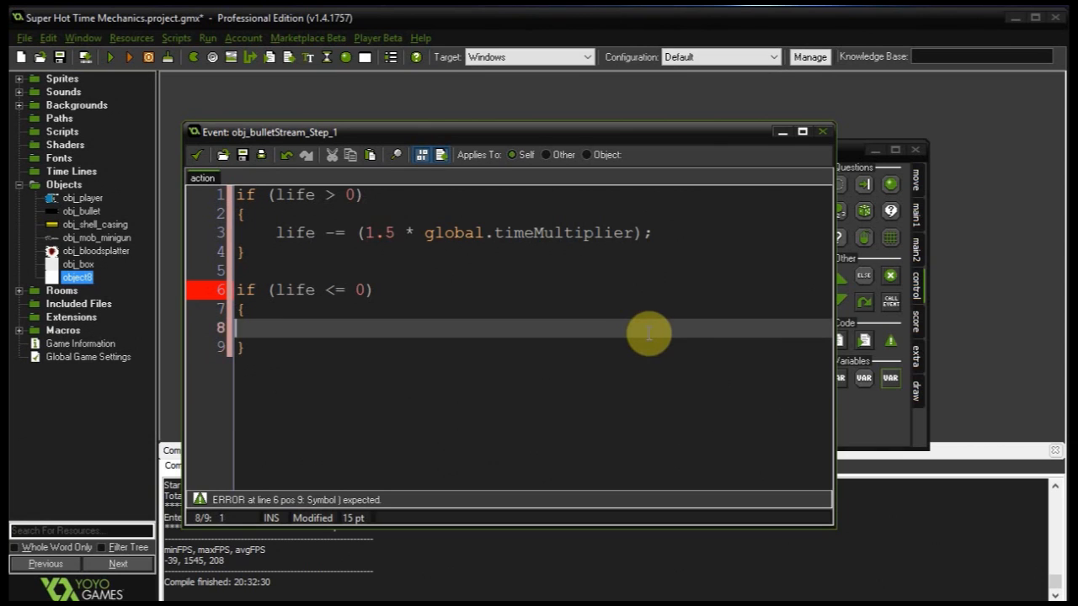
type("instance_destroy();")
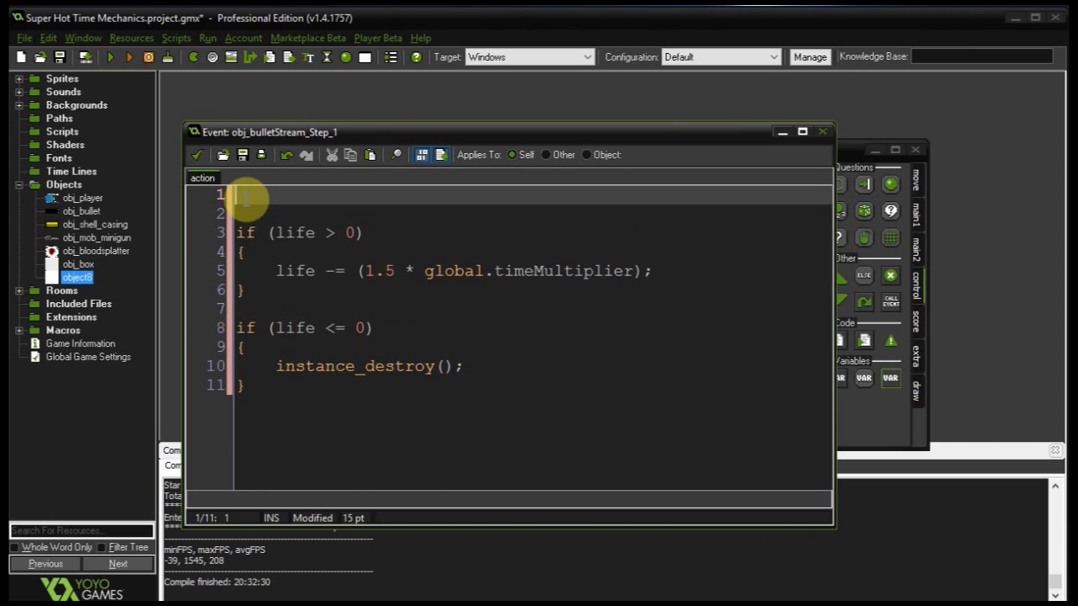
type("speed")
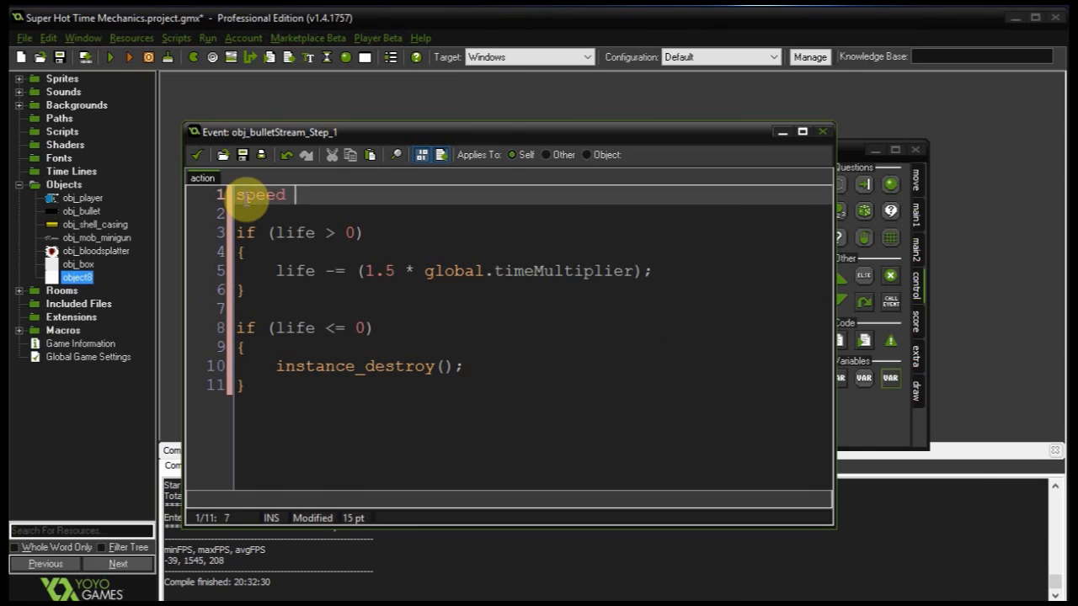
type("= 35")
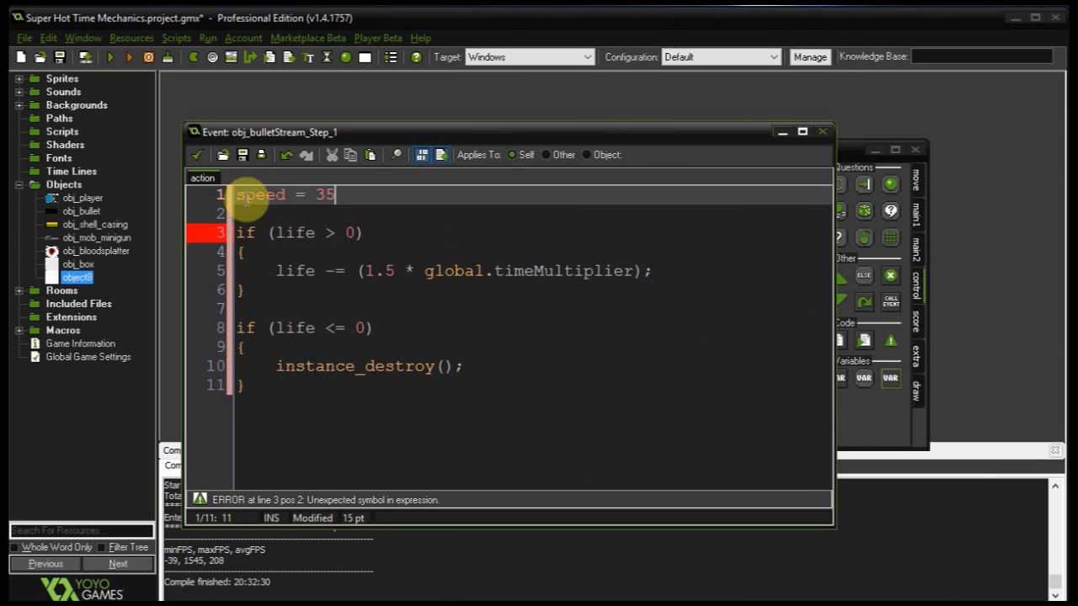
type("*")
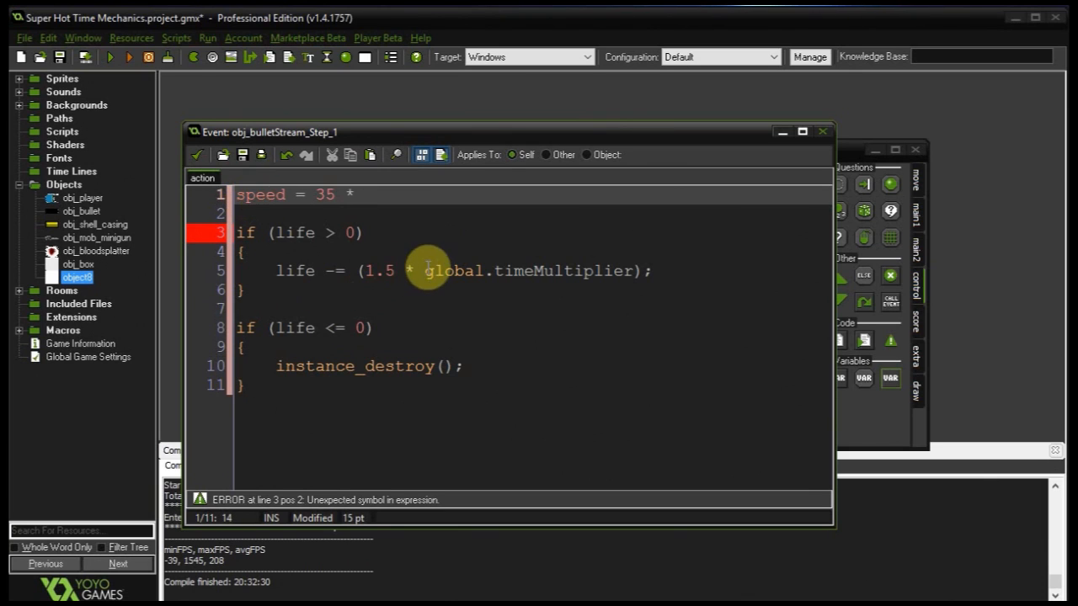
type("global.timeMultiplier")
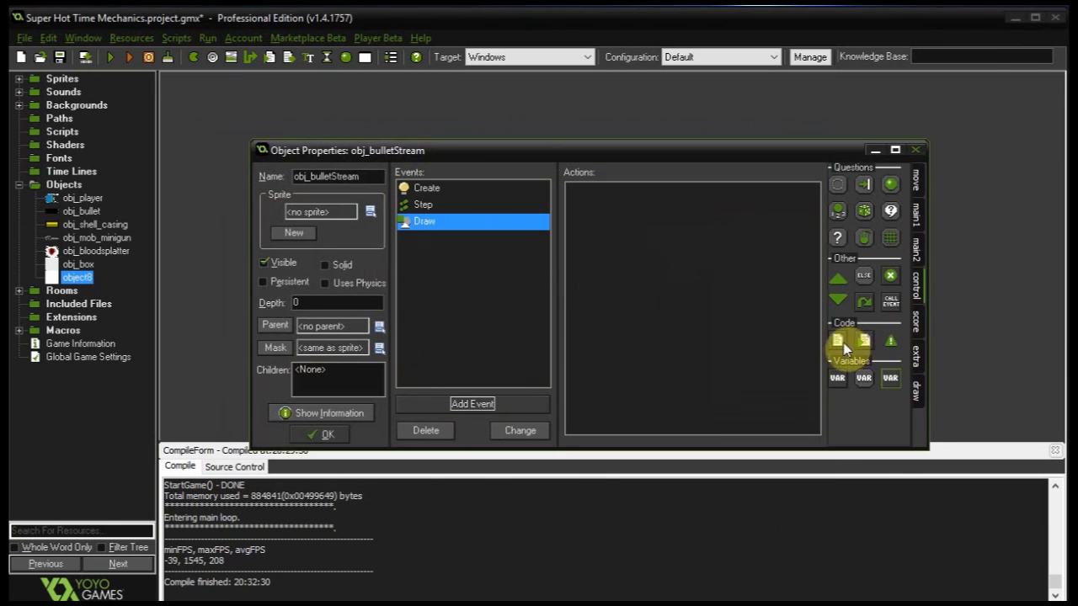
- Add Draw event code starting with draw_set_alpha(life/100);
double_click(838, 340)
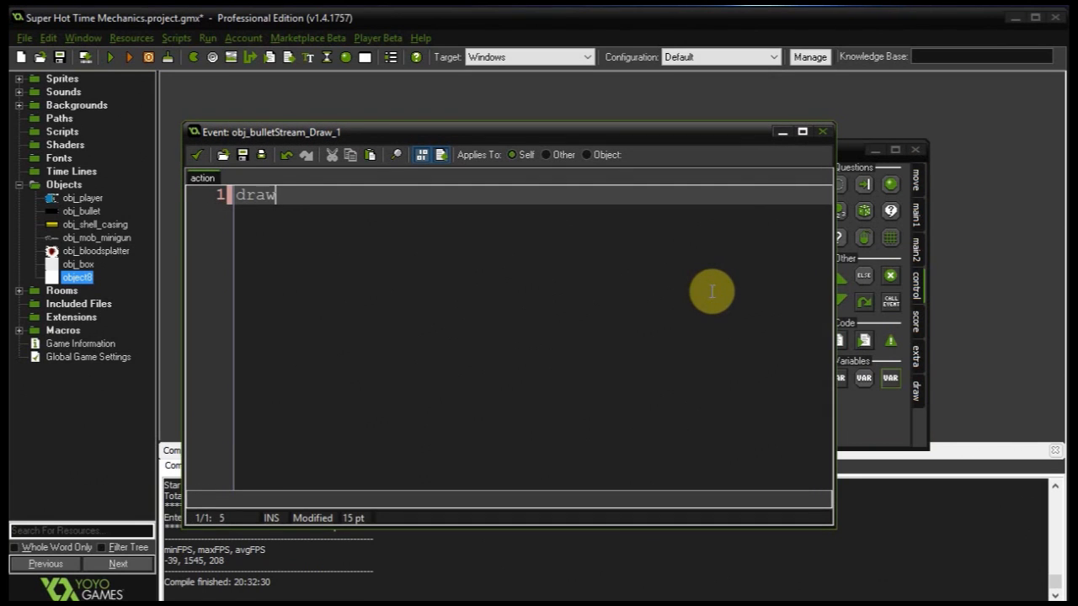
type("_set_alpha")
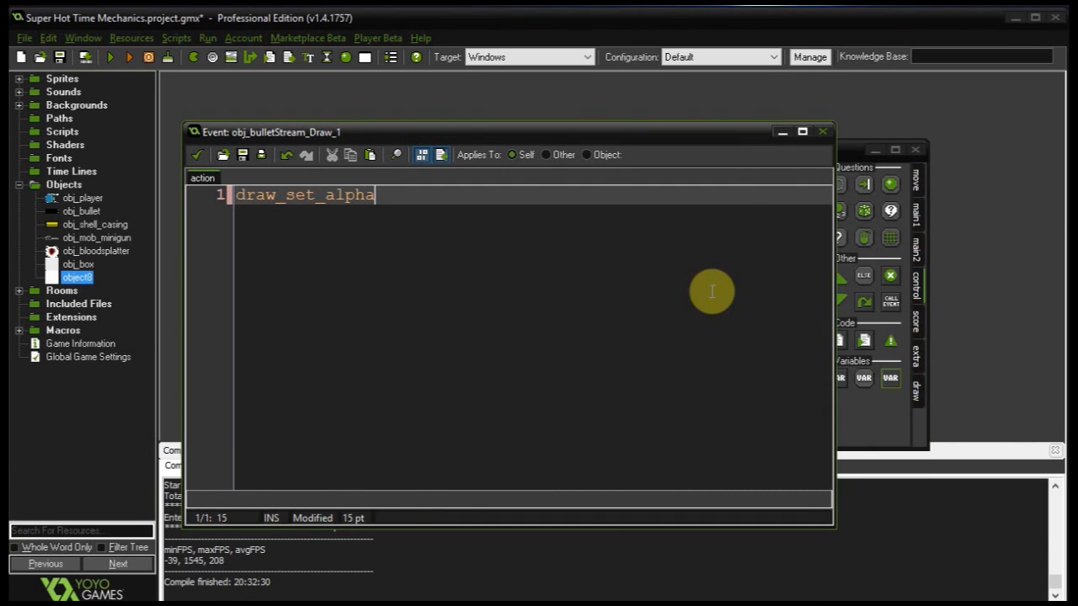
type("(")
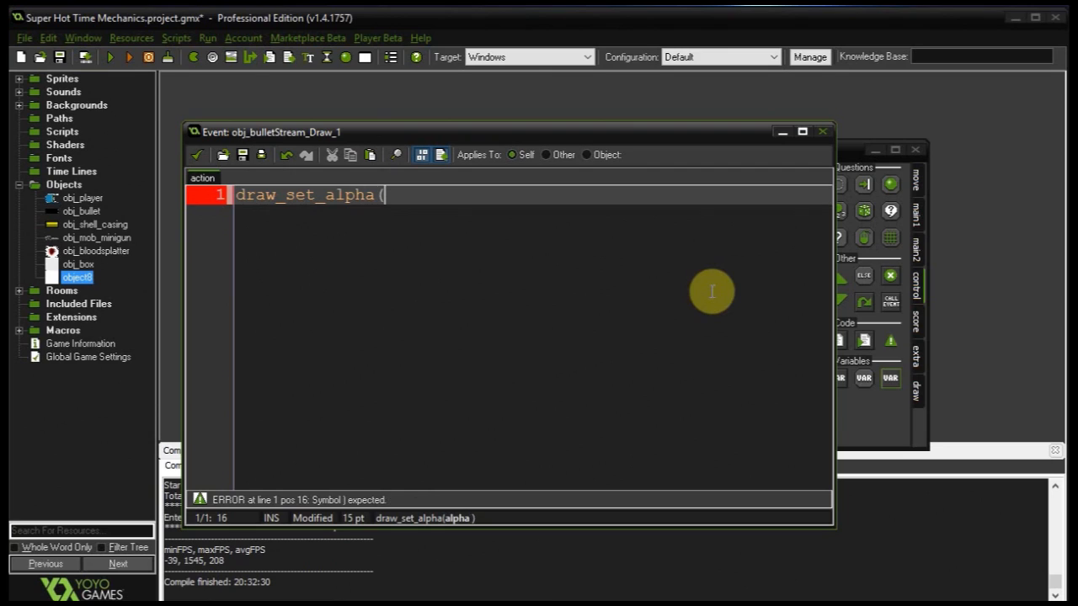
type("life/100);")
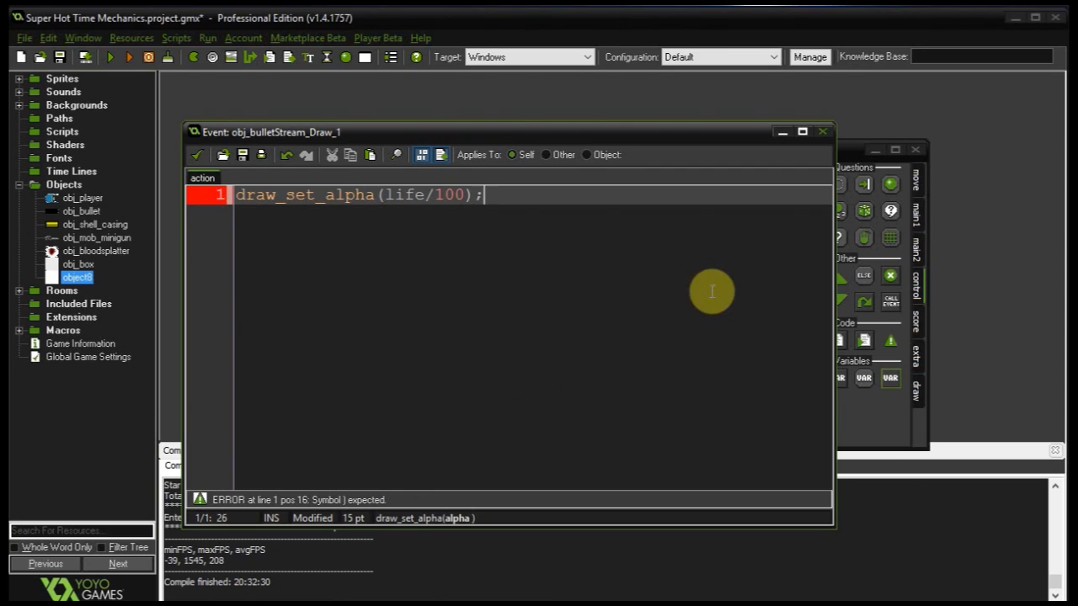
- Draw a 5-wide c_red line from xstart, ystart to x, y, then draw_set_alpha(1)
type("draw")
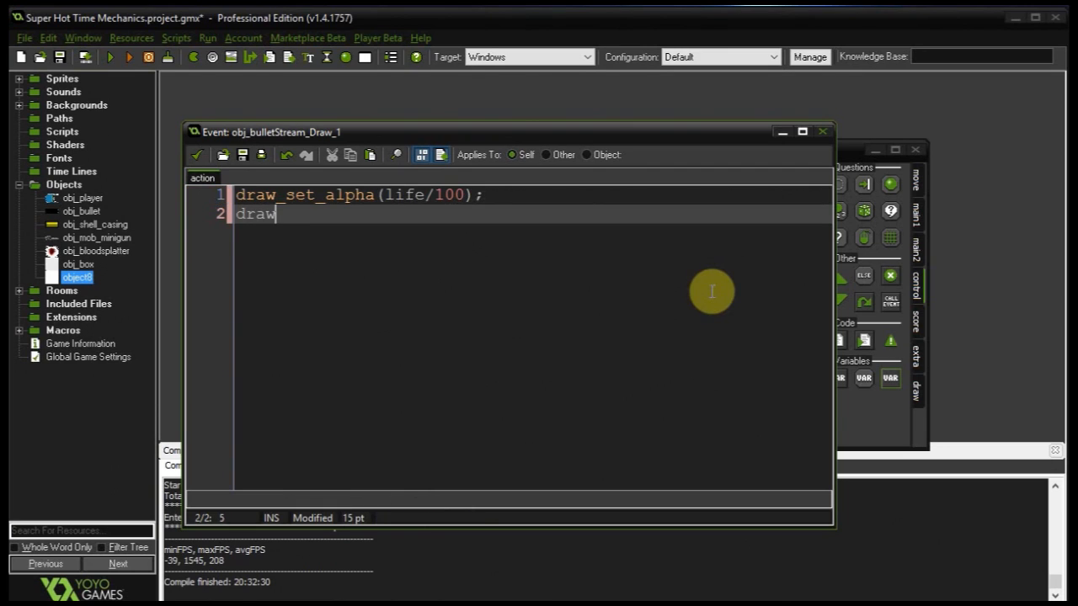
type("_line_width_colour")
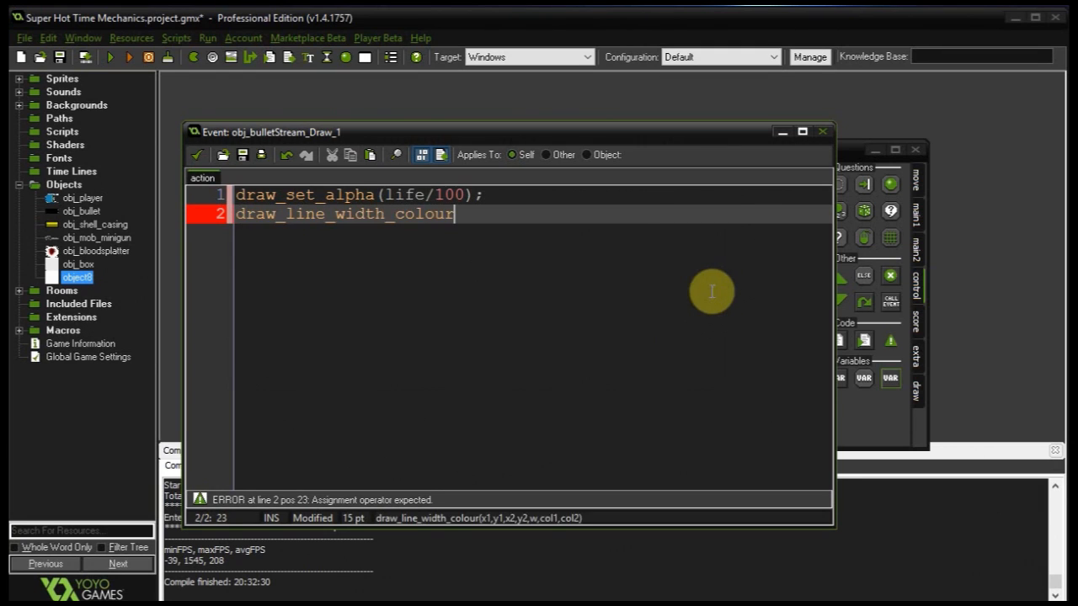
type("(xstrart,")
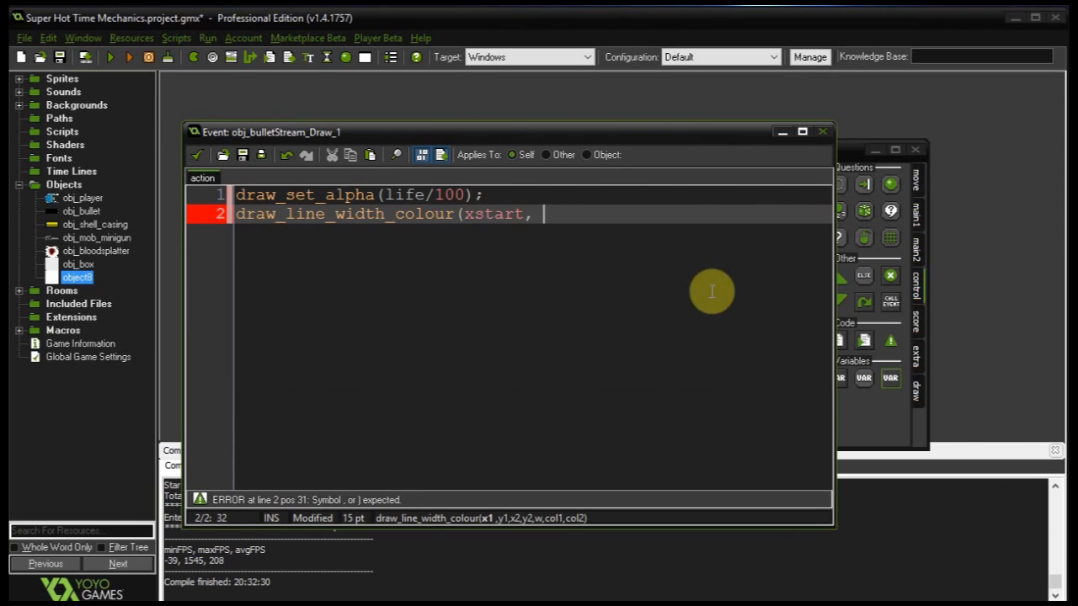
type("ystart,")
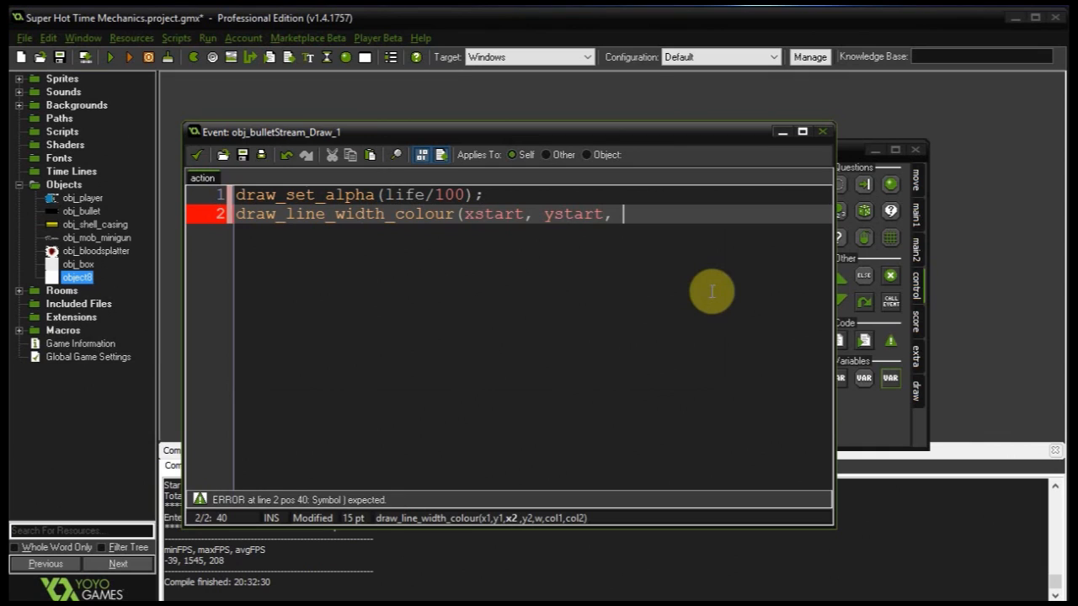
type("x, y,")
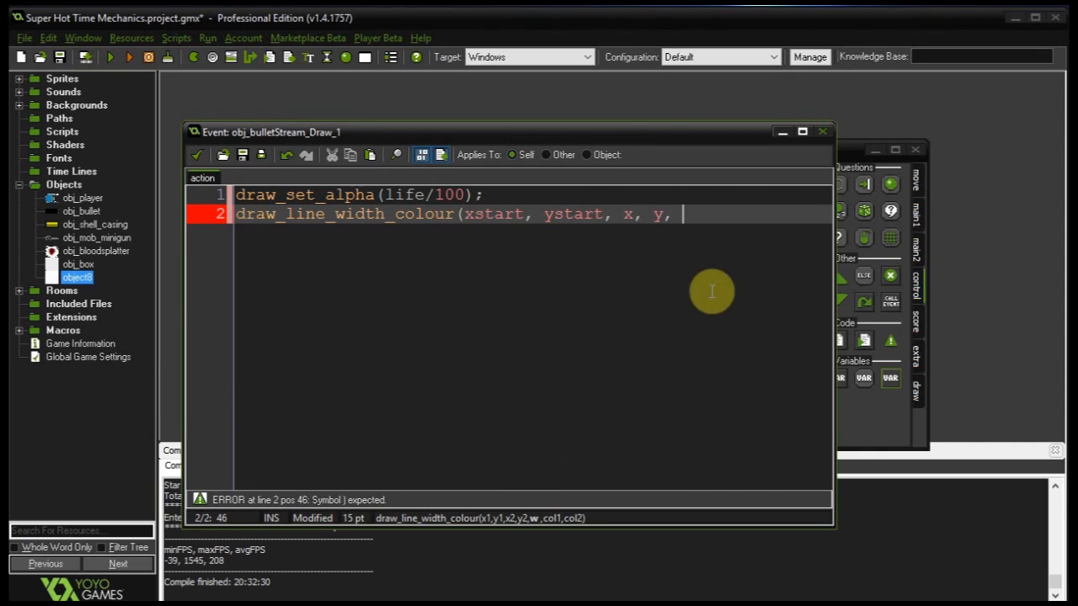
type("5,")
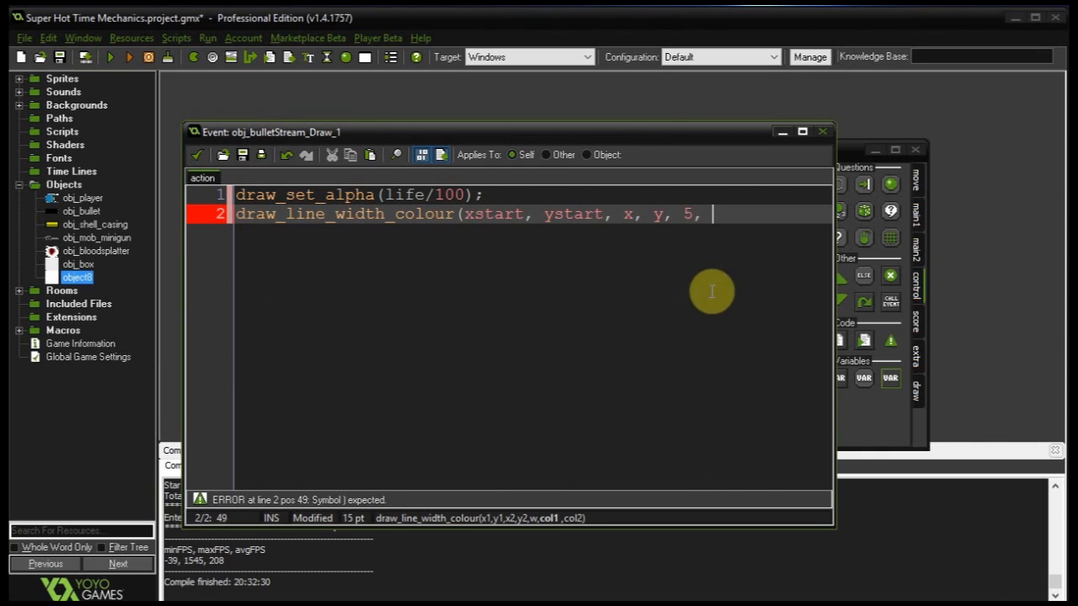
type("c_red, c_red")
type("draw_set_")
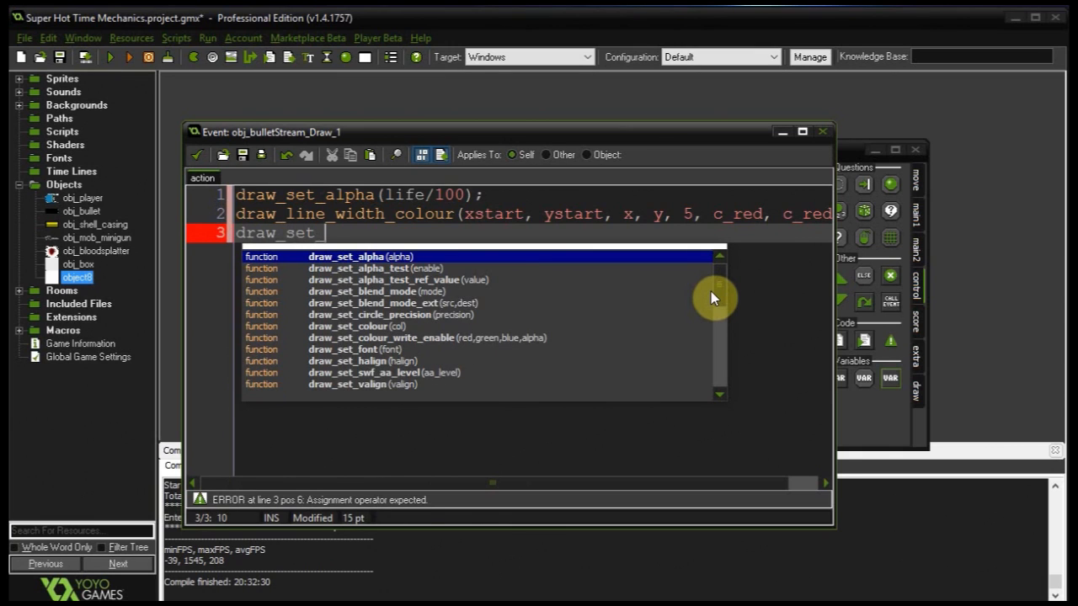
left_click(346, 256)
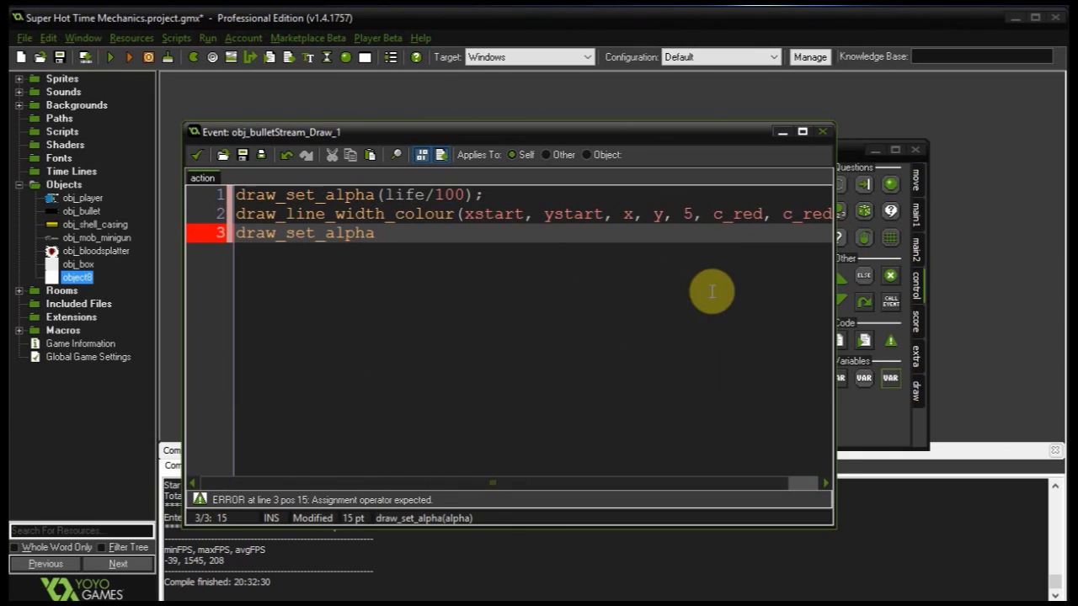
type("(1)")
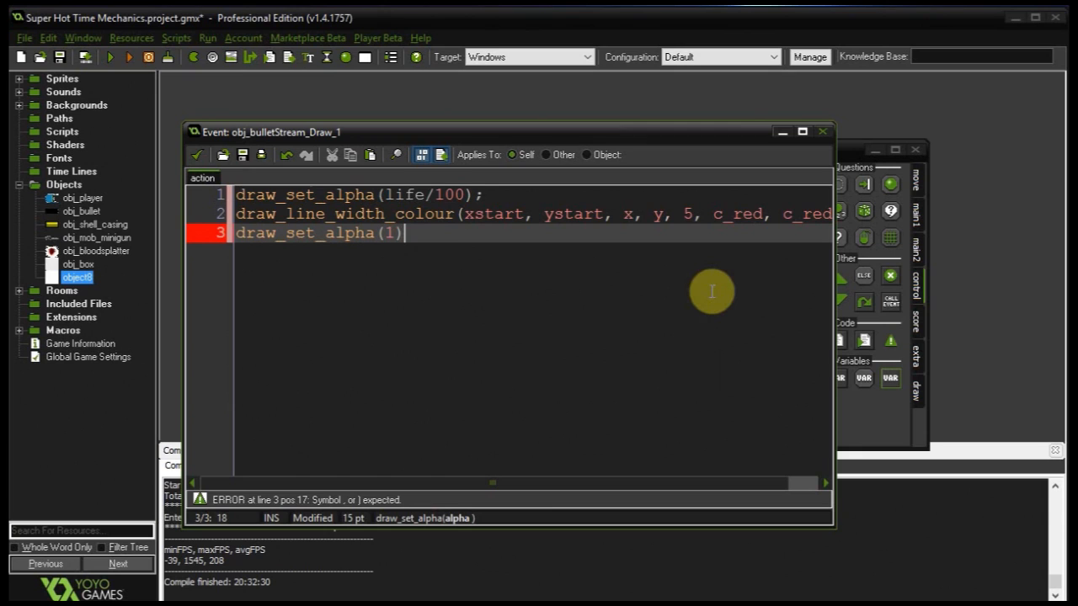
type(";")
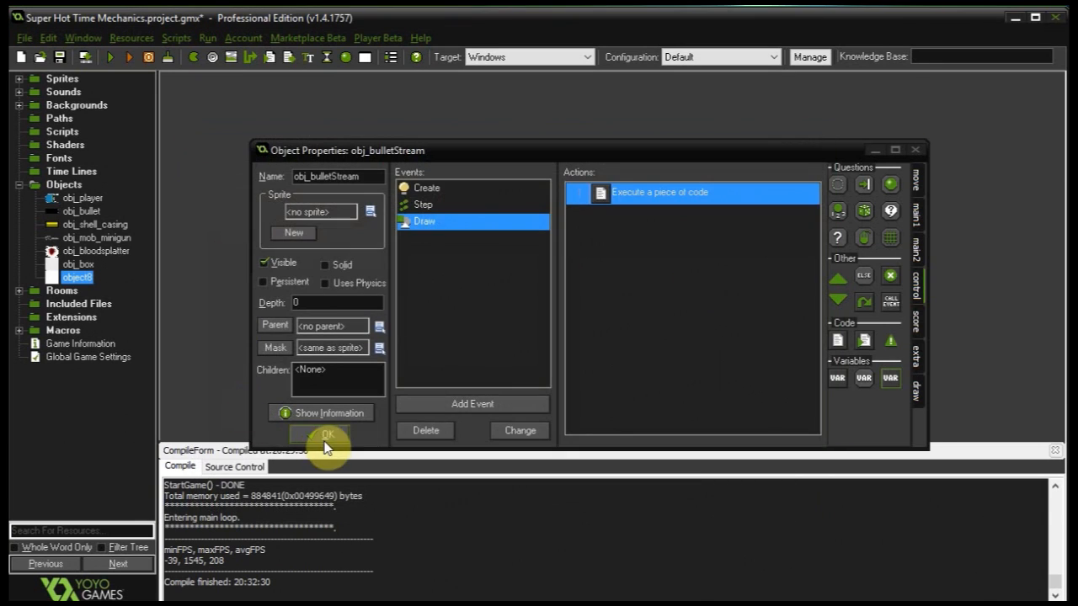
- Close obj_bulletStream with OK and open obj_mob_minigun's properties
left_click(327, 434)
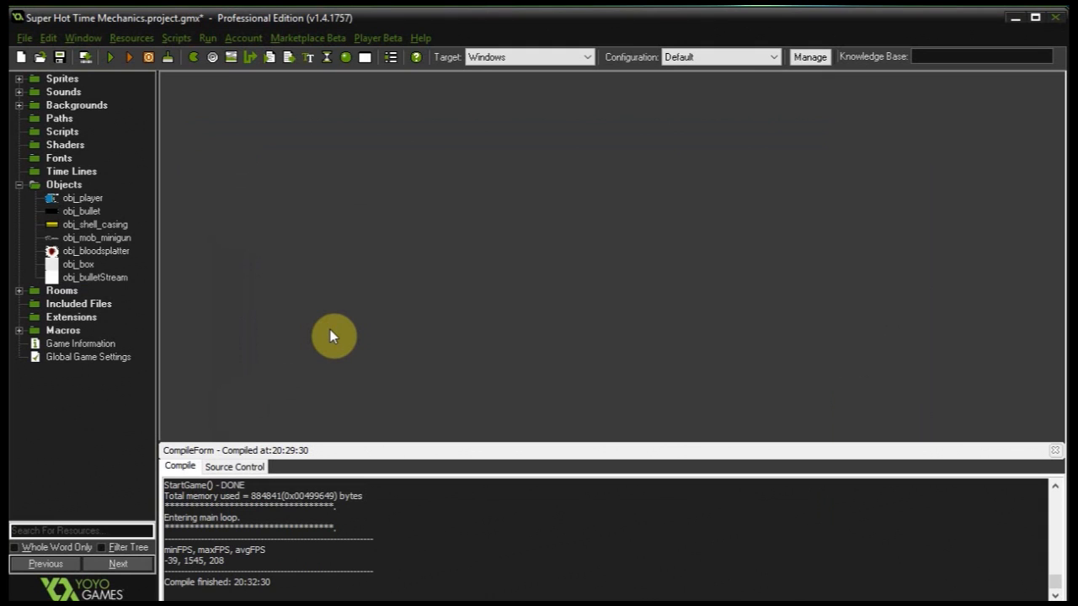
mouse_move(262, 293)
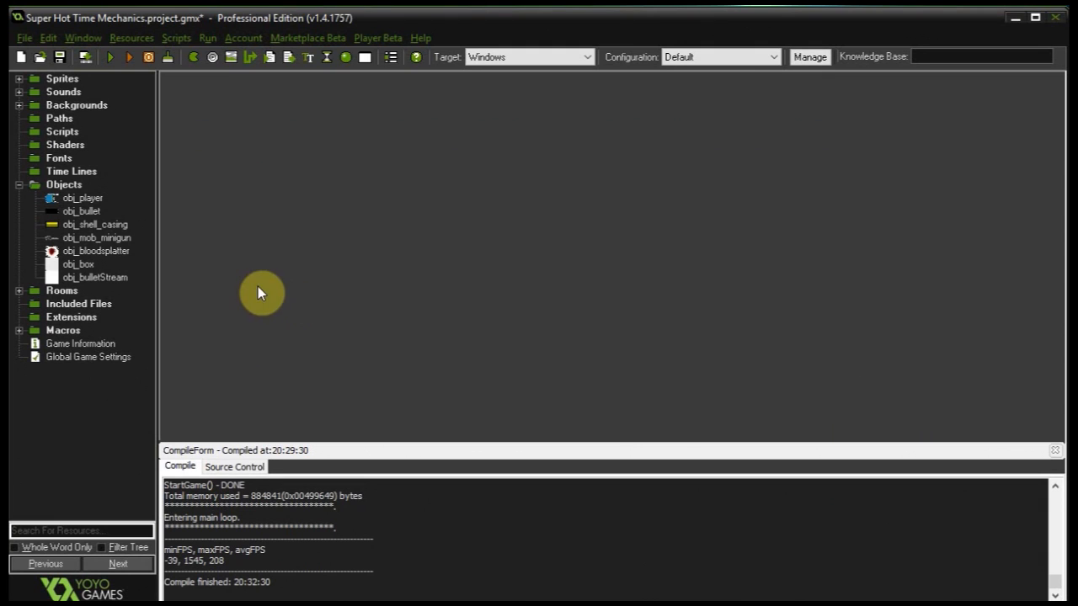
double_click(82, 197)
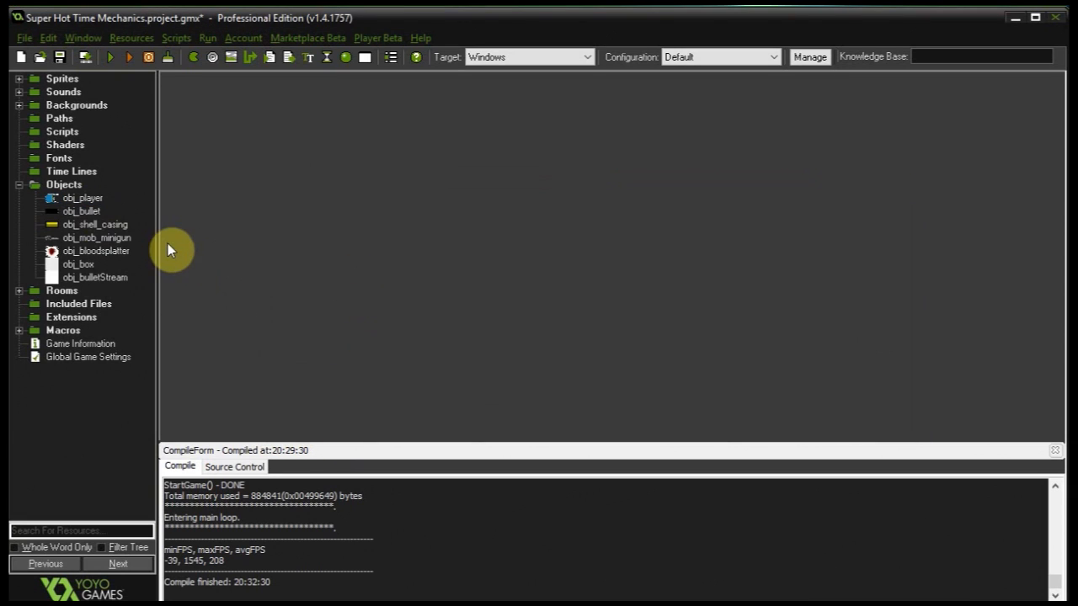
left_click(87, 238)
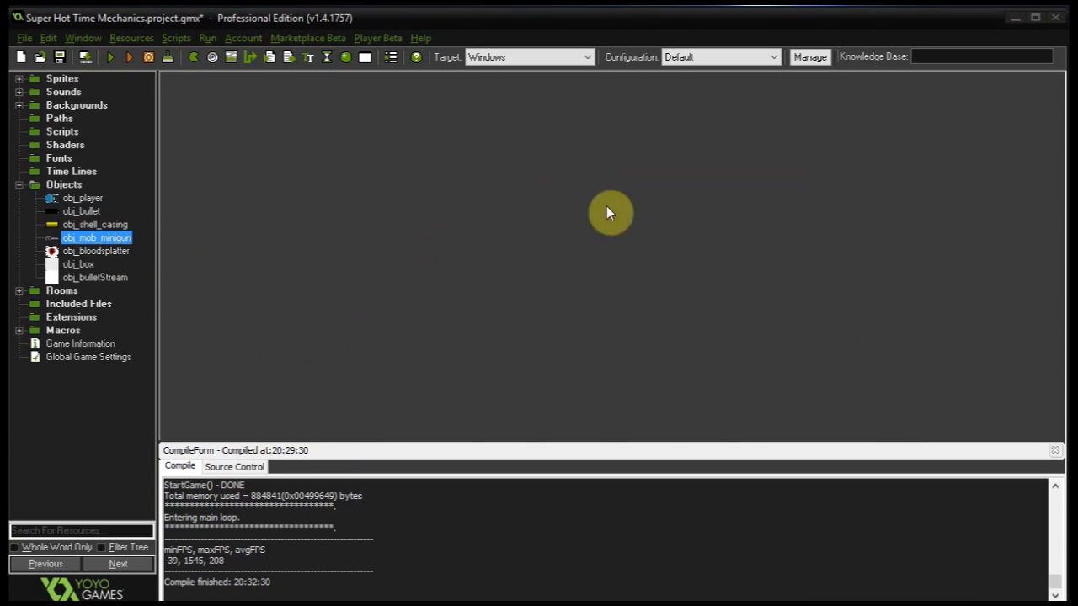
double_click(95, 237)
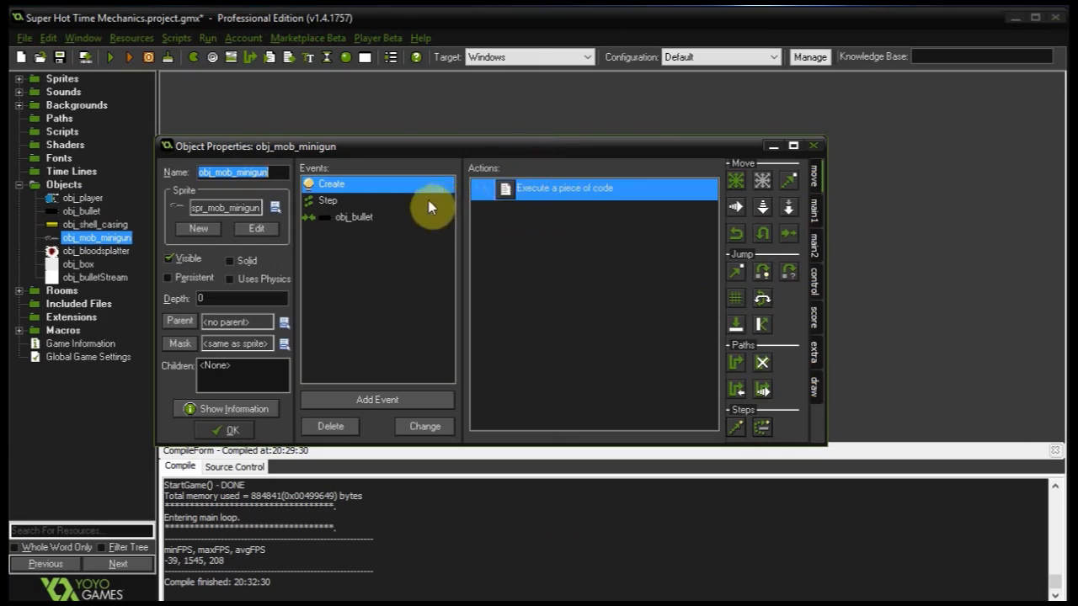
- In the minigun's Step code, spawn obj_bulletStream at bulletX, bulletY, copying direction and image_angle
double_click(591, 187)
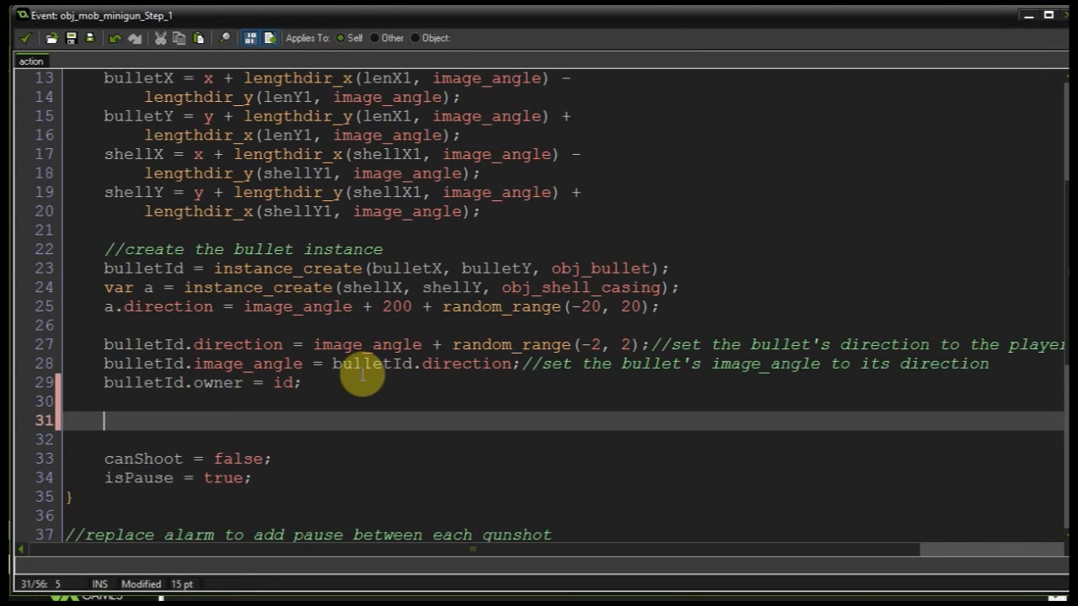
type("var bullet")
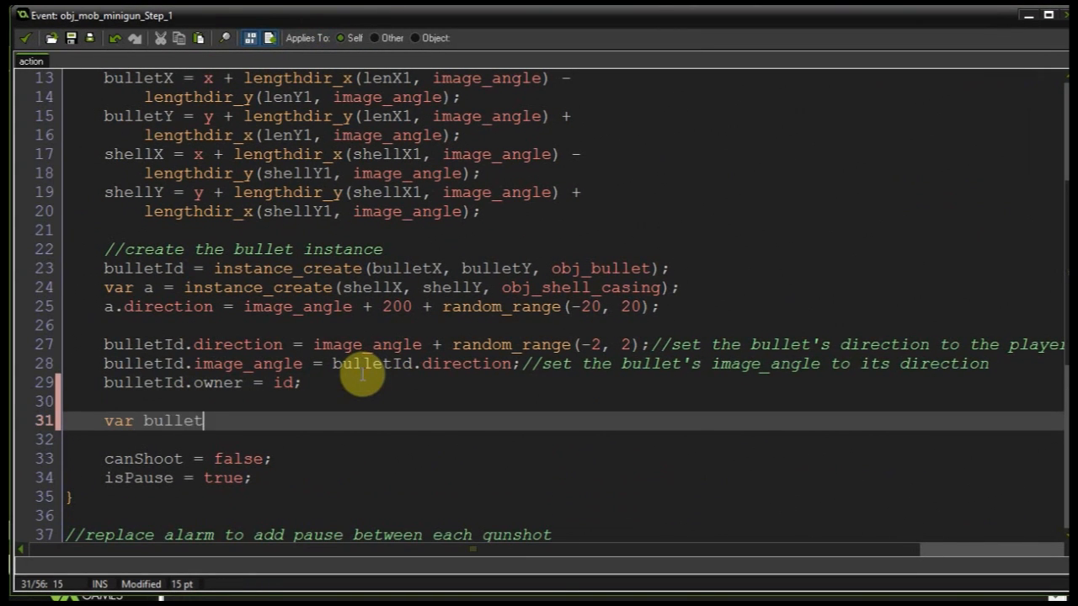
type("Stream")
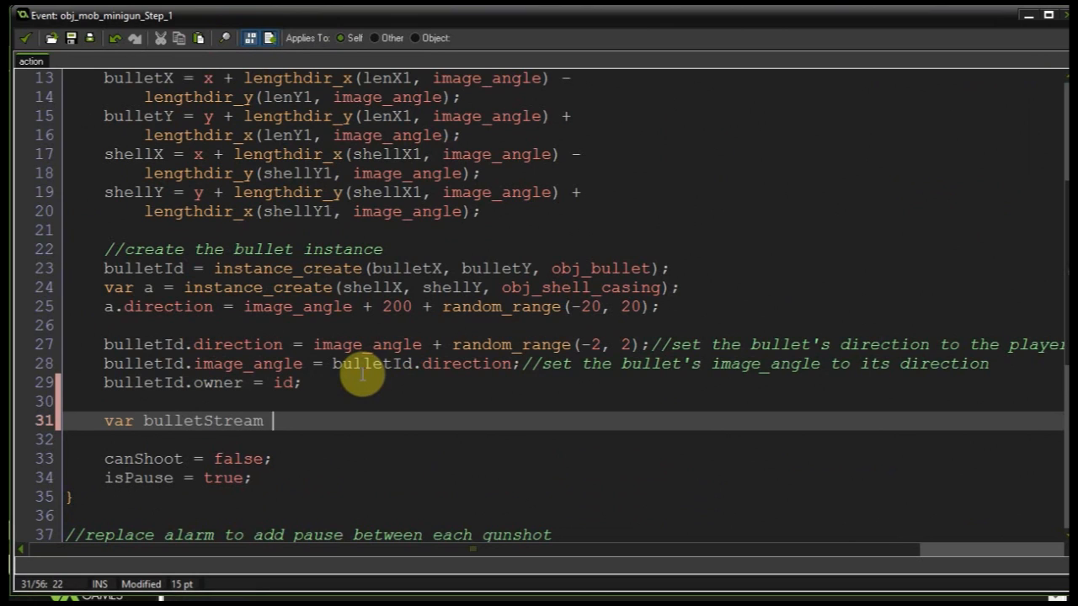
type("= instance_crea")
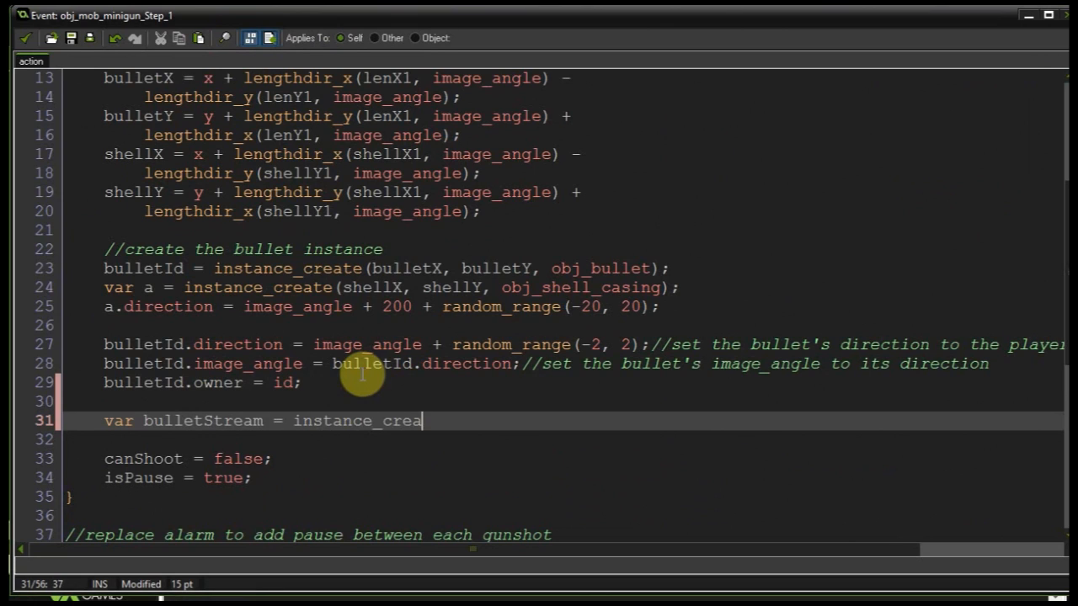
type("te(")
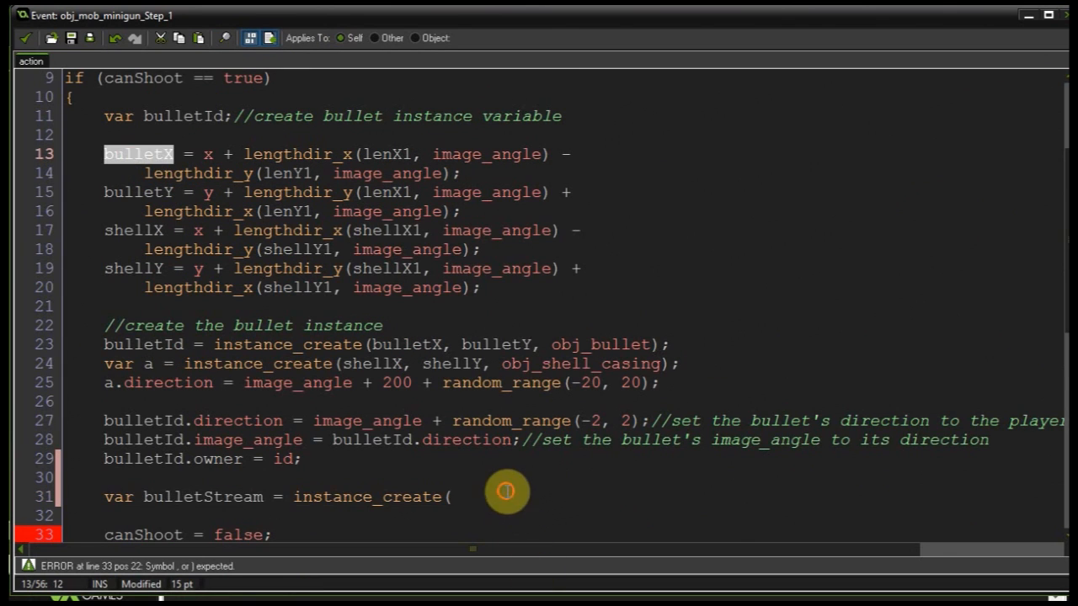
type("bulletX, bullety")
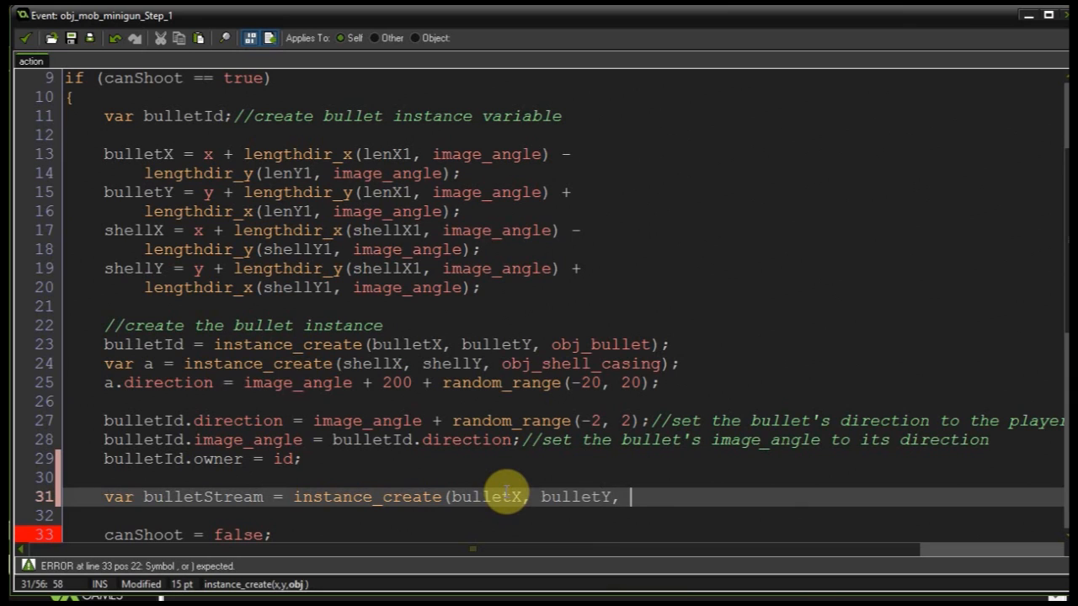
type("obj_bulletStream);")
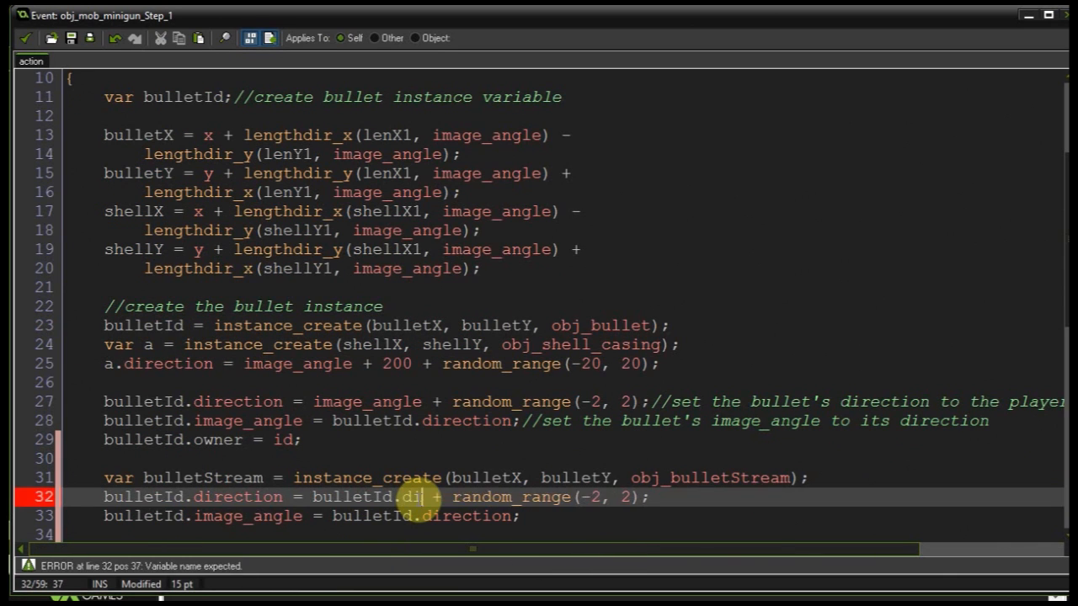
type("rection")
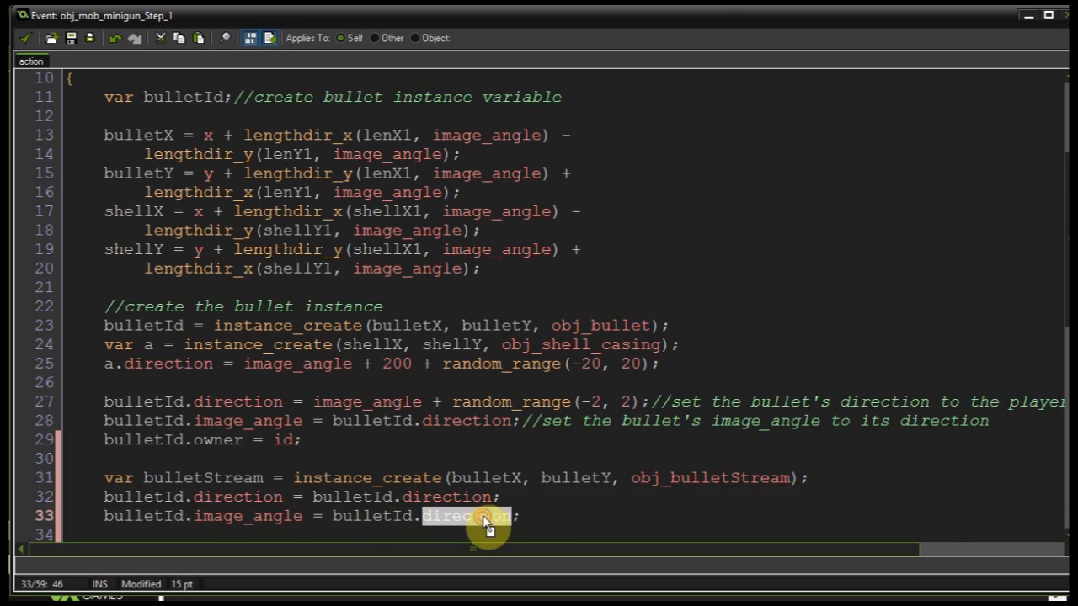
type("image_angle")
left_click(564, 534)
type("bulletStream.owner = bulletId;")
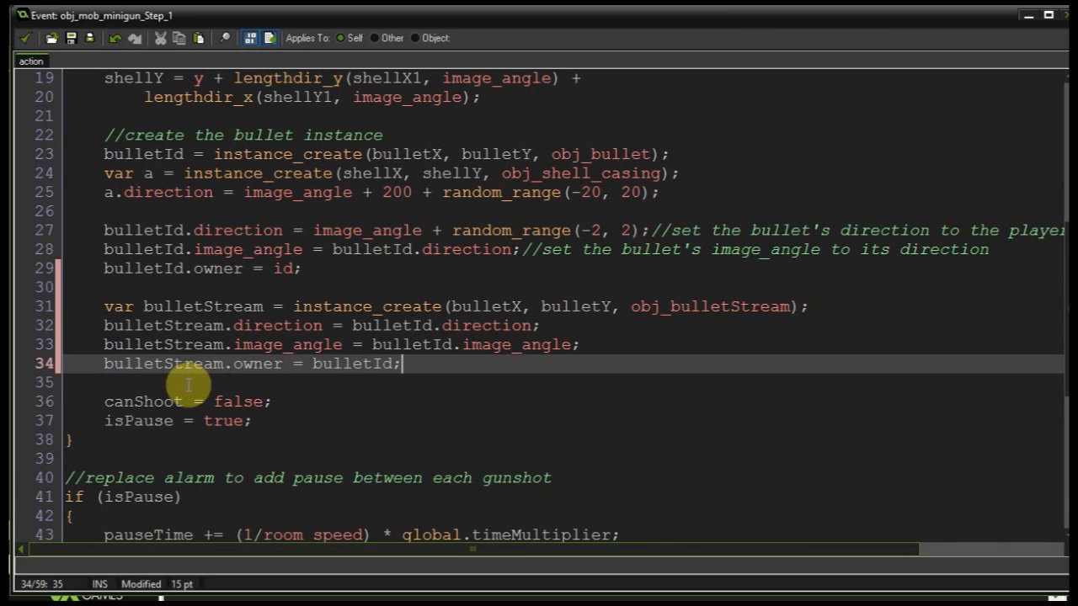
left_click_drag(104, 305, 403, 362)
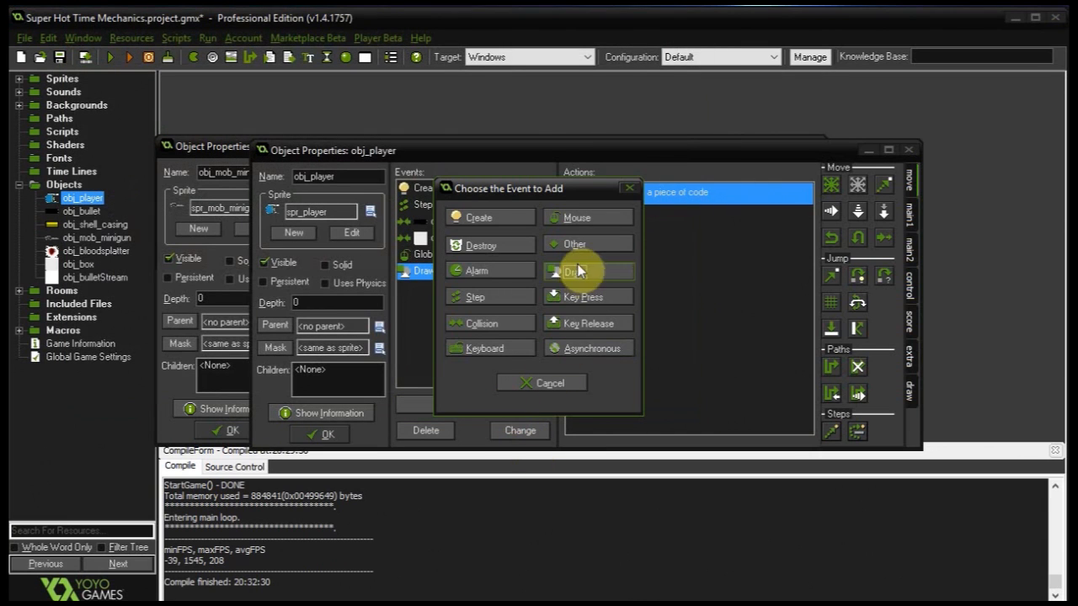
- Add a Draw GUI event to obj_player with draw_text(50, 50, string(global.timeMultiplier));
left_click(586, 270)
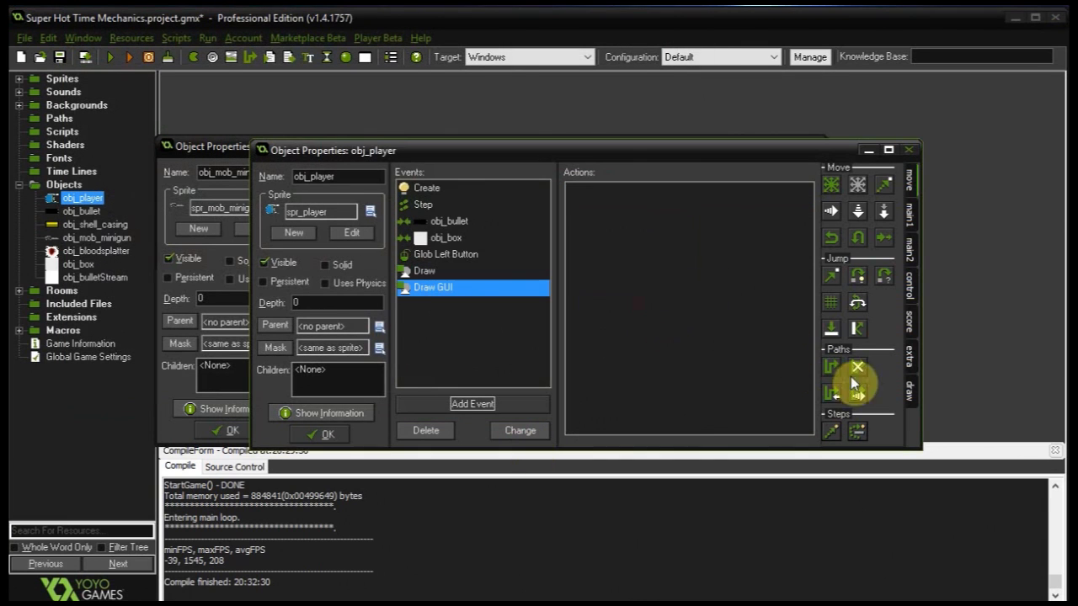
double_click(437, 287)
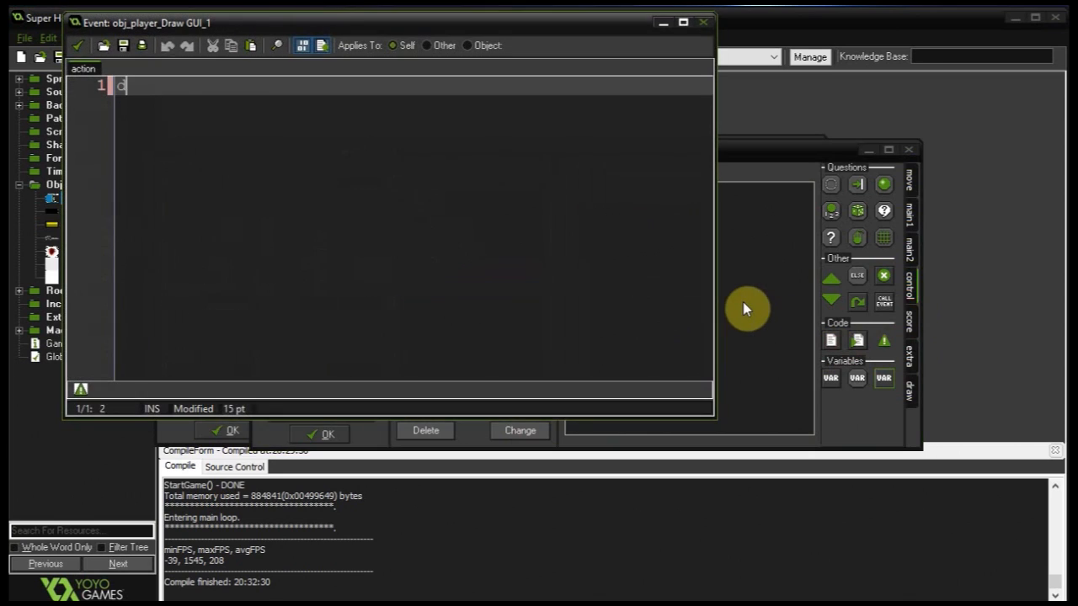
type("draw_tex")
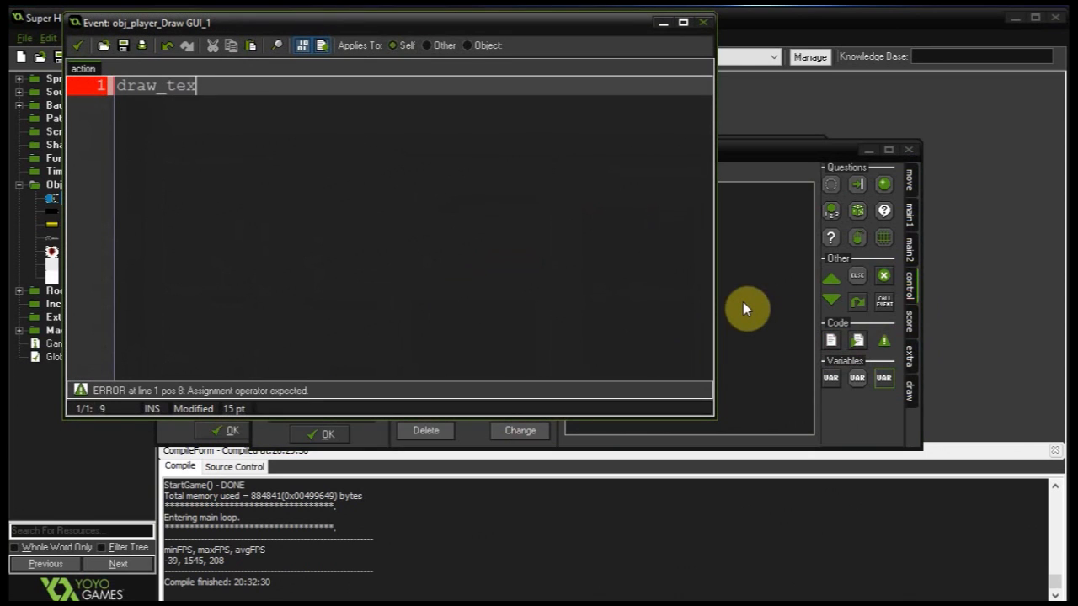
type("t(50")
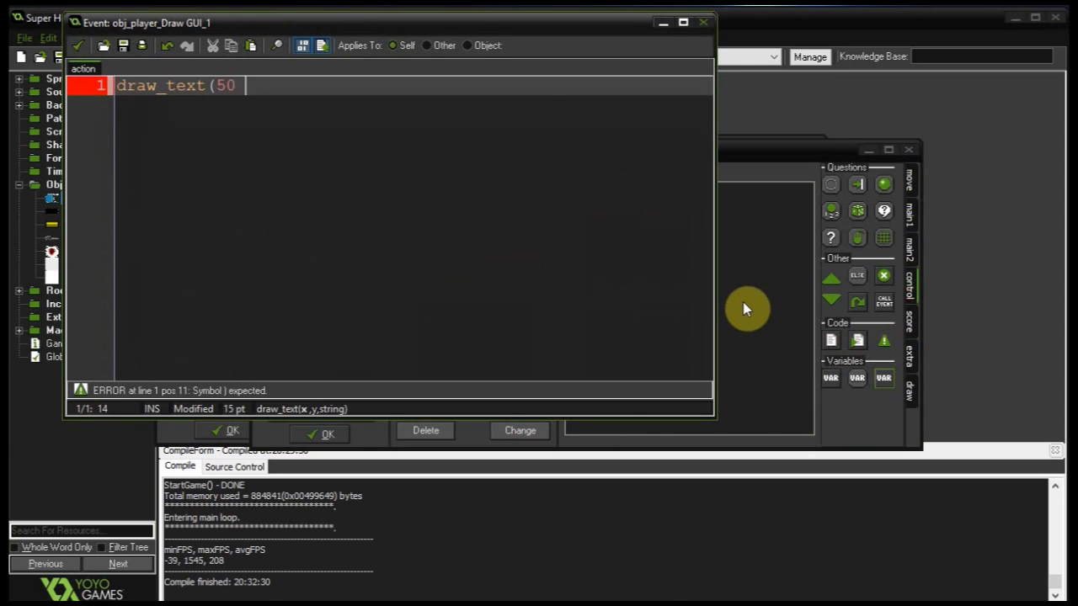
type(", 50, string(global.")
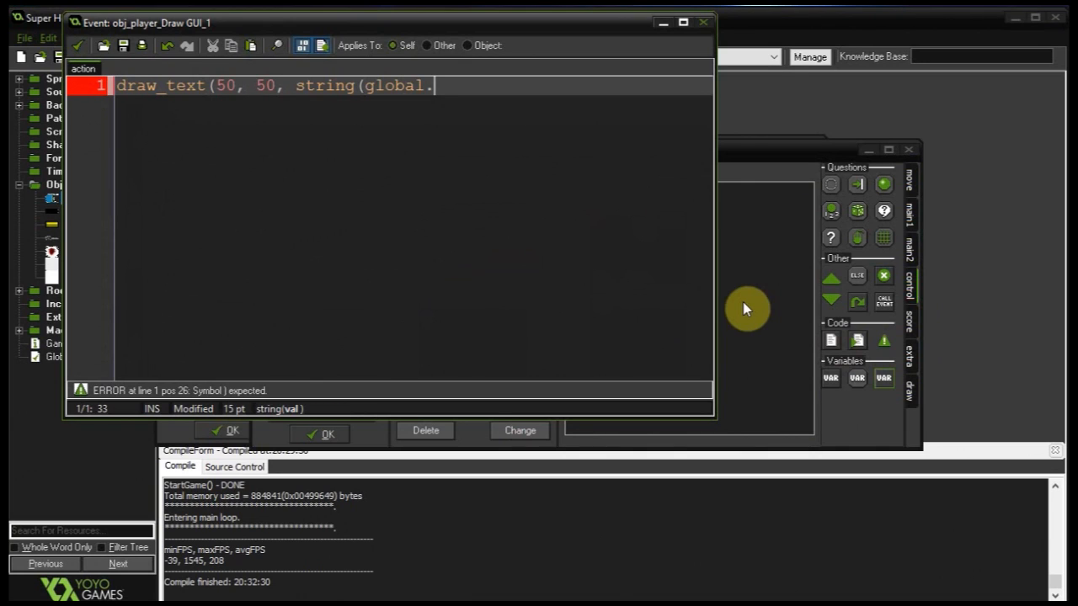
type("timeM")
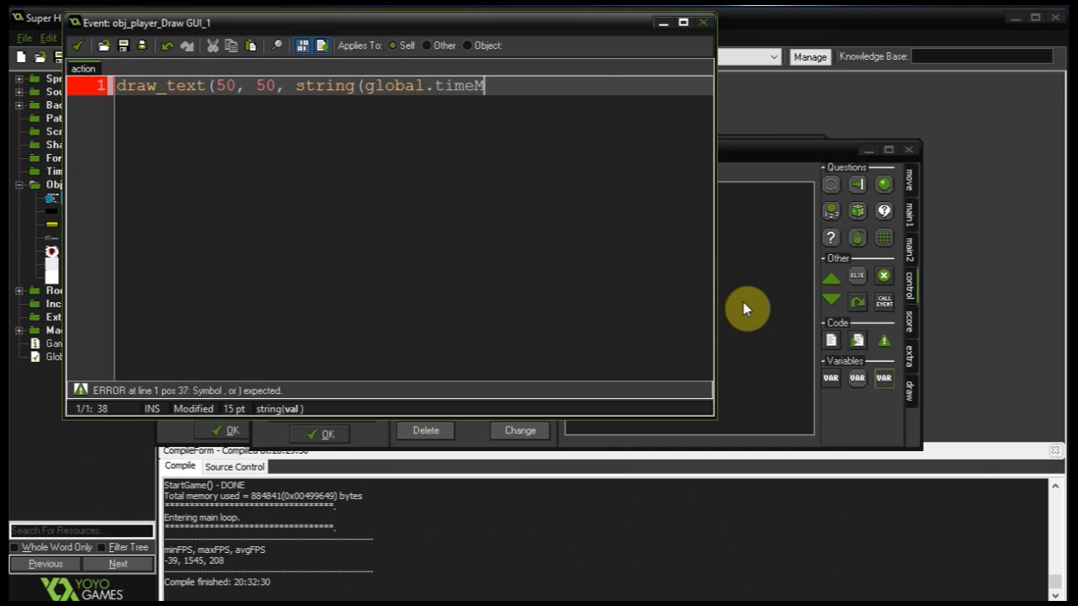
type("ultiplier")
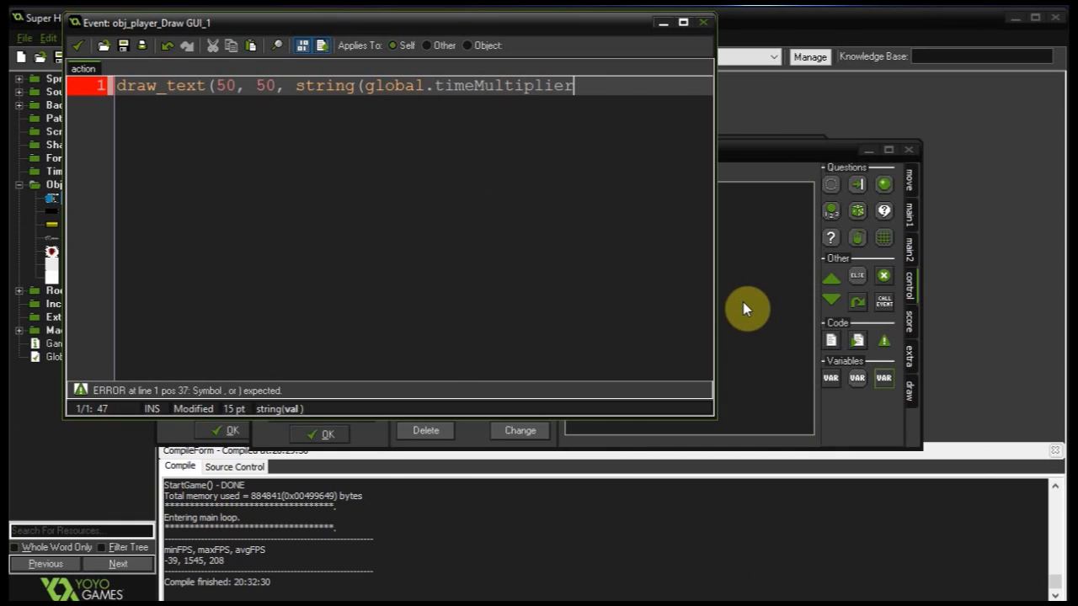
type(");")
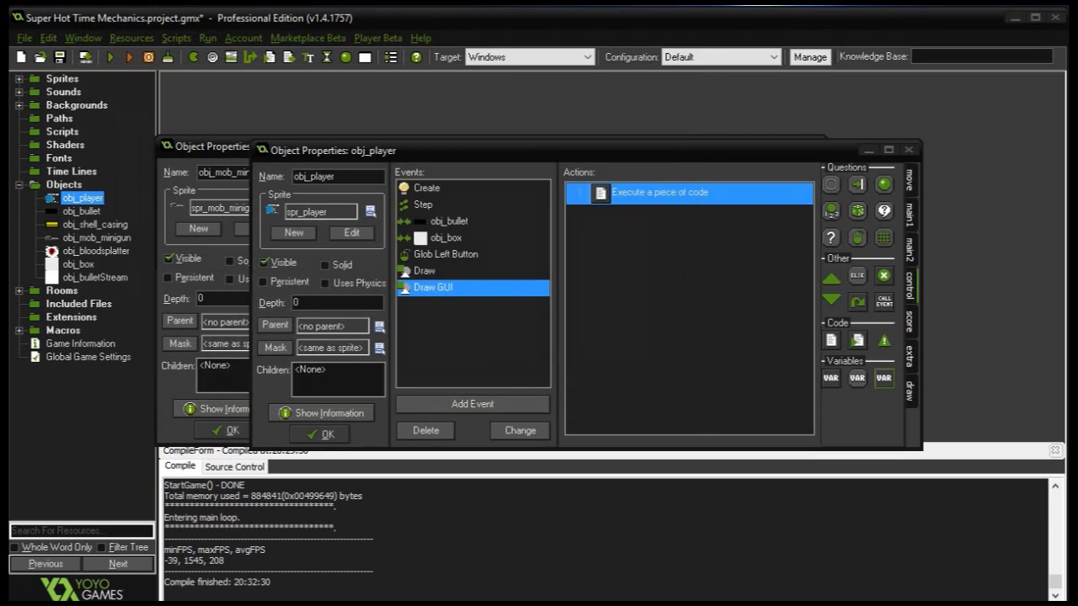
- Close obj_player and open obj_bullet to review its Create and Step event code
left_click(325, 434)
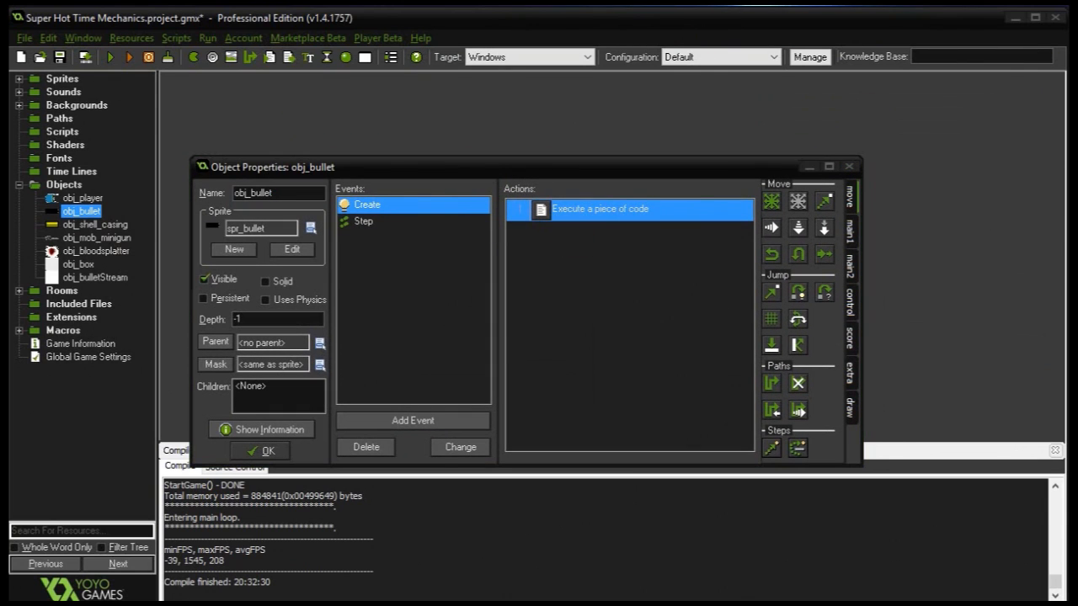
double_click(628, 208)
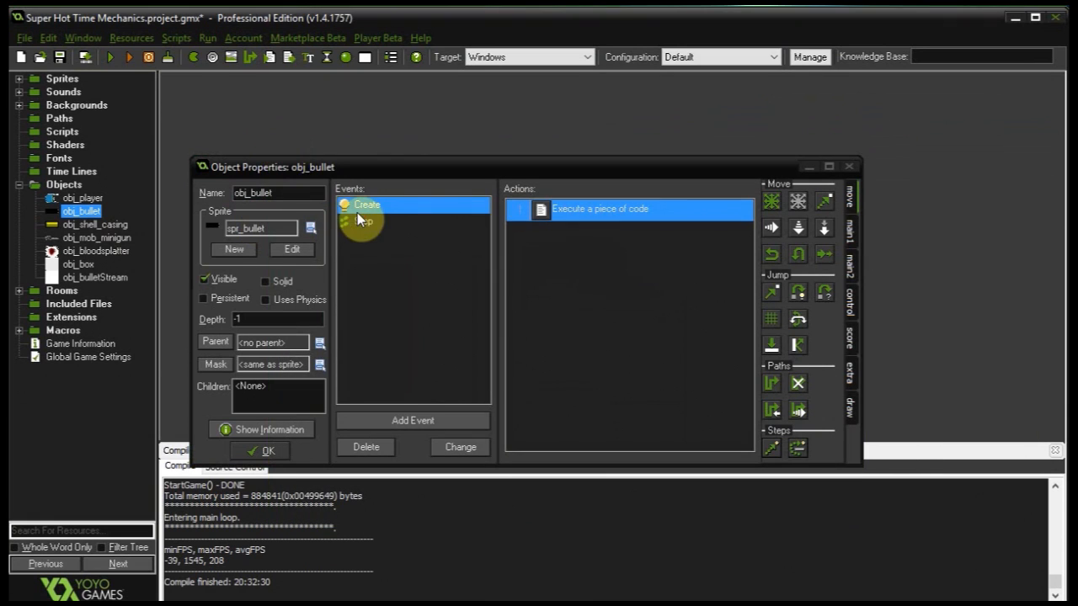
left_click(363, 220)
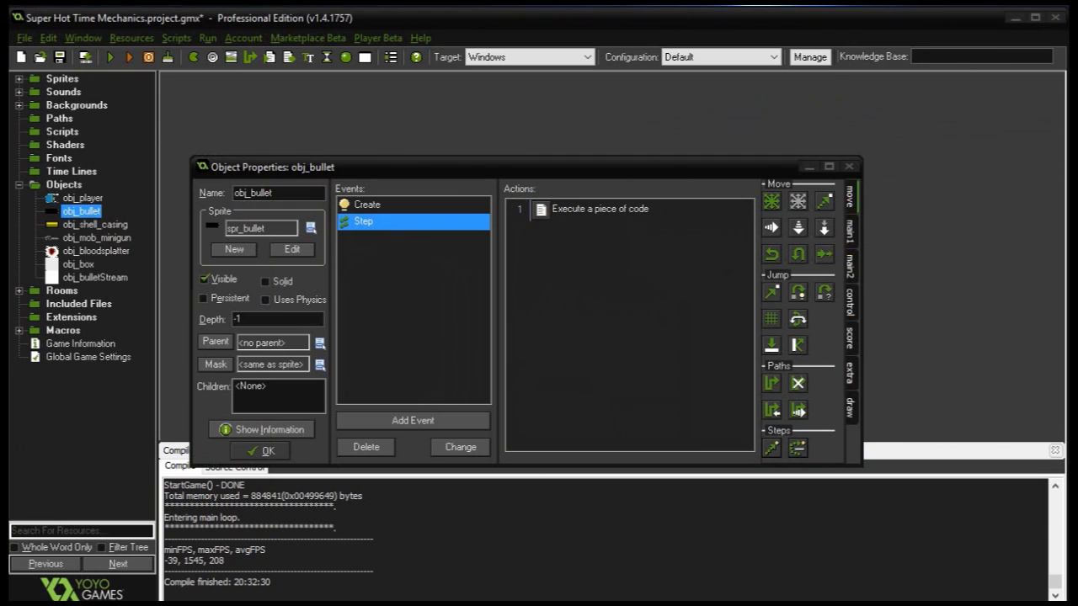
double_click(600, 208)
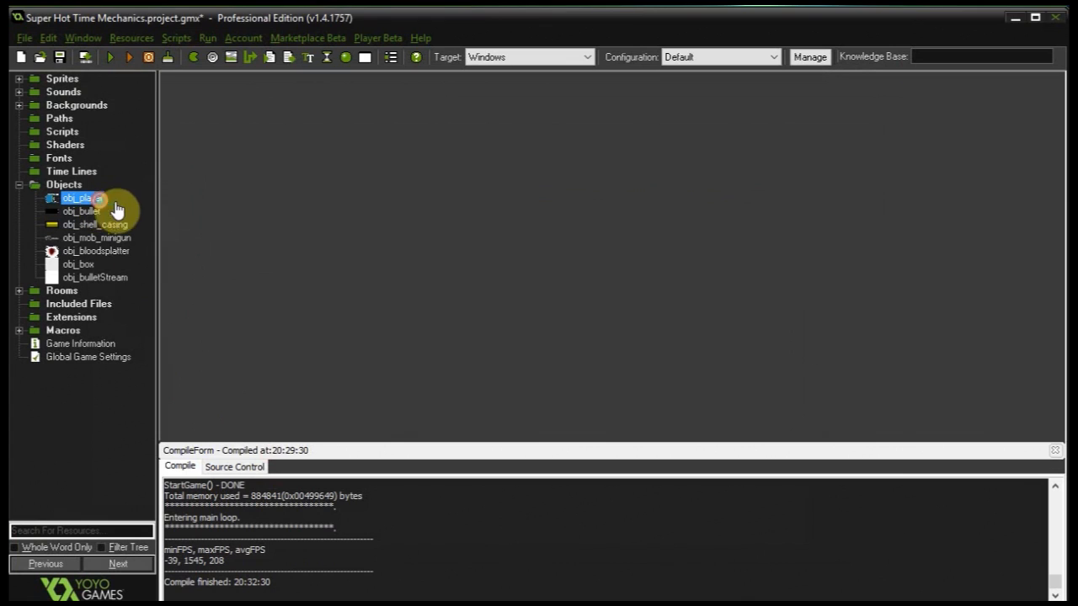
- Reopen obj_player and add global.timeMultiplier = 1; to its Create code
double_click(75, 197)
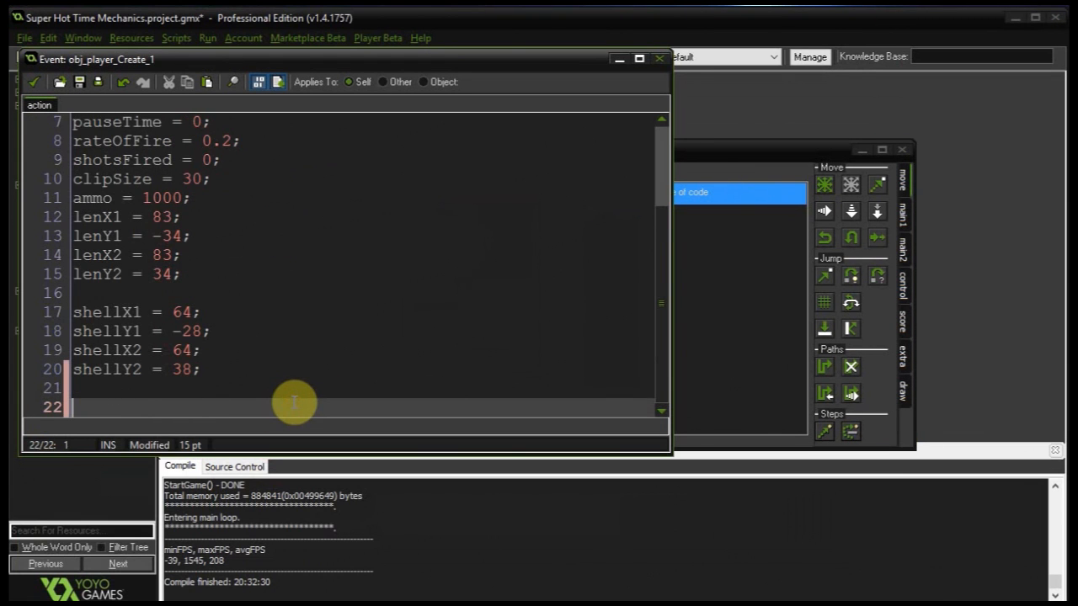
type("global.timeM")
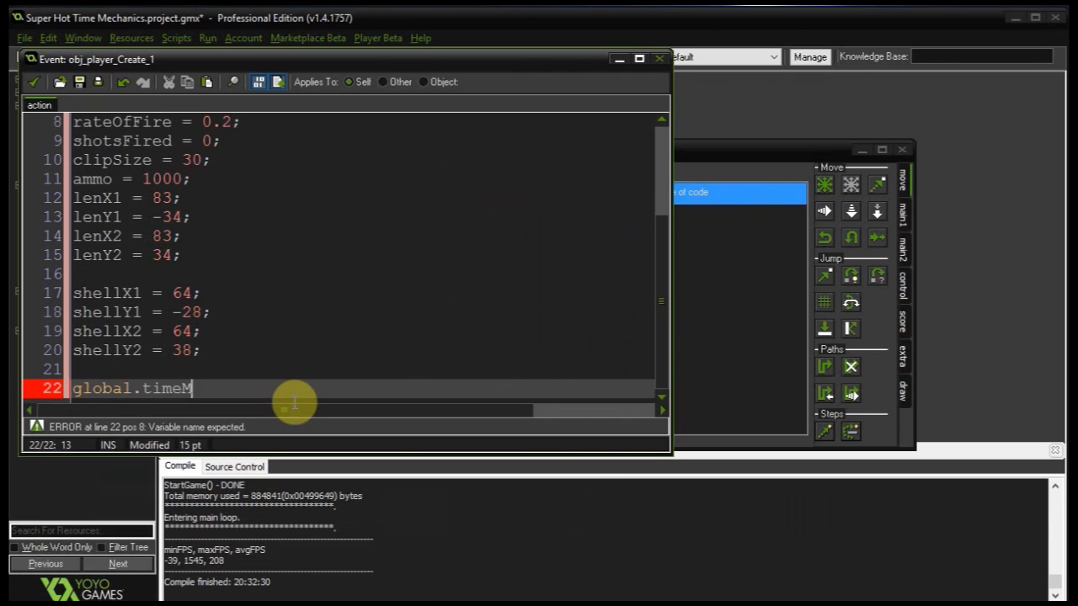
type("ultipli")
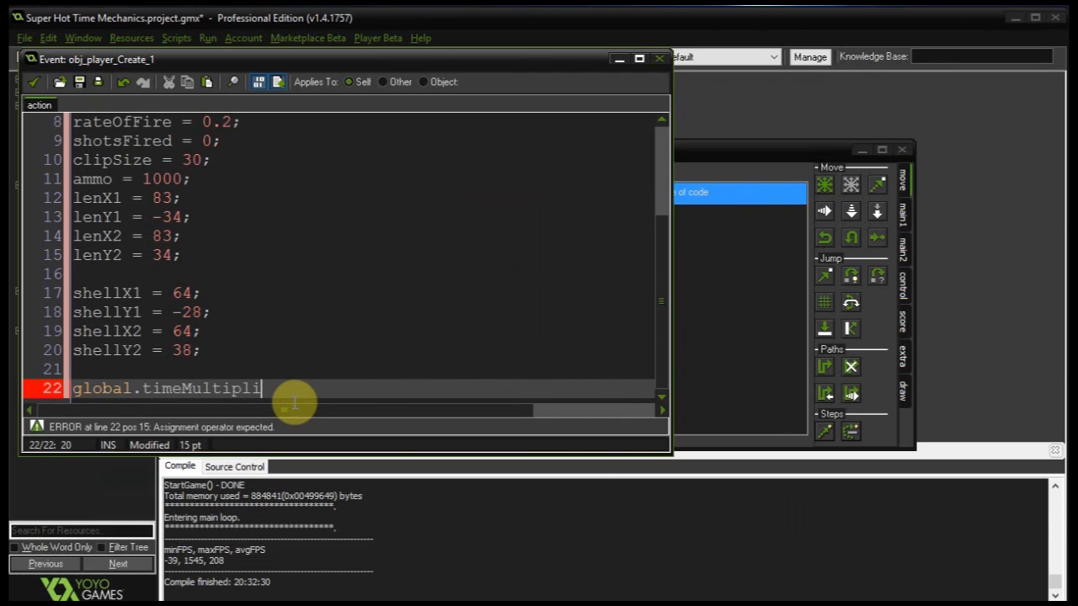
type("er")
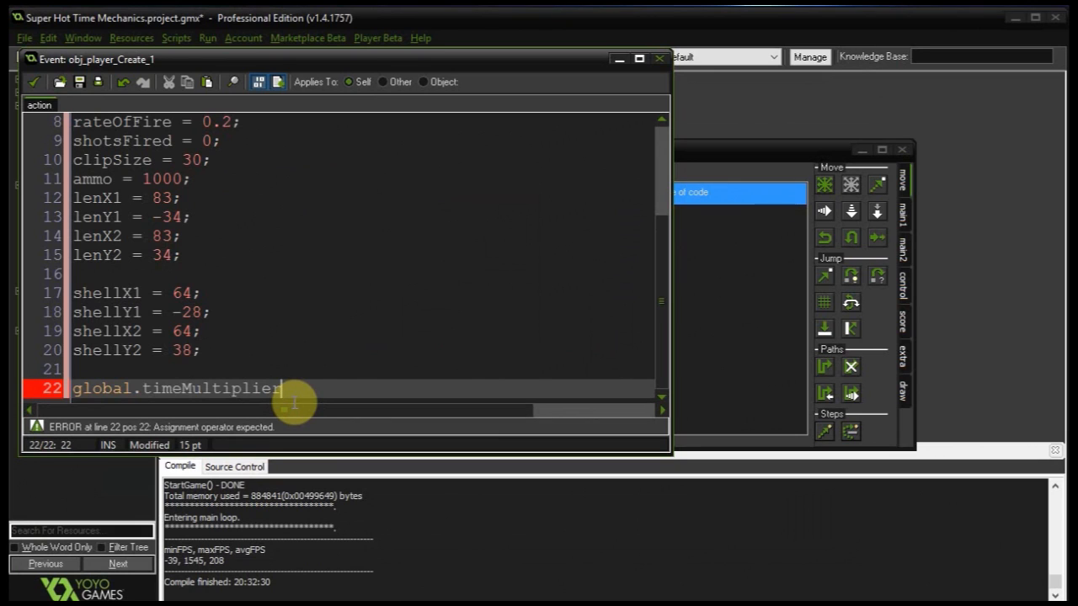
type("= 1;")
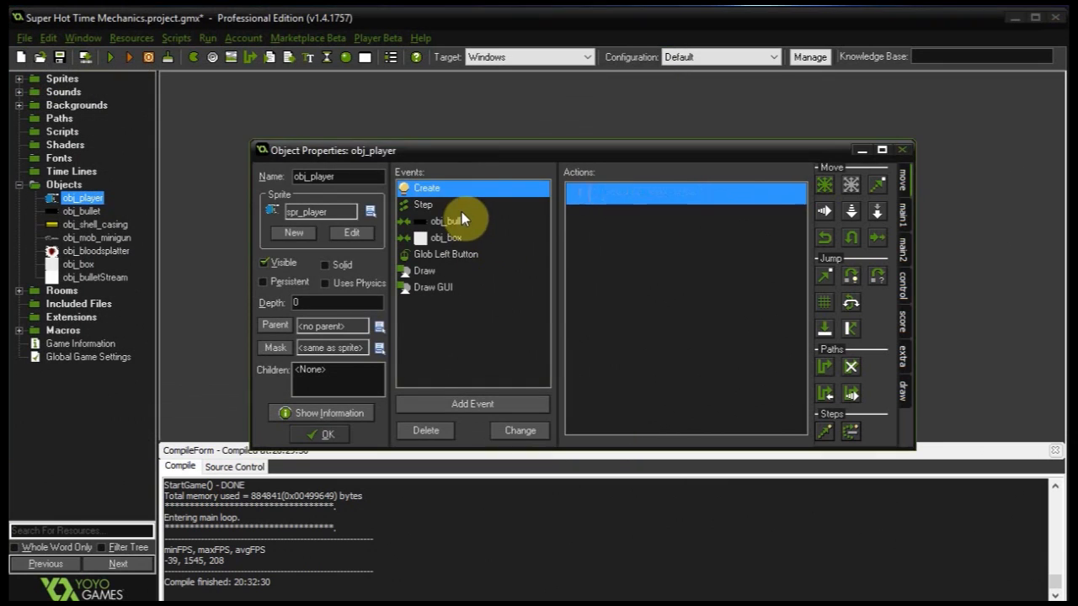
- In obj_player's Step code, start an if () at the top and select the existing W key check
double_click(420, 204)
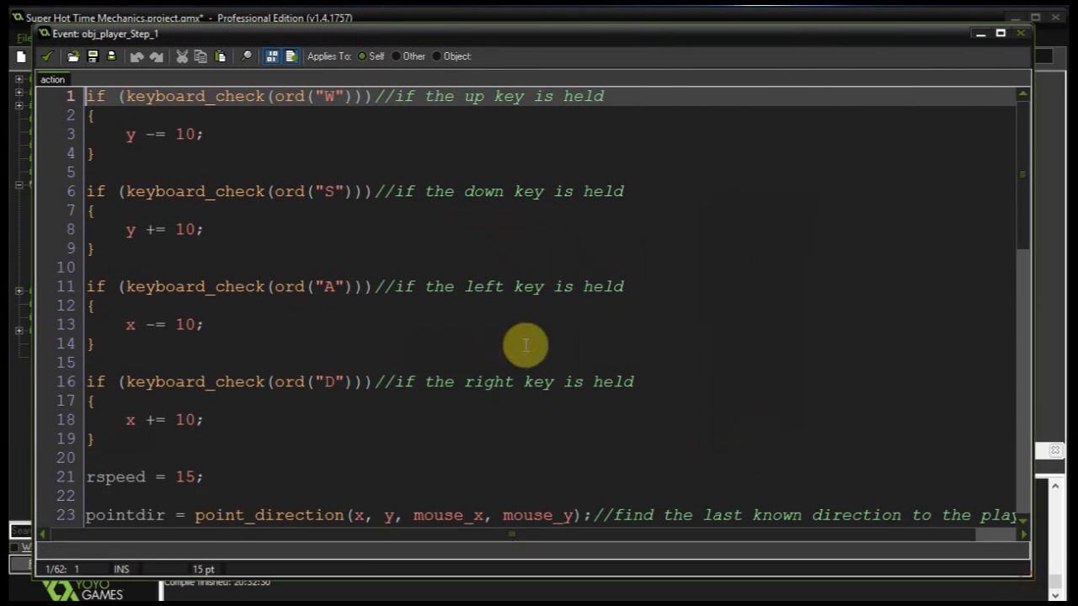
left_click(84, 99)
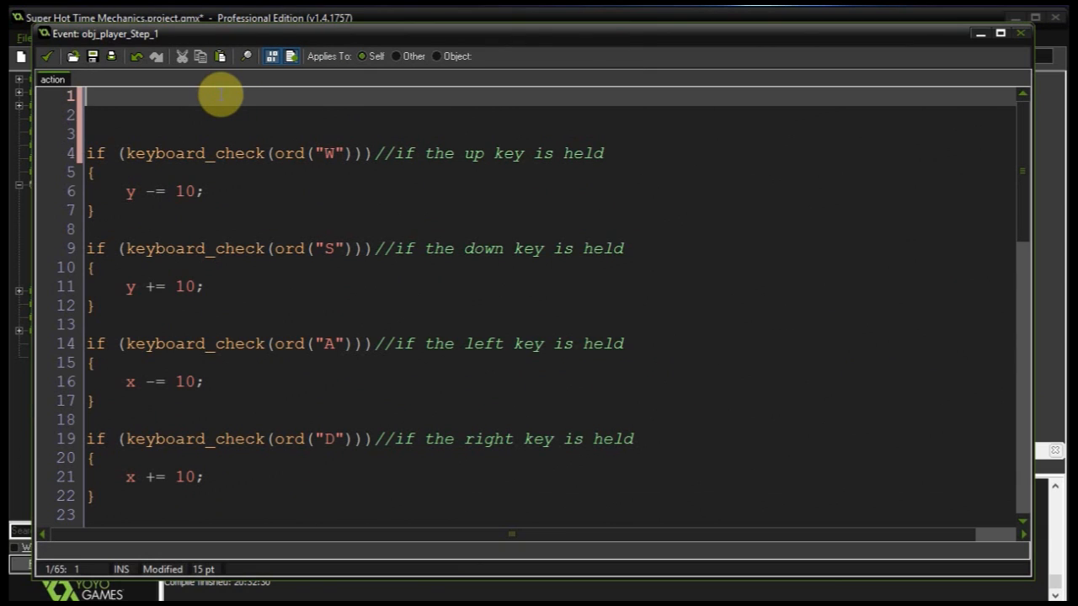
type("if ()")
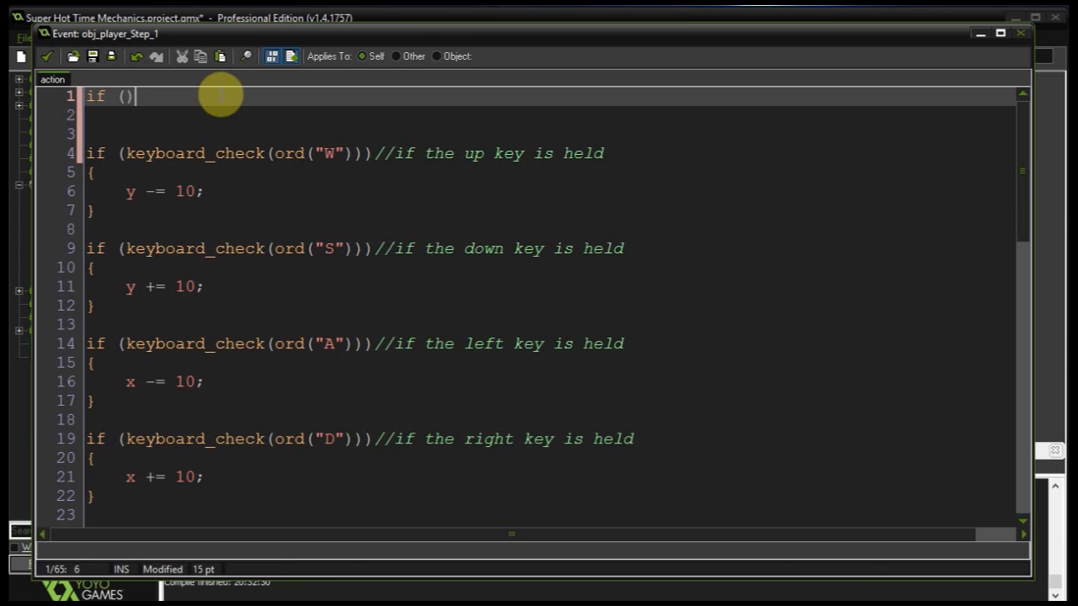
left_click(52, 56)
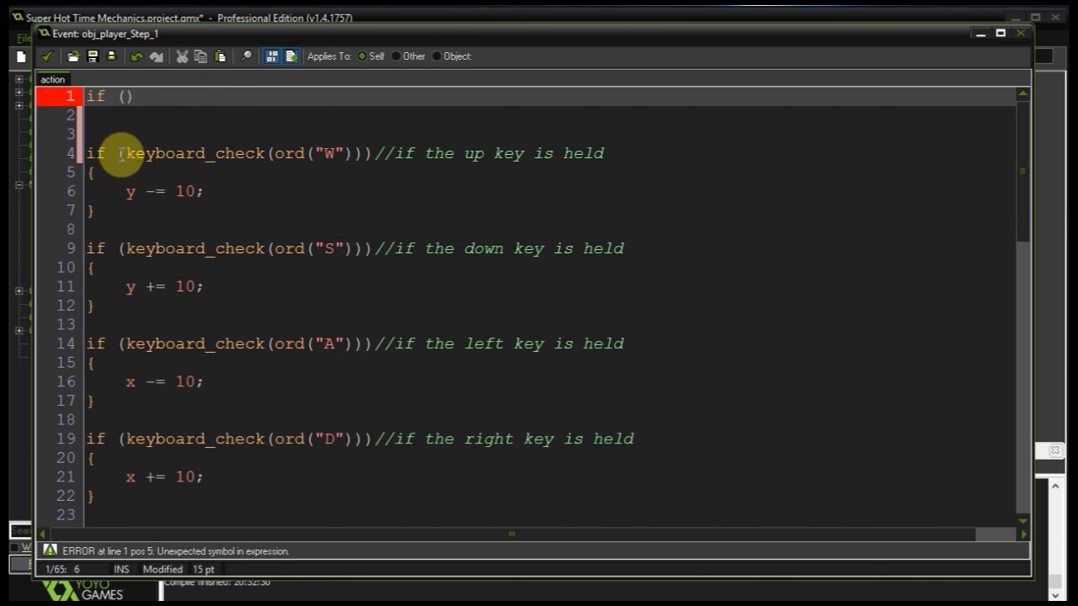
left_click_drag(119, 153, 354, 154)
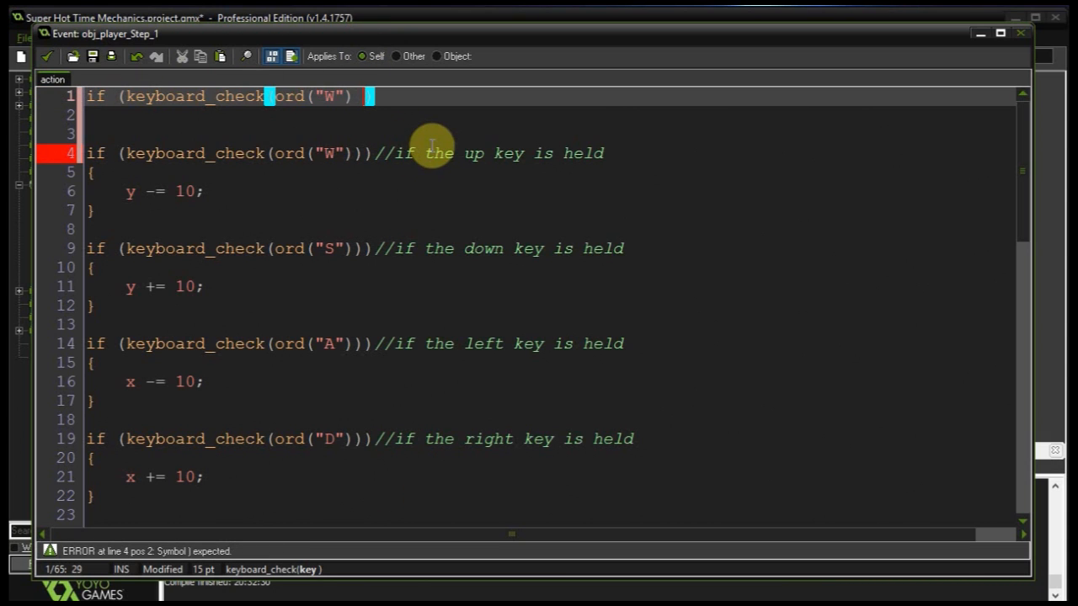
- Fill the condition with keyboard_check(ord(...)) for W, S, A and D joined by ||, followed by empty braces
type("|| keyboard_check(ord(\"W\"))")
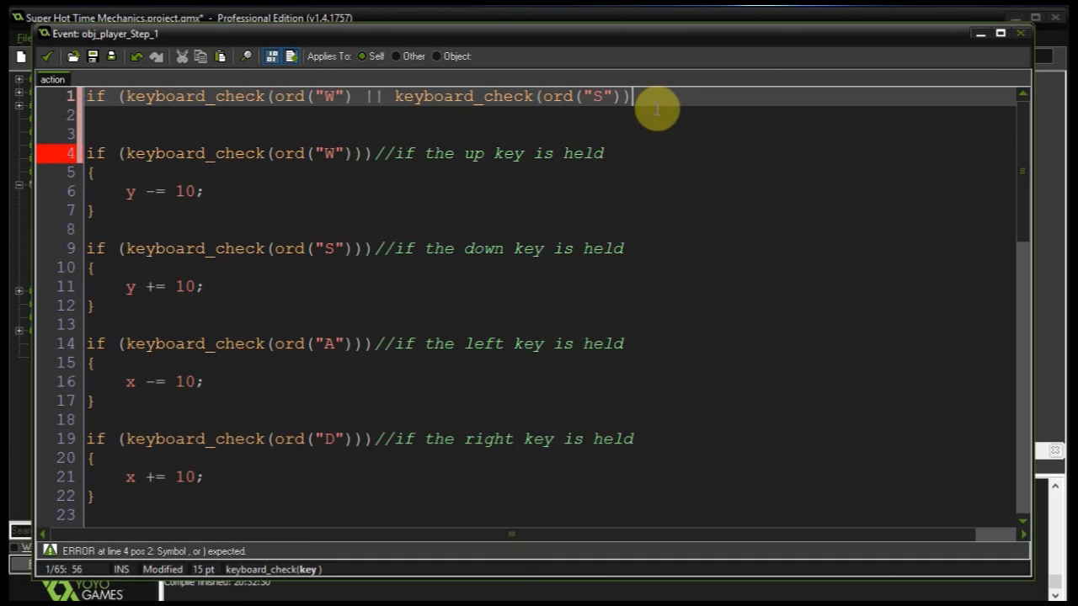
type("|| keyboard_check(ord(\"W\")")
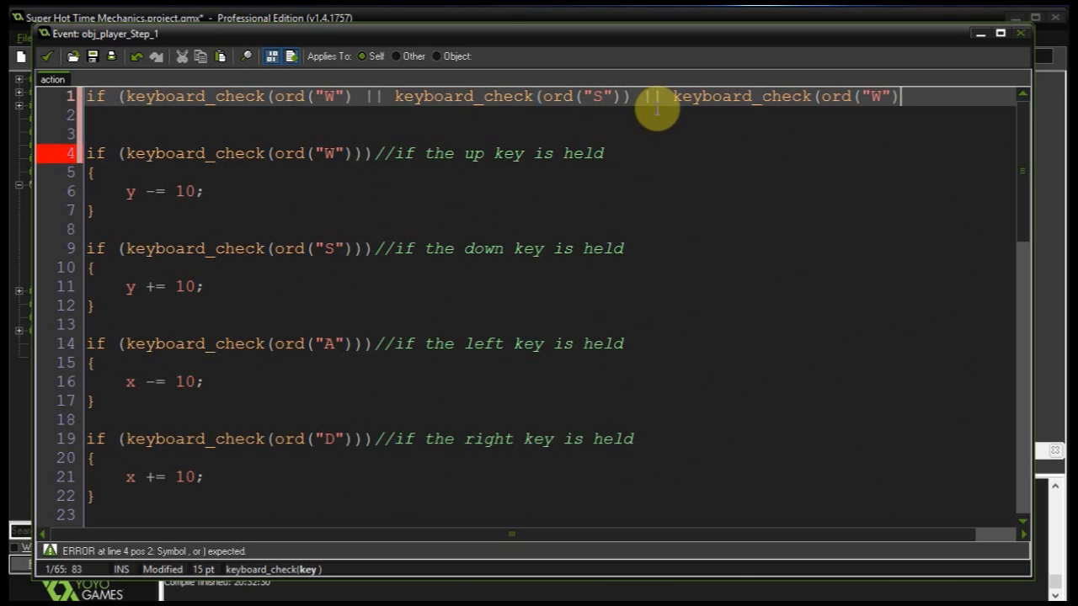
type("A")
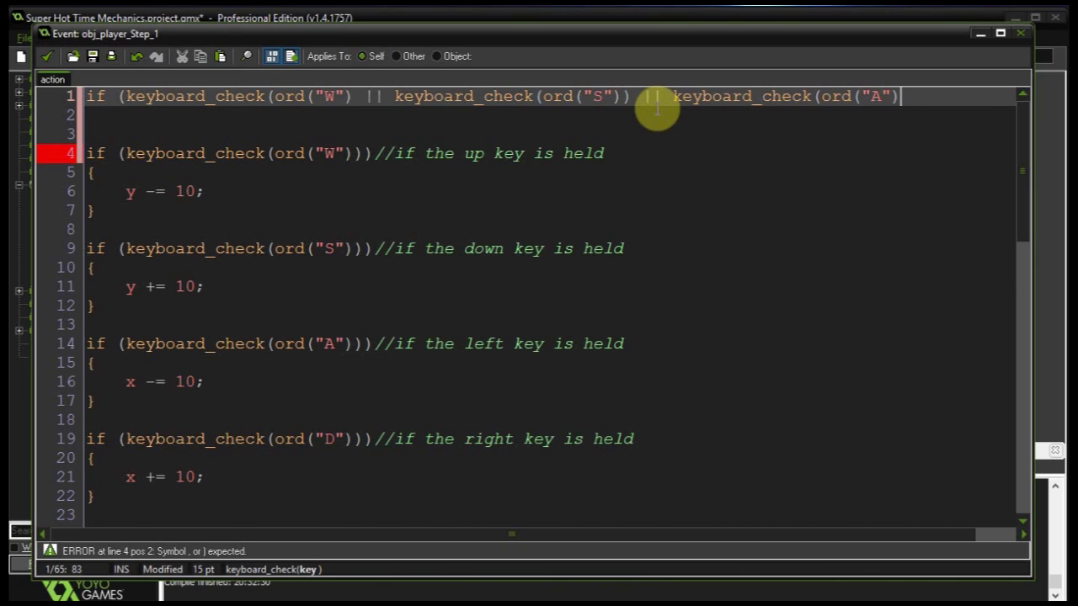
type("|| keyboard_check(ord(\"W\"")
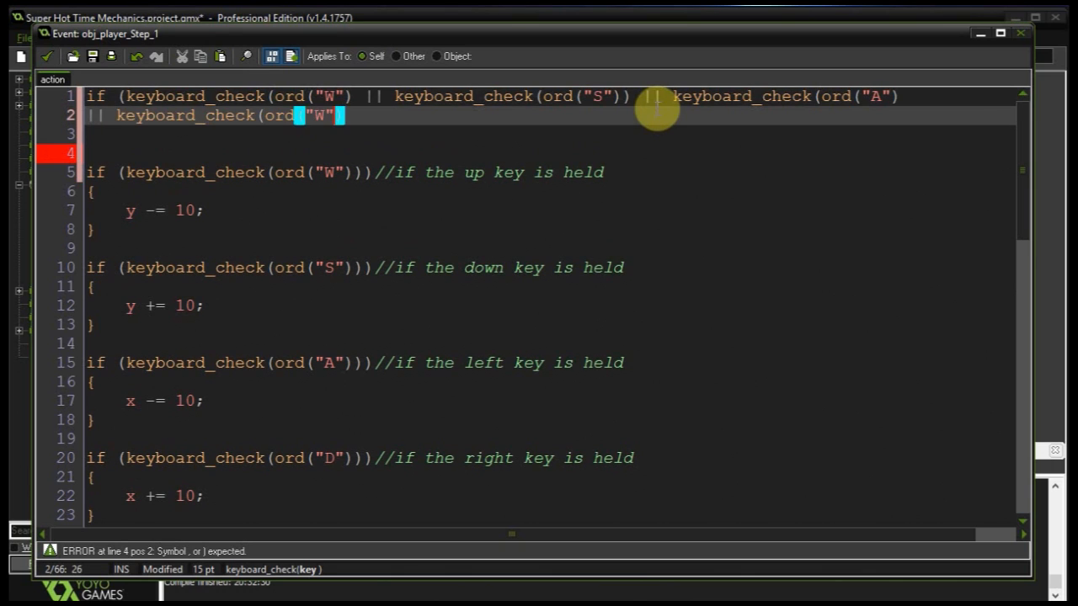
type("D)")
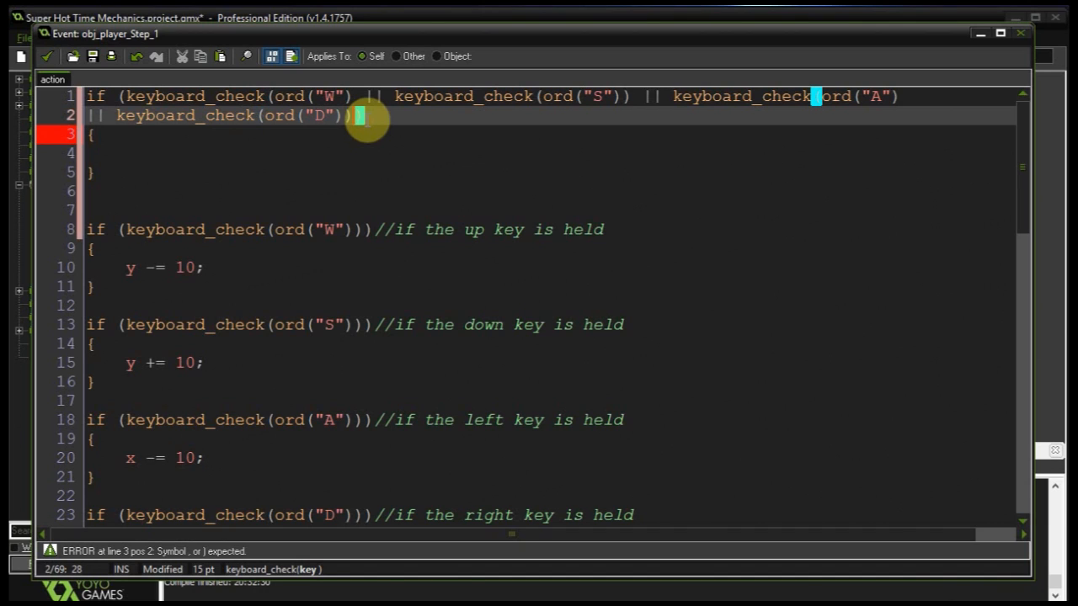
type(")")
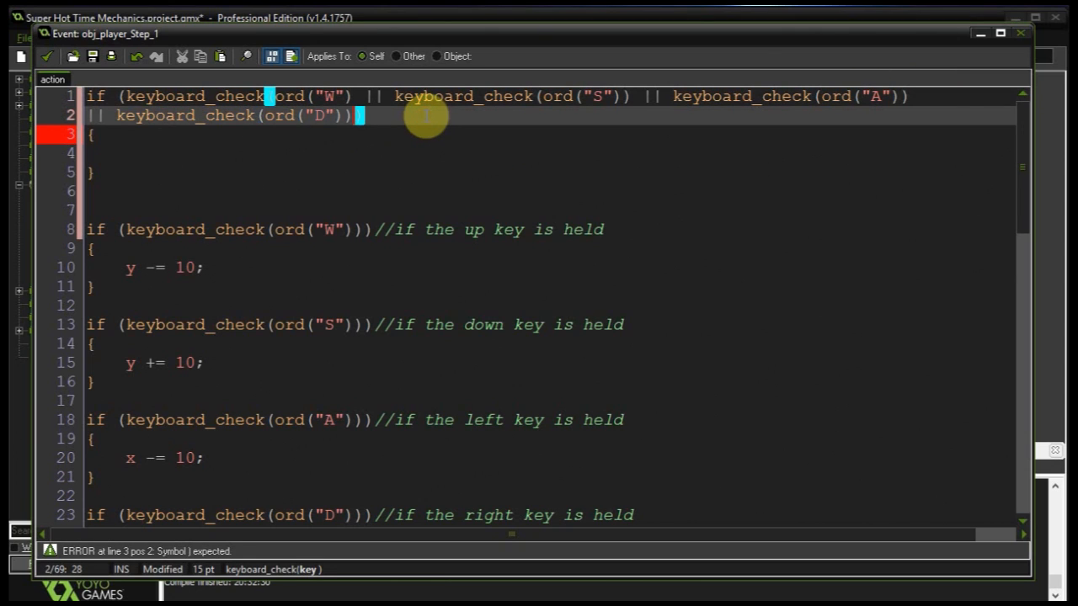
type(")))")
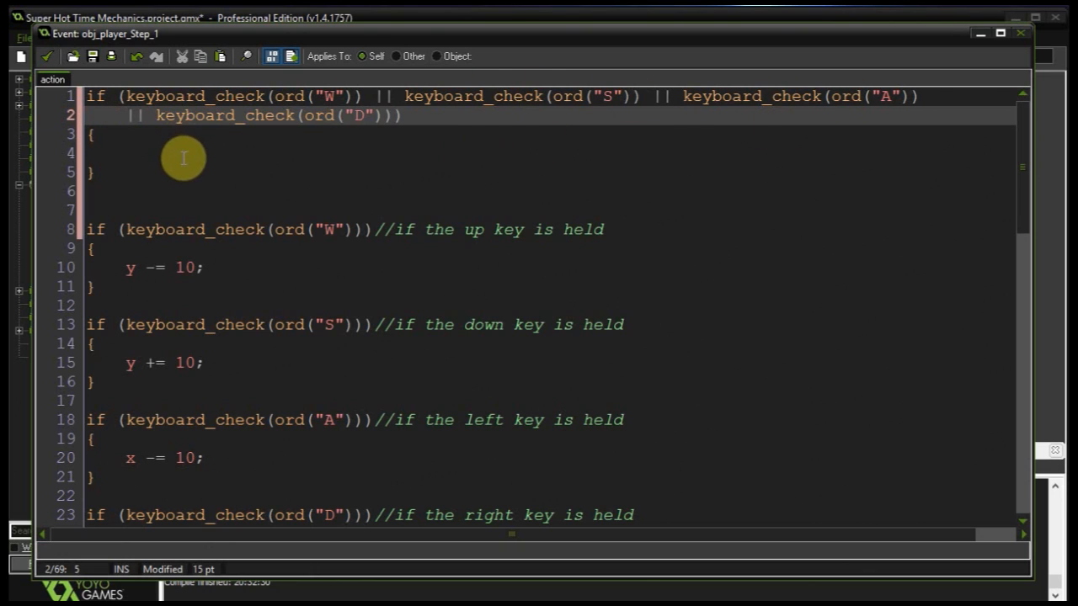
- Inside the block, add 0.03 to global.timeMultiplier while below 1, else set it to 1
type("if (glo")
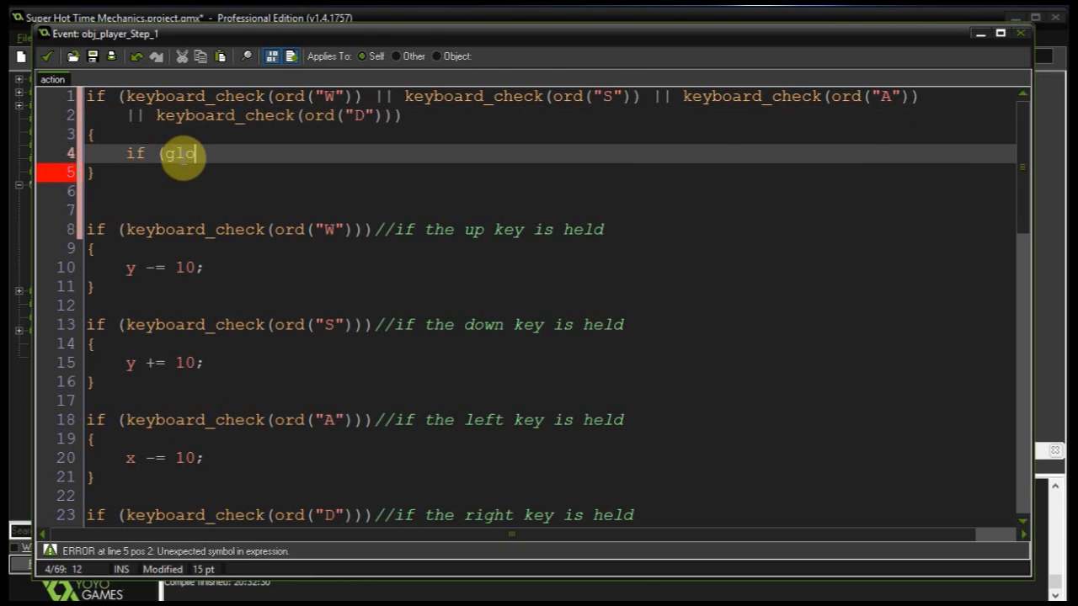
type("bal.tim")
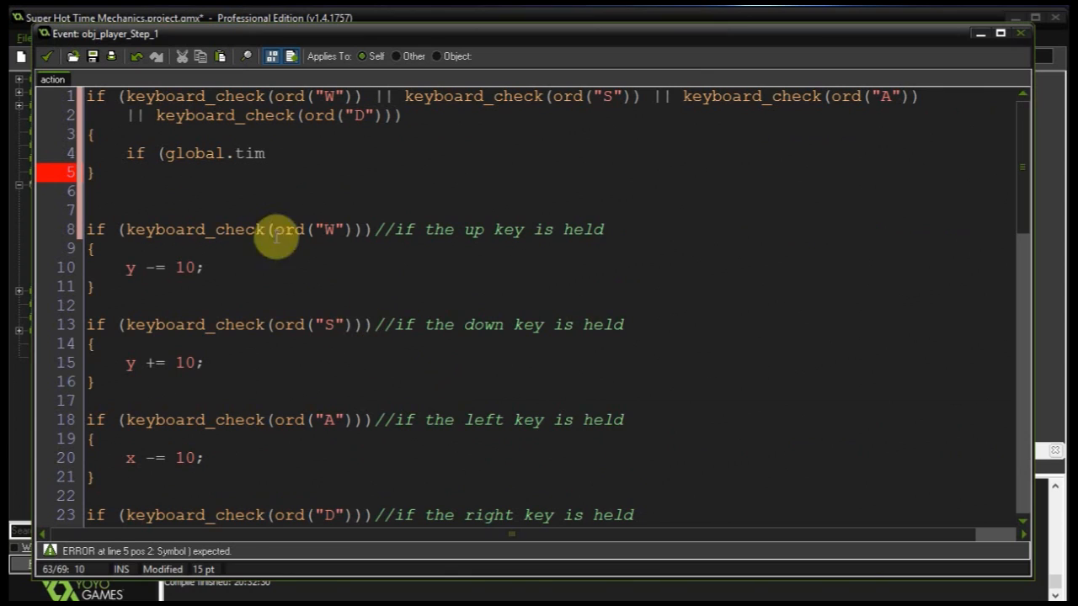
type("eM")
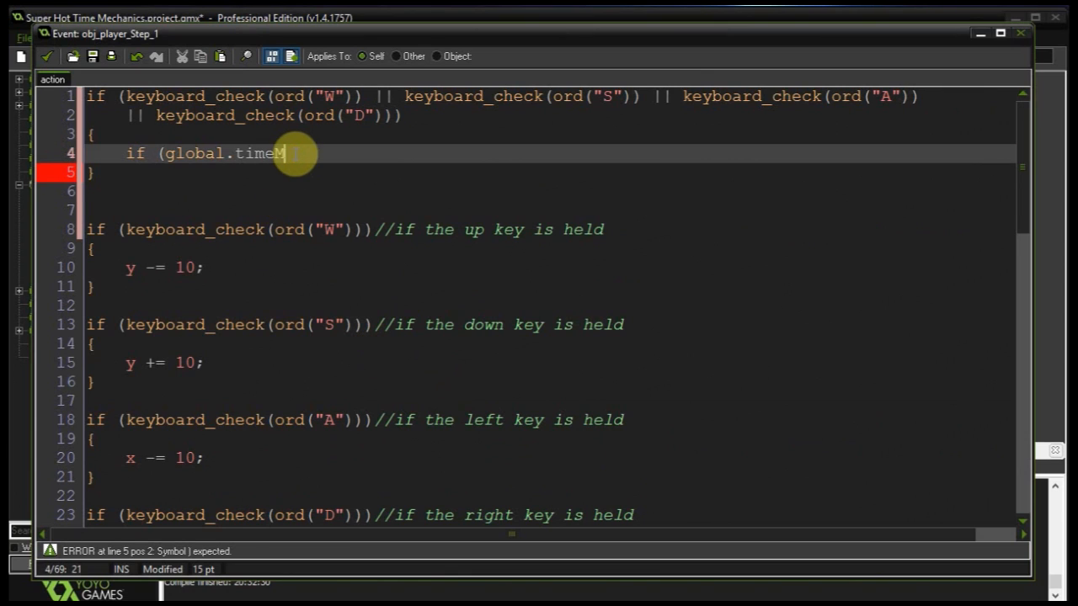
type("ultiplier")
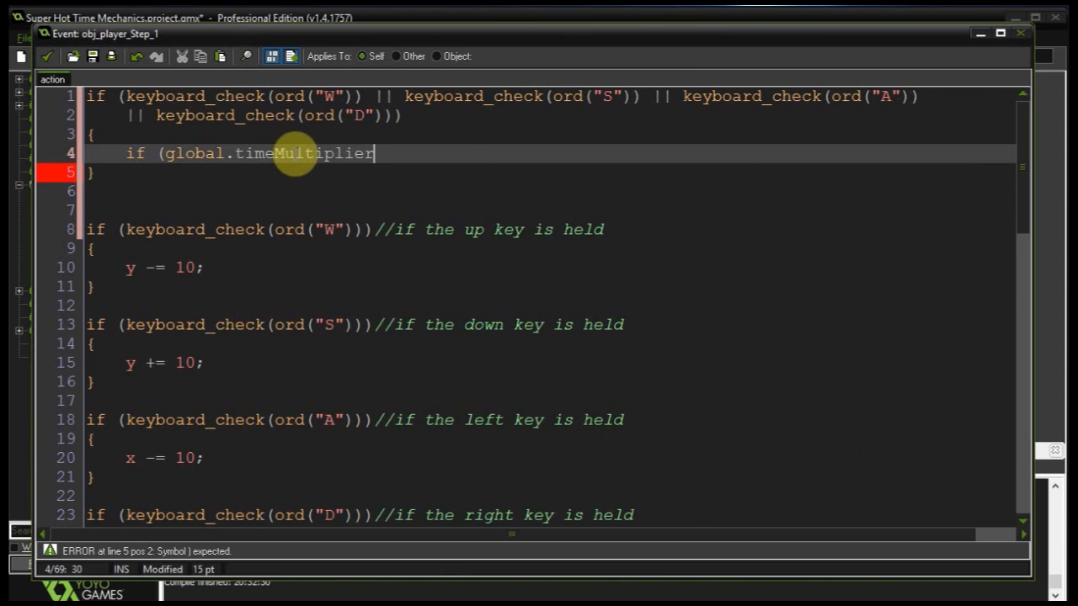
type("< 1)")
type("{")
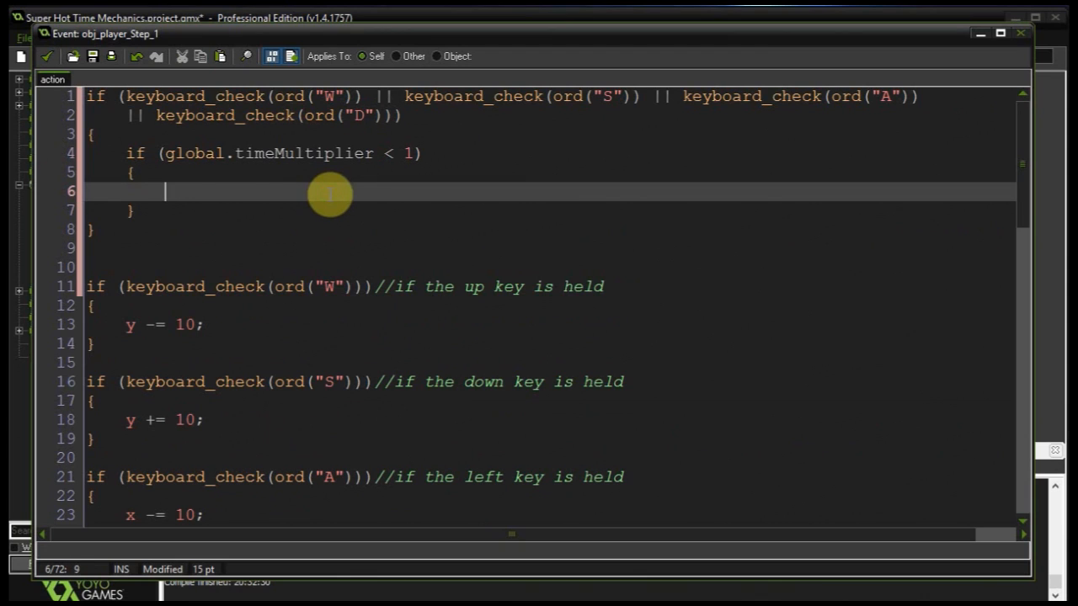
type("global.timeMultiplier += 0")
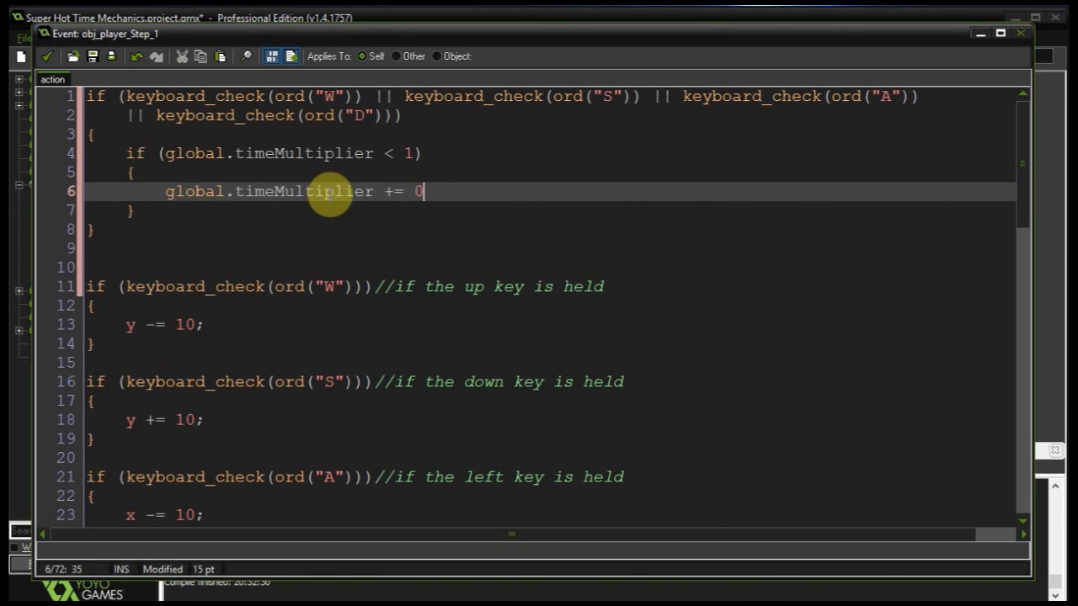
type(".03;")
type("else")
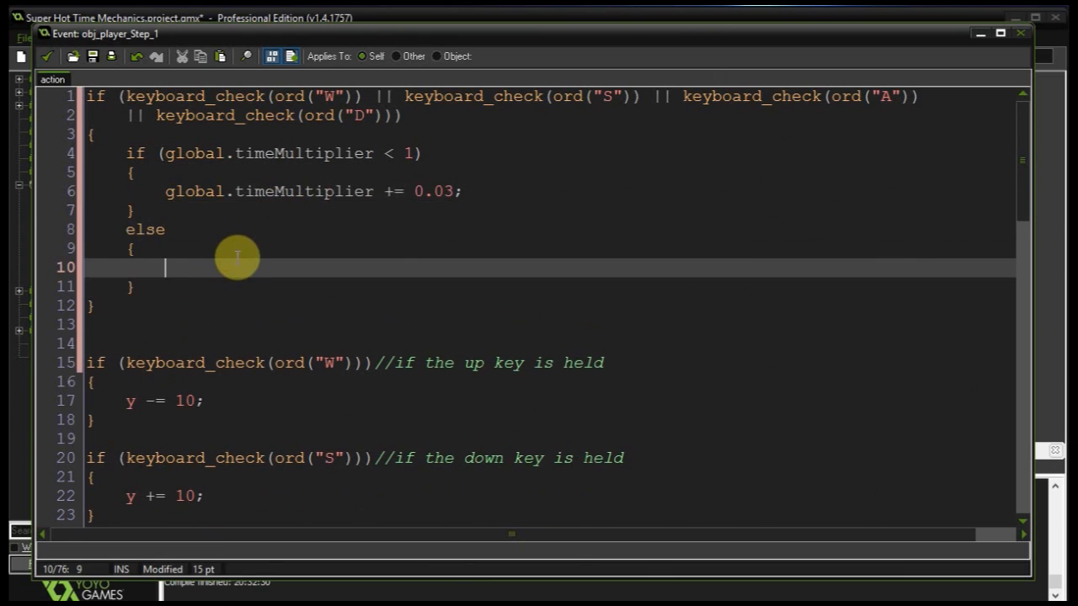
type("global.tim")
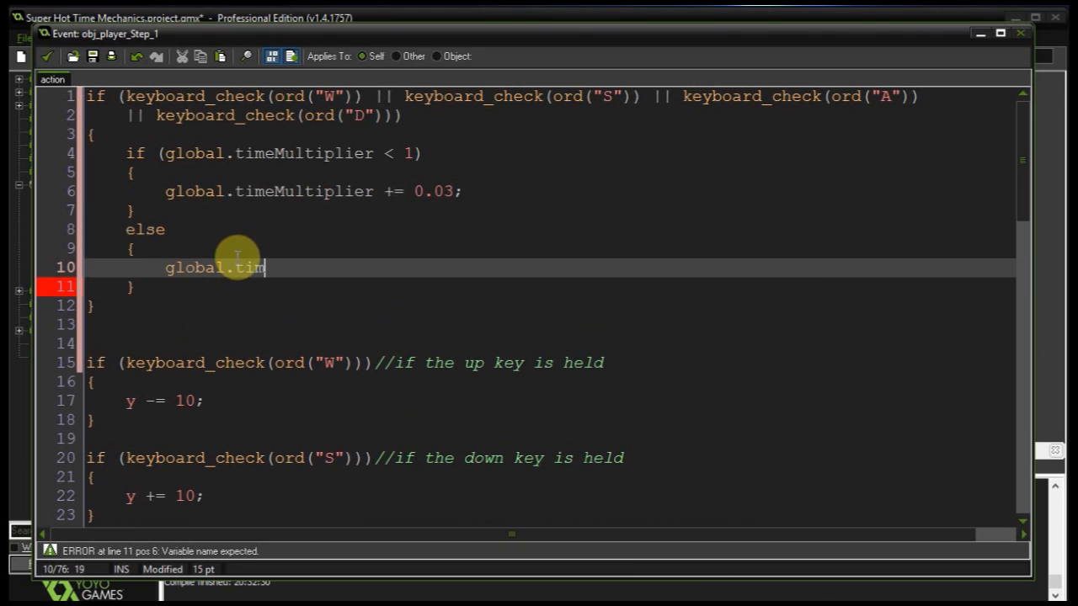
double_click(245, 191)
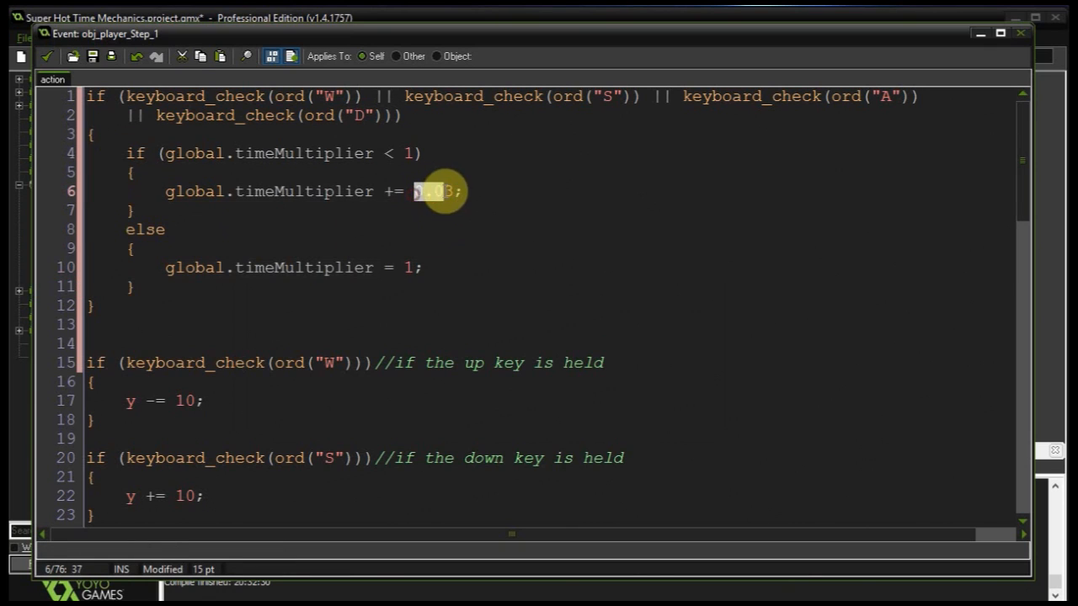
left_click_drag(126, 229, 151, 286)
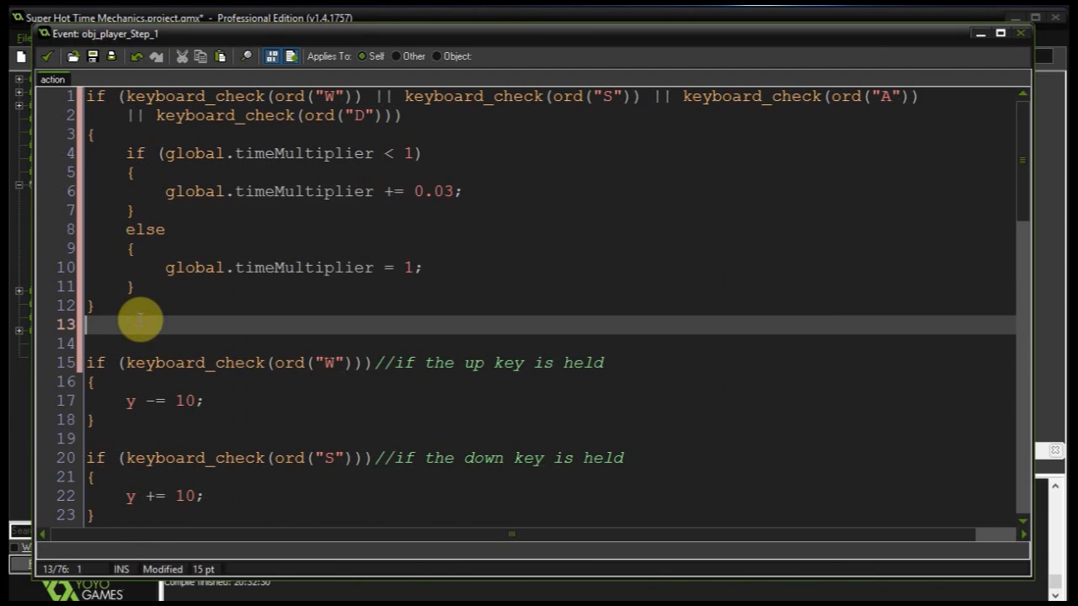
- Add an else branch: subtract 0.03 from global.timeMultiplier above 0.1, else set it to 0.05
type("else {")
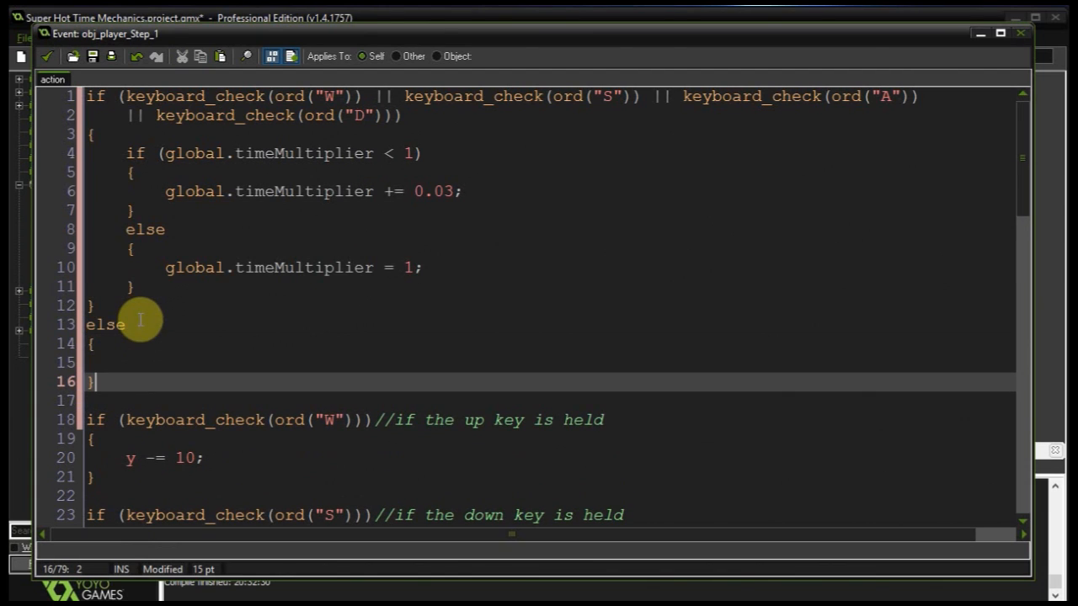
mouse_move(133, 153)
type("if")
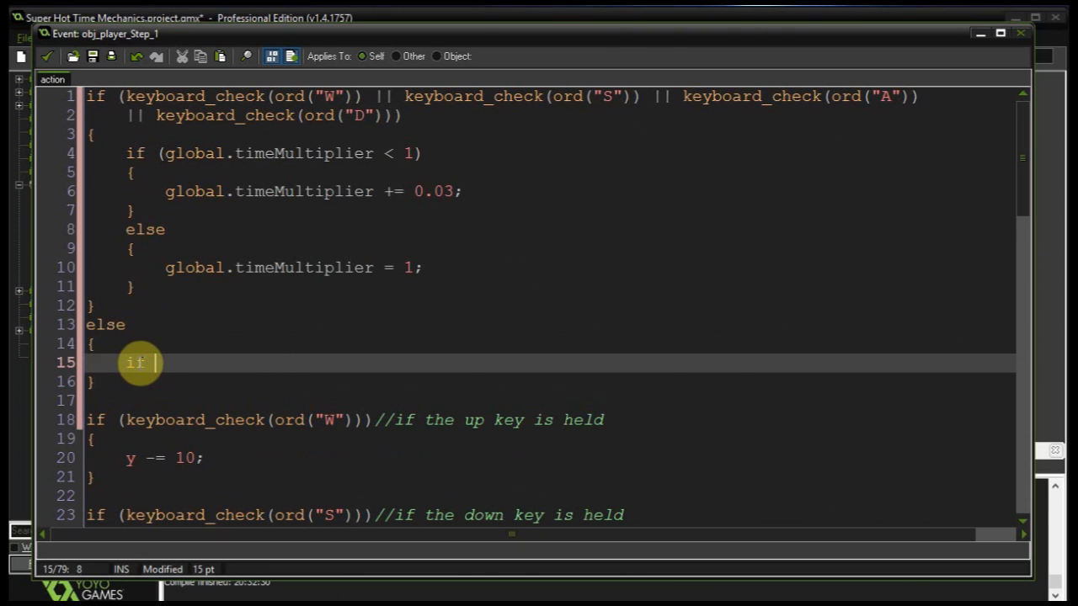
type("(global.timeMultiplier > 0.1")
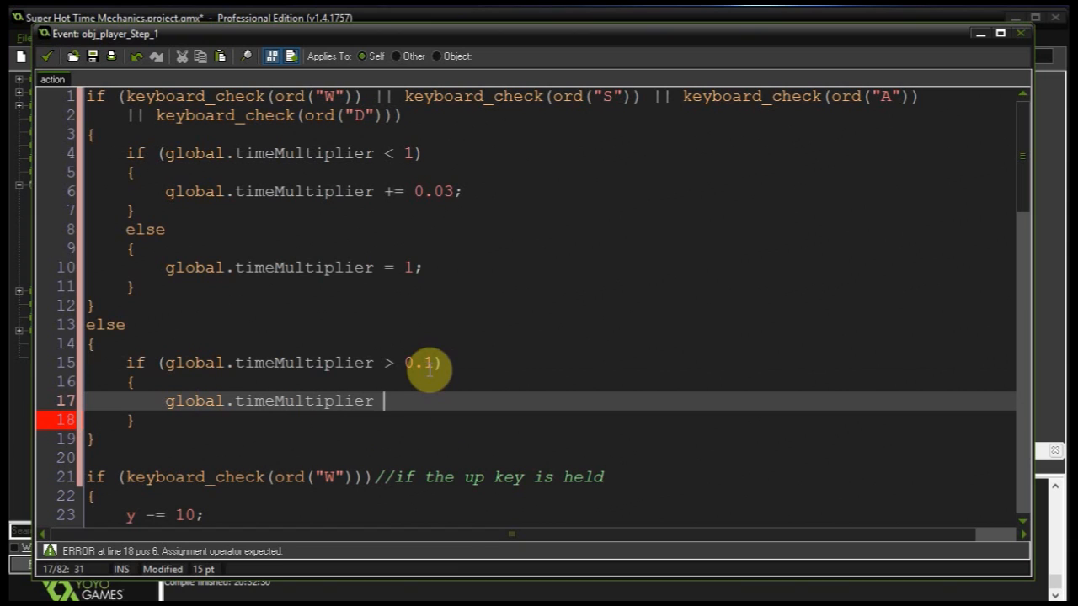
type("-= 0.03;")
type("e")
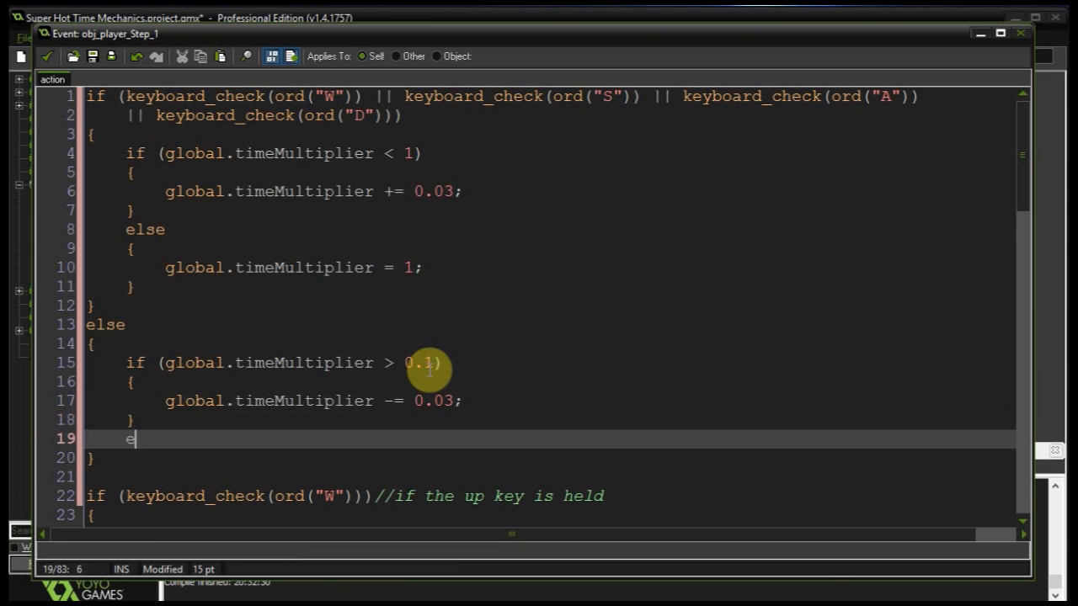
type("lse")
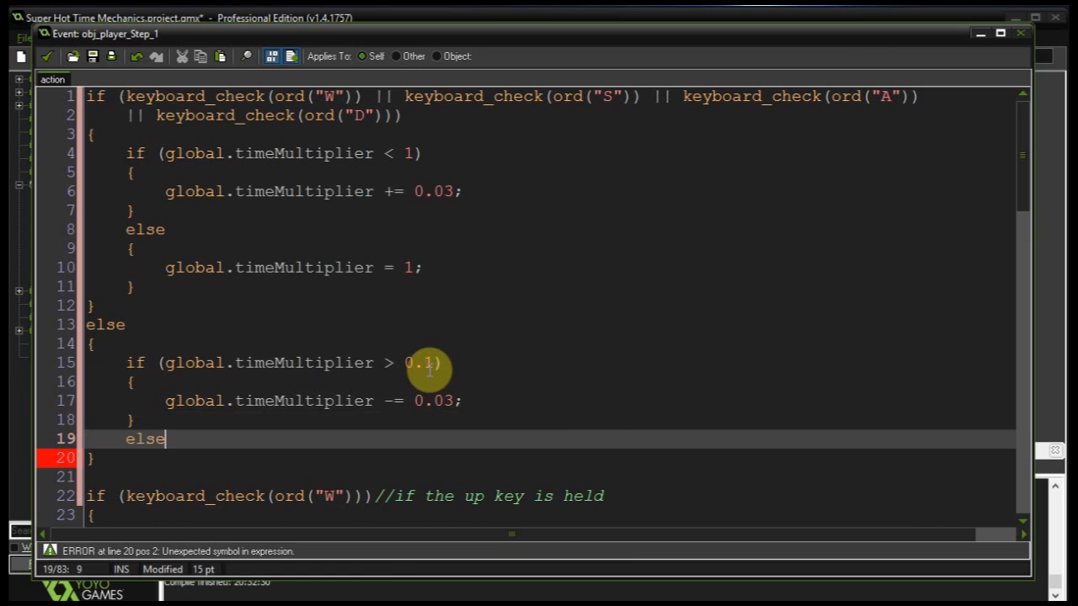
type("{")
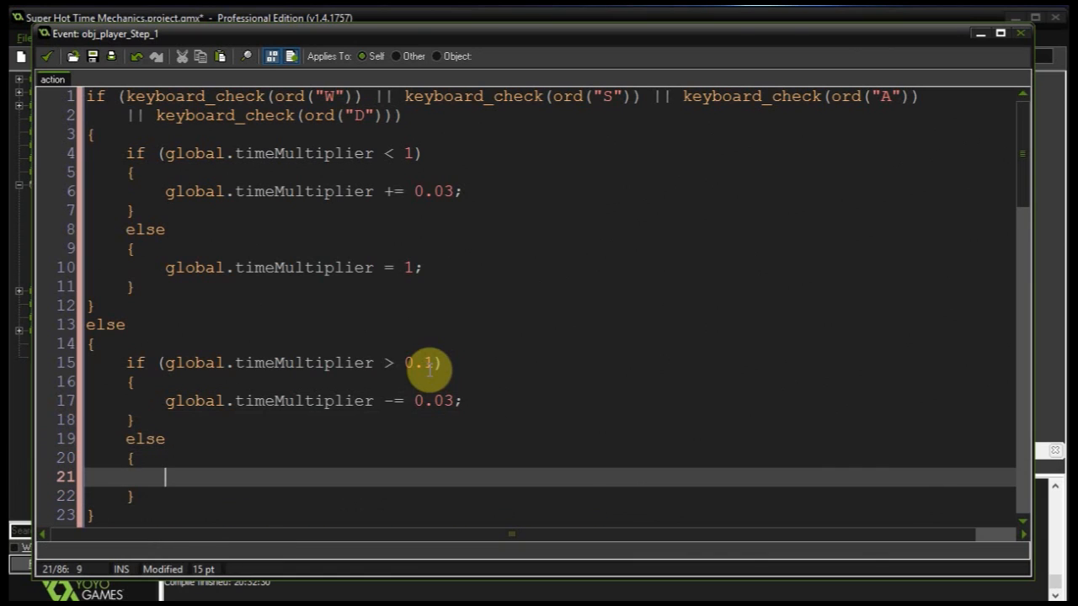
type("global.timeMultiplier")
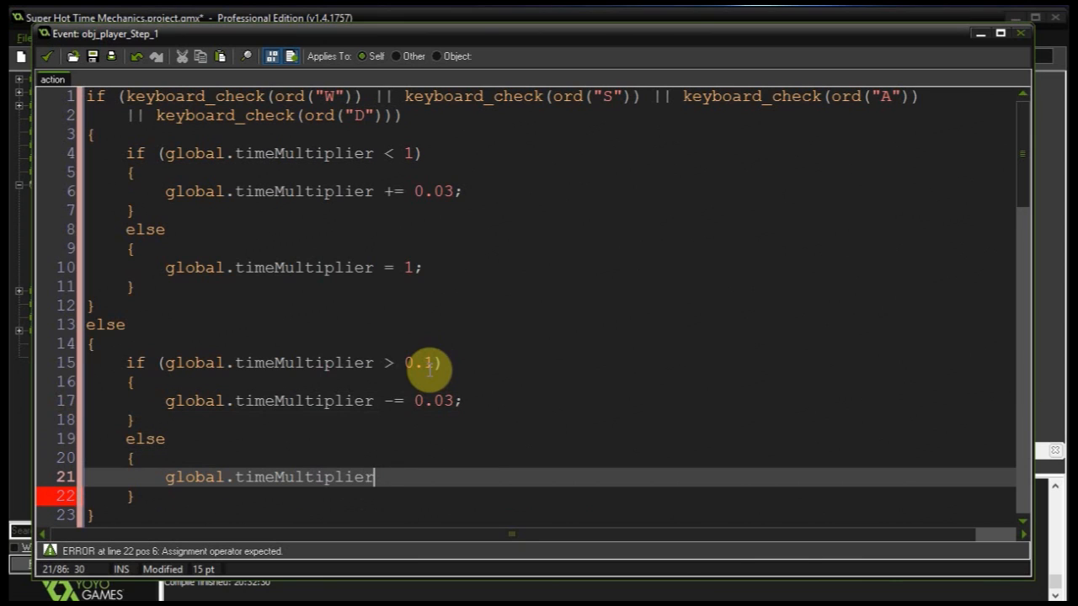
type("= 0.05;")
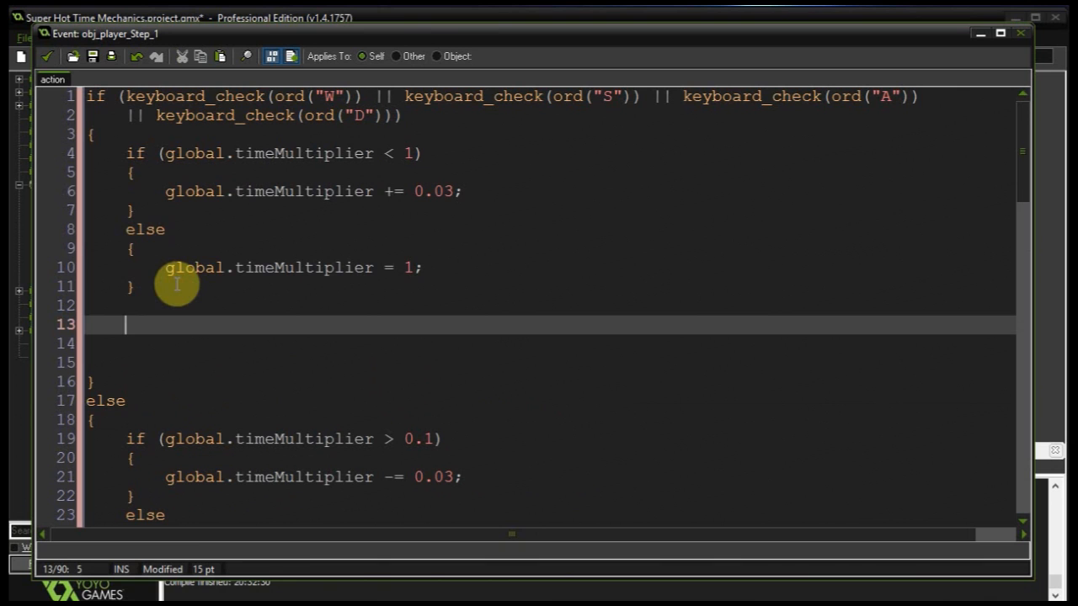
- Move the W/S/A/D movement ifs into the key-held block, scale each by global.timeMultiplier, and close the editor
scroll("down", 3)
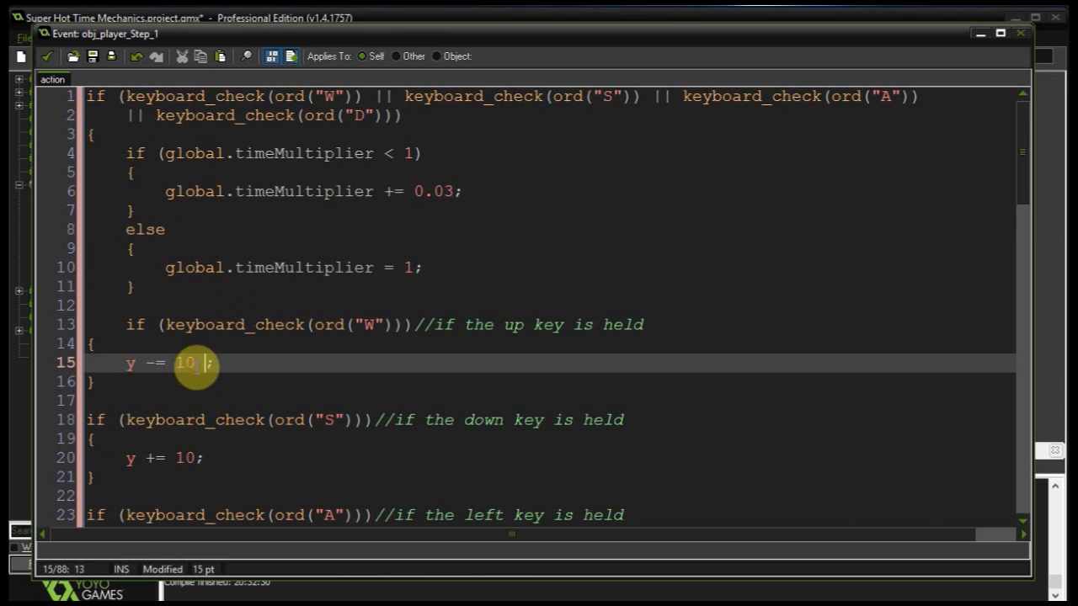
type("* global.timeMultiplier")
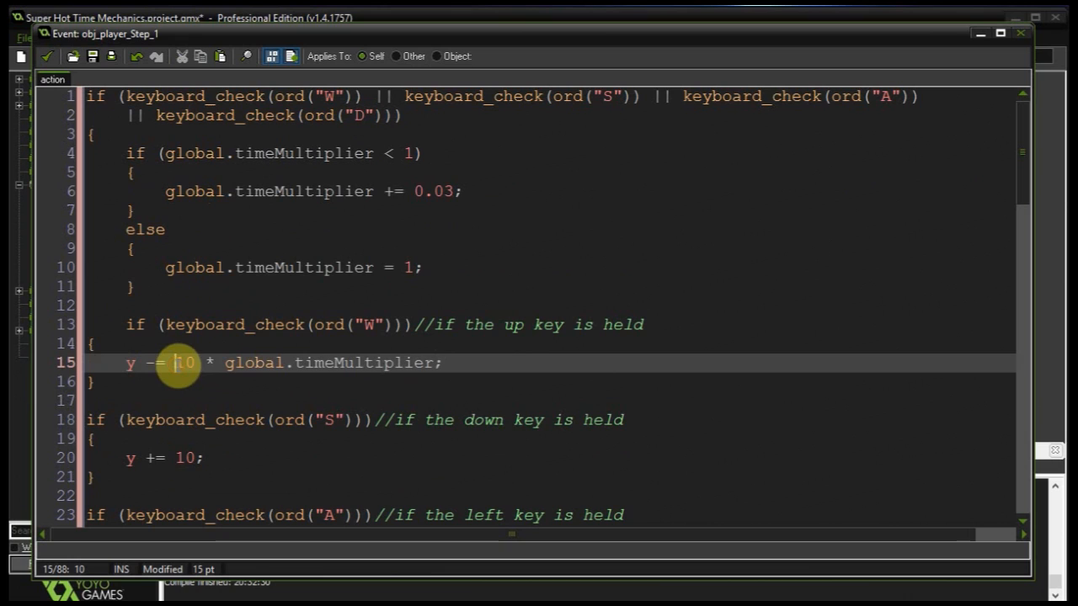
type("(10 * global.timeMultiplier);")
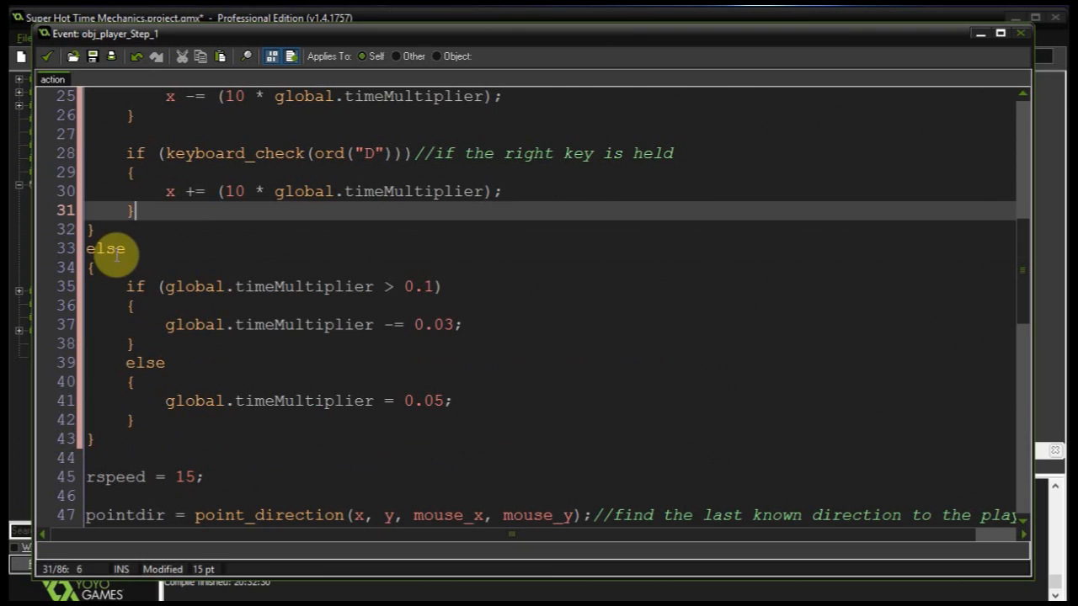
left_click(282, 324)
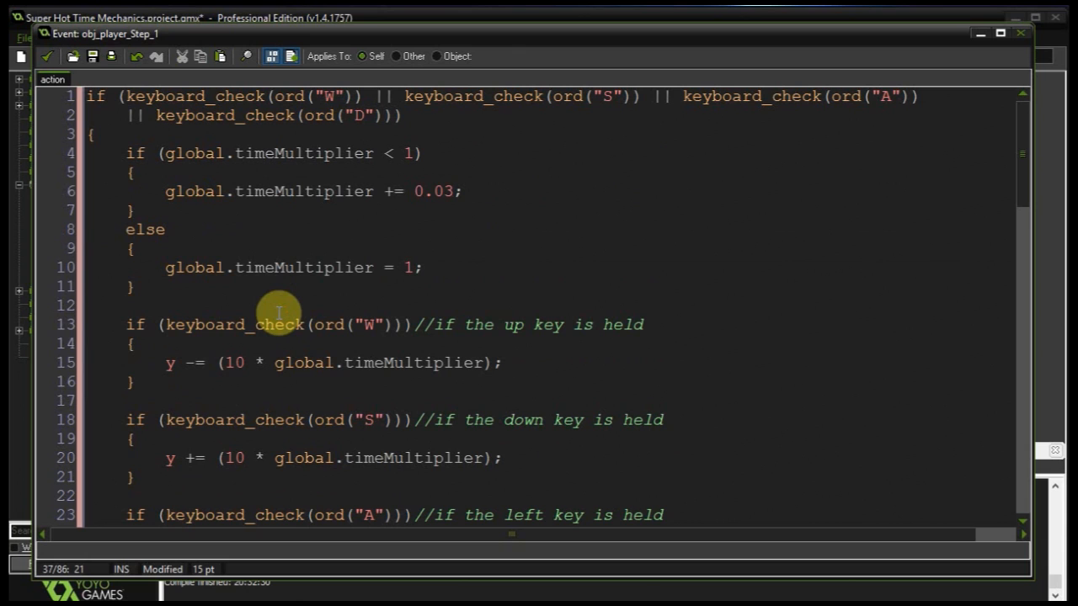
mouse_move(99, 118)
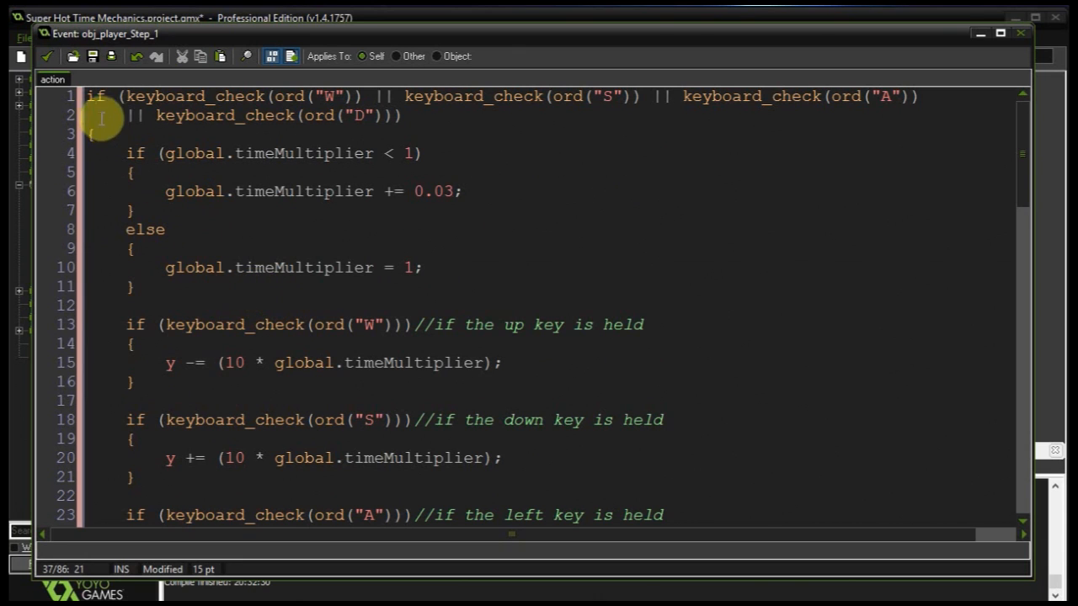
scroll("down", 3)
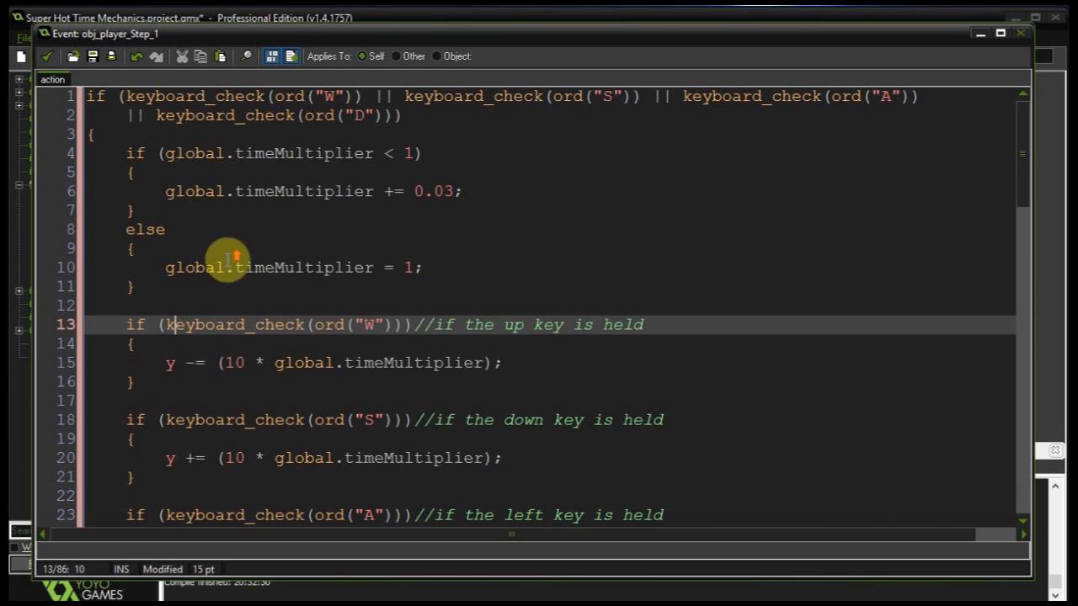
mouse_move(323, 241)
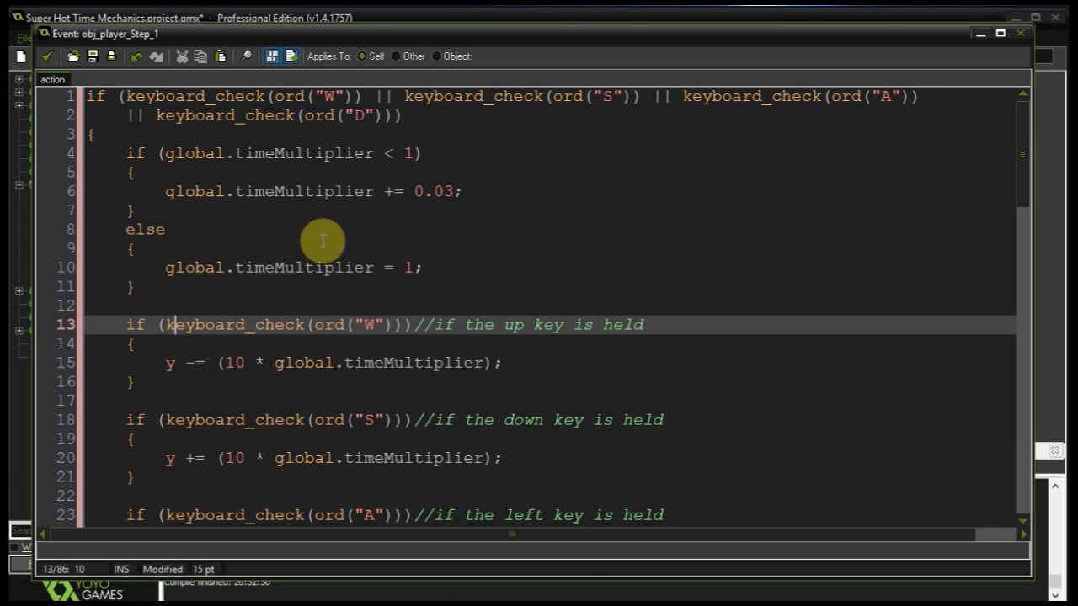
mouse_move(315, 255)
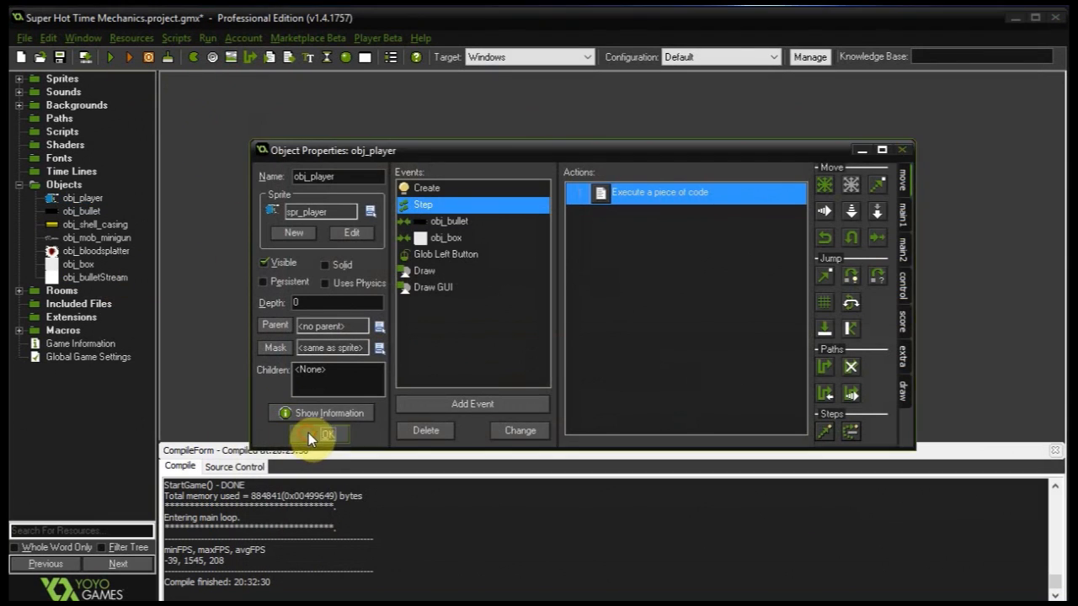
- Confirm obj_player's Object Properties with OK
left_click(332, 434)
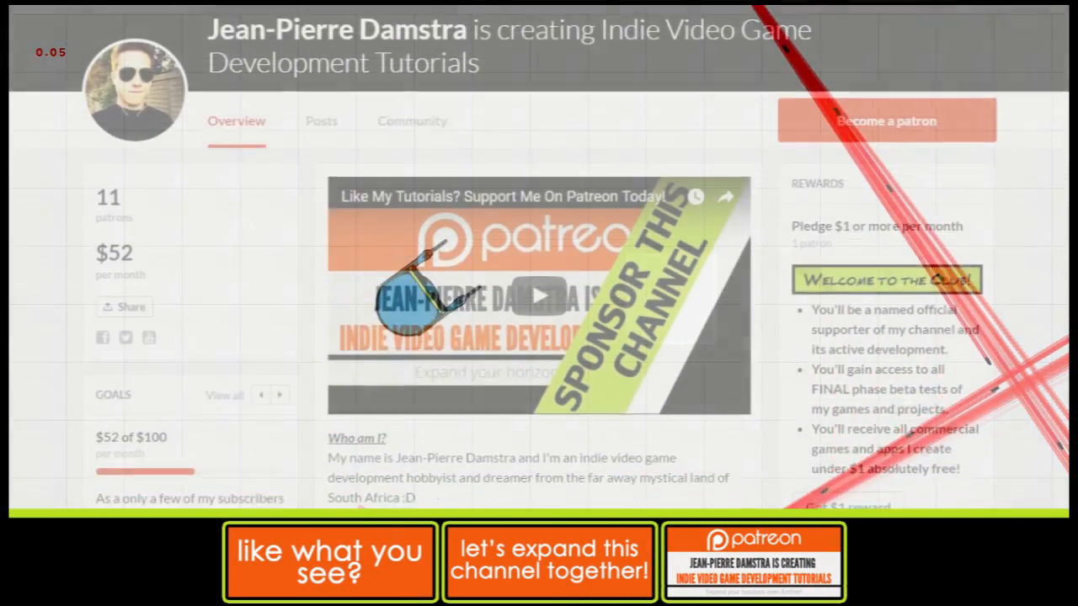
- Scroll the Patreon page down to the why-support section and the $4 pledge tier
scroll("down", 3)
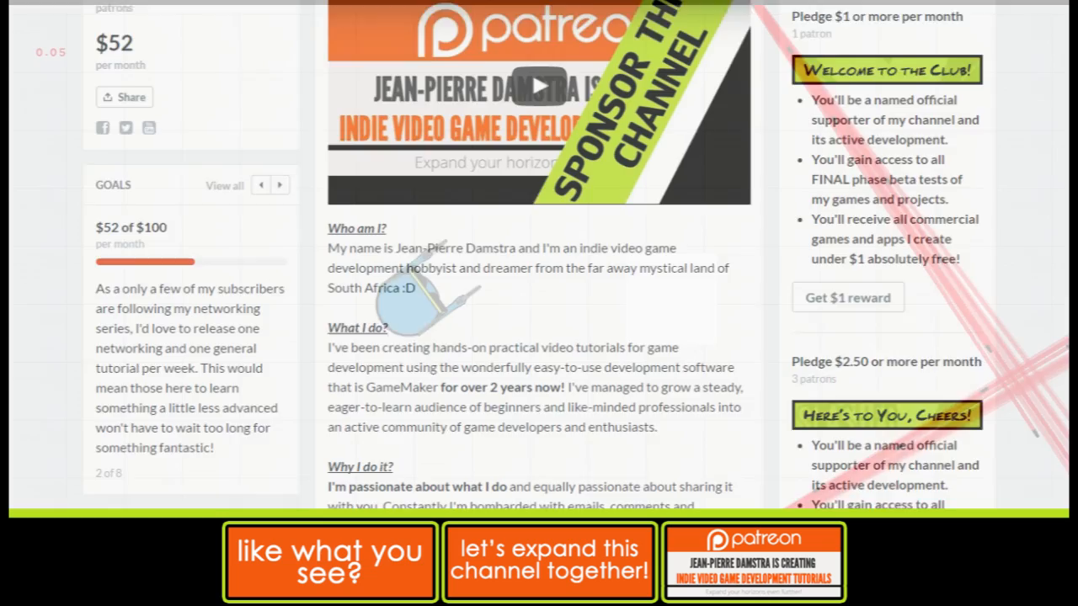
scroll("down", 3)
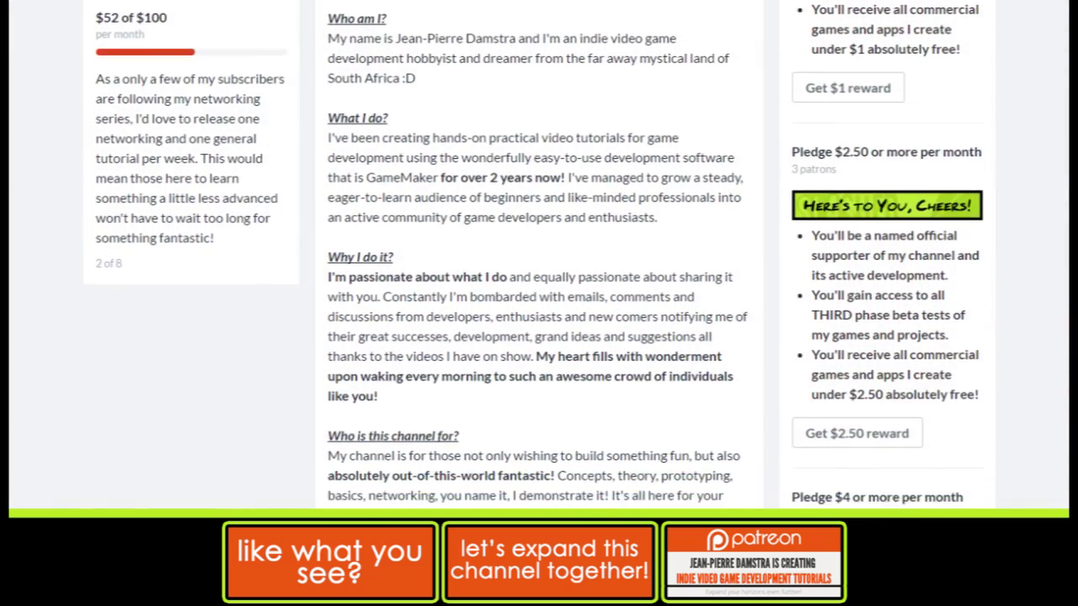
scroll("down", 3)
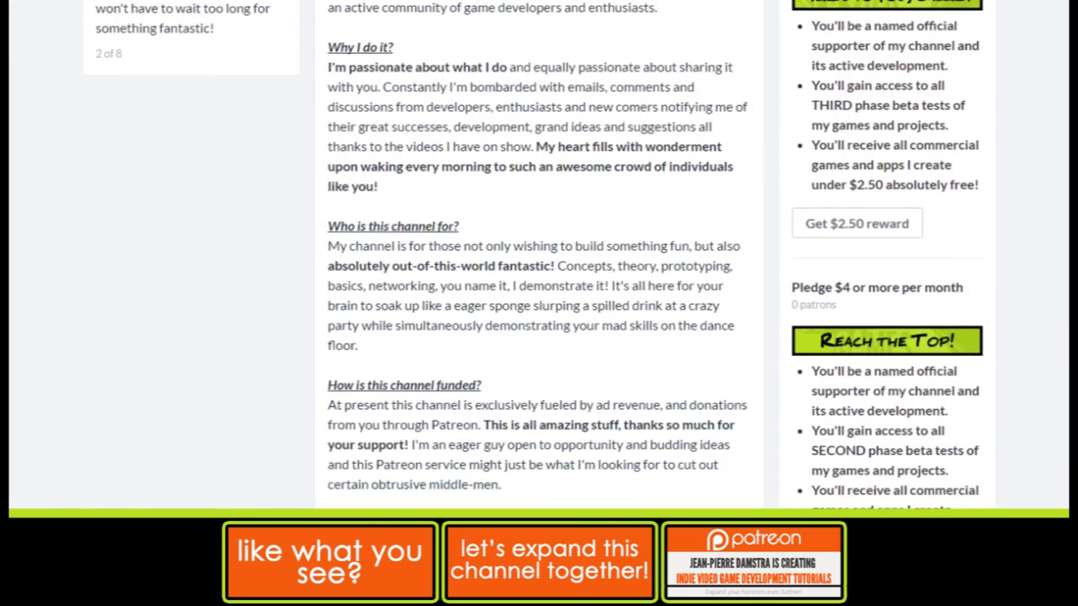
scroll("down", 3)
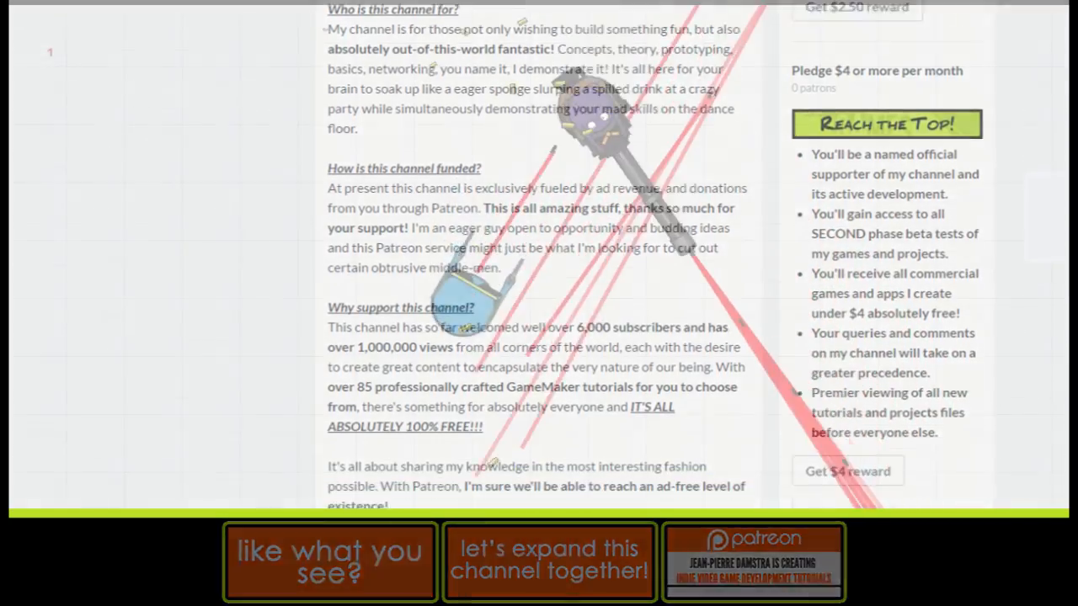